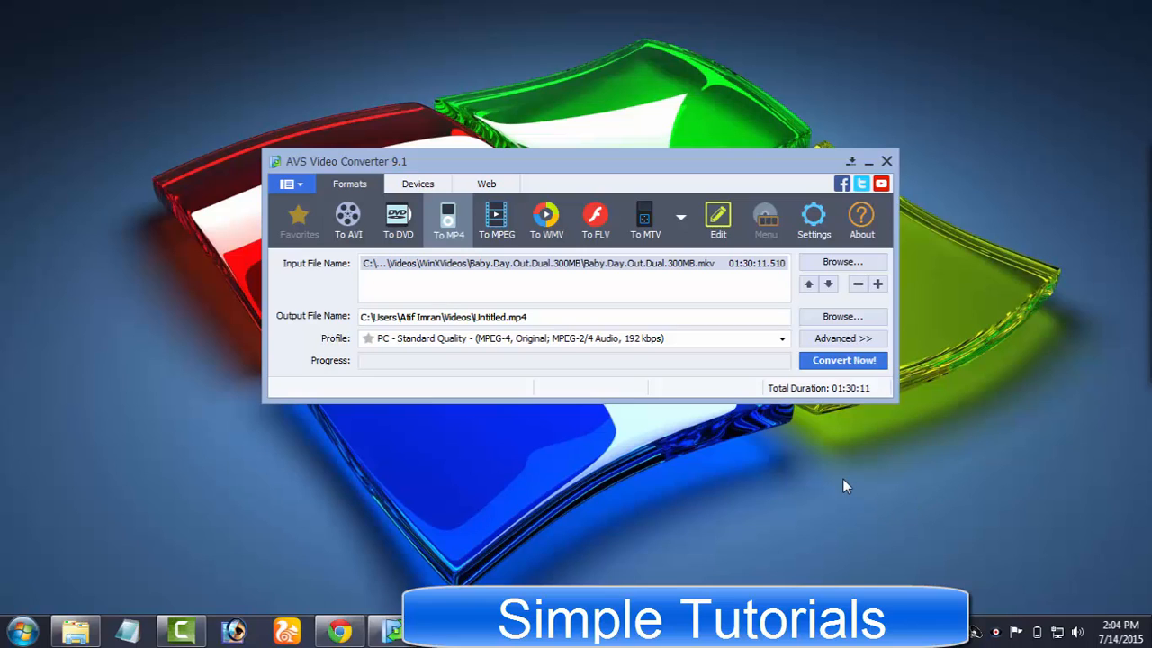
{"action": "mouse_move", "coordinate": [842, 338]}
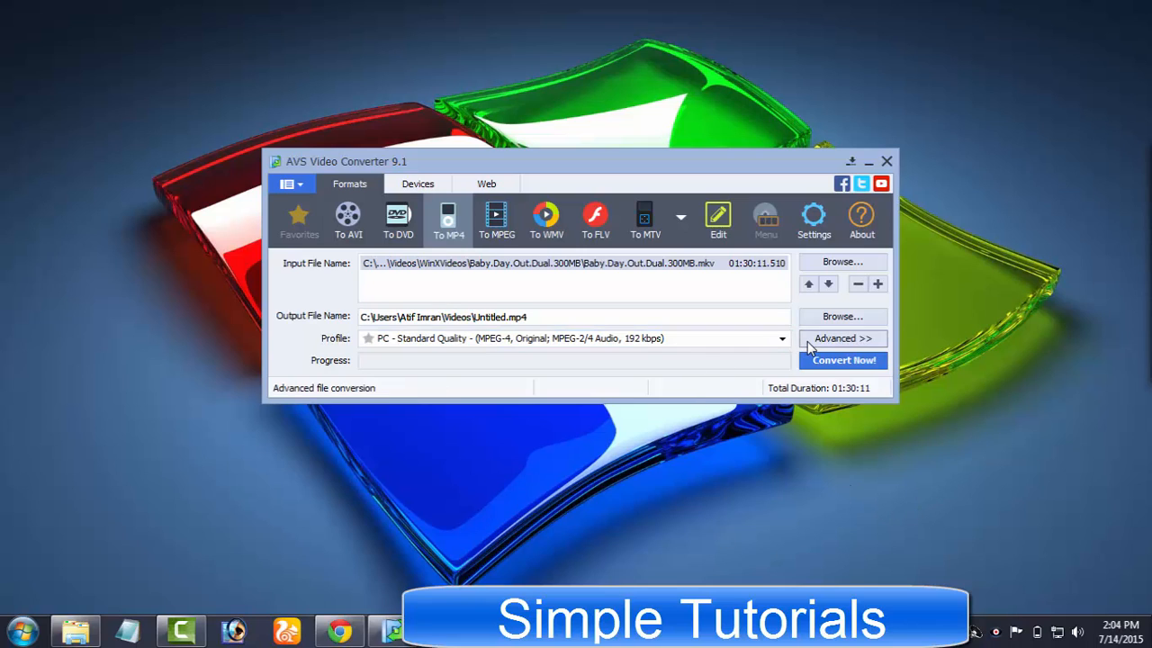
Choose DVD output with the NTSC High Quality profile, then view and close the About information.
{"action": "left_click", "coordinate": [841, 337]}
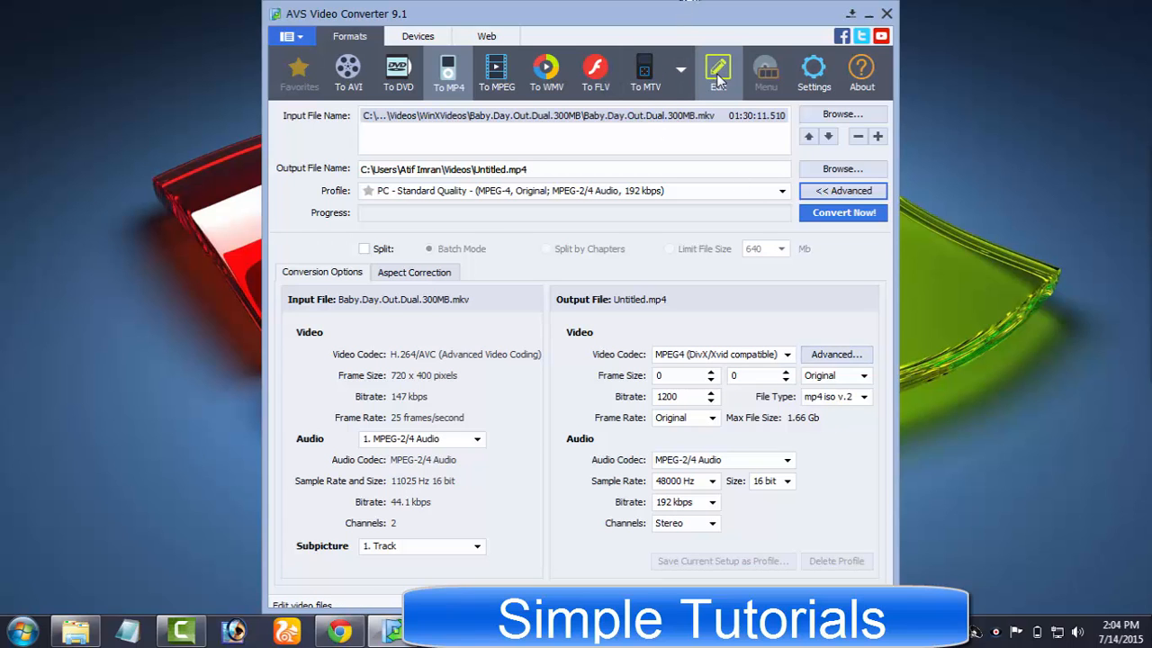
{"action": "left_click", "coordinate": [717, 70]}
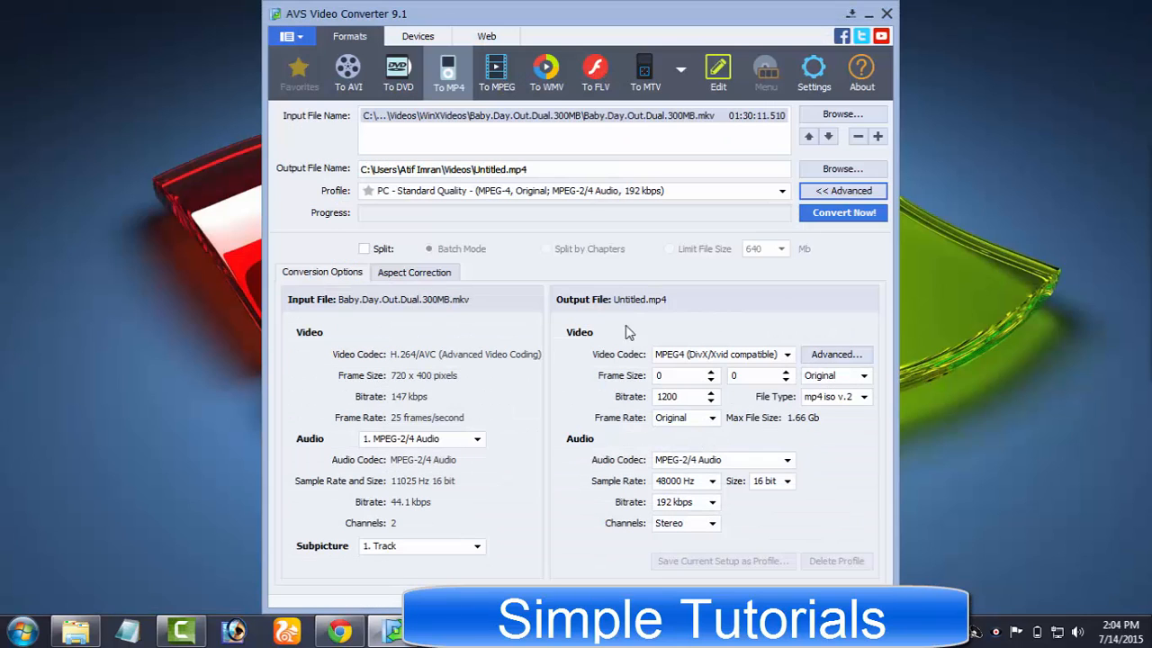
{"action": "left_click", "coordinate": [842, 190]}
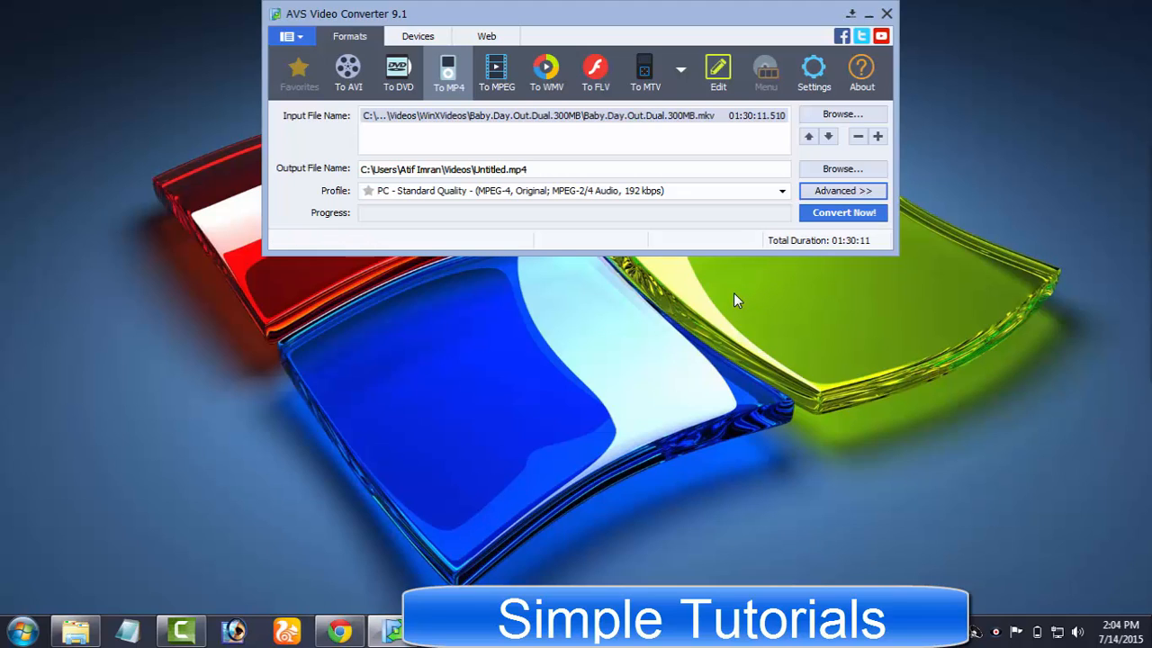
{"action": "mouse_move", "coordinate": [841, 189]}
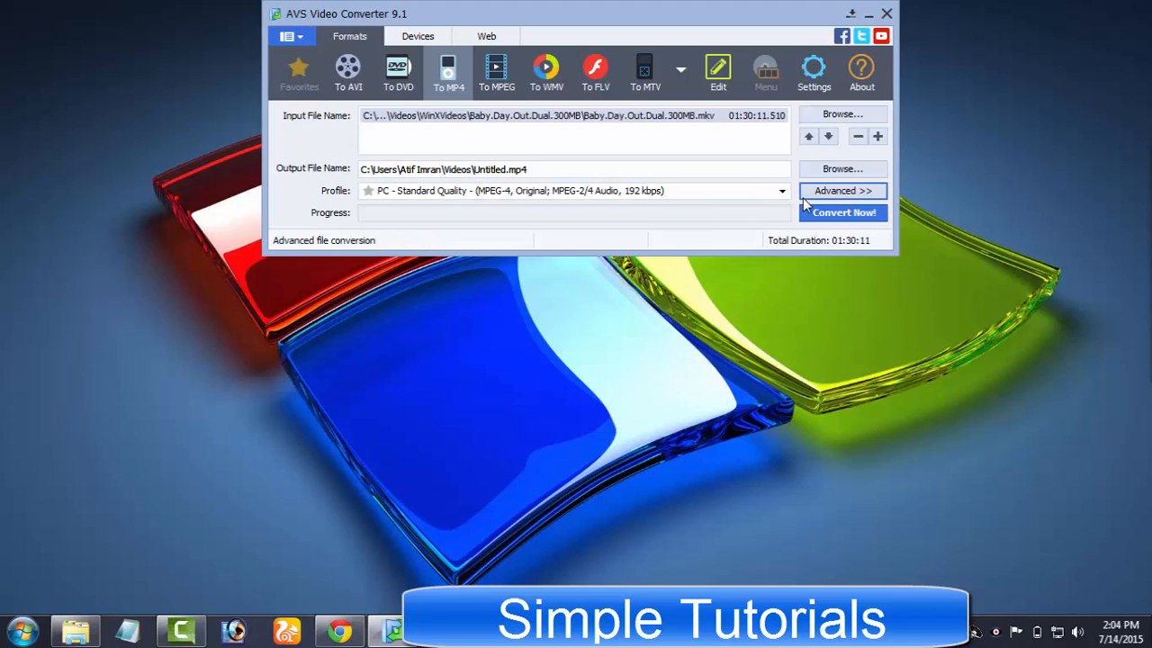
{"action": "mouse_move", "coordinate": [619, 351]}
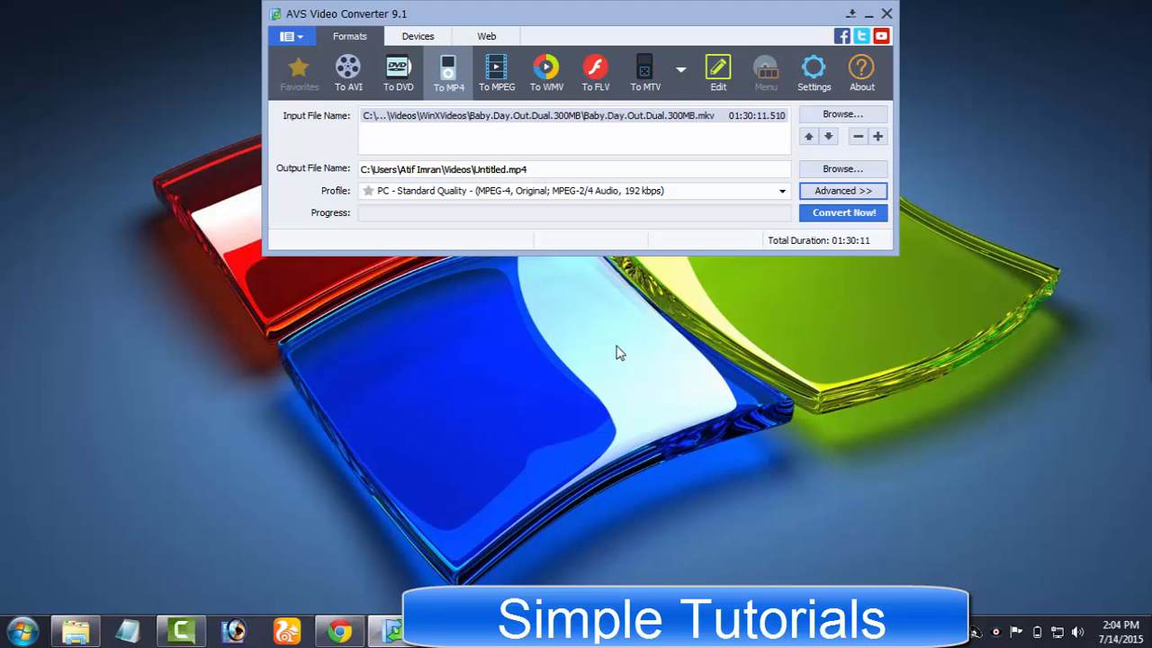
{"action": "left_click", "coordinate": [399, 72]}
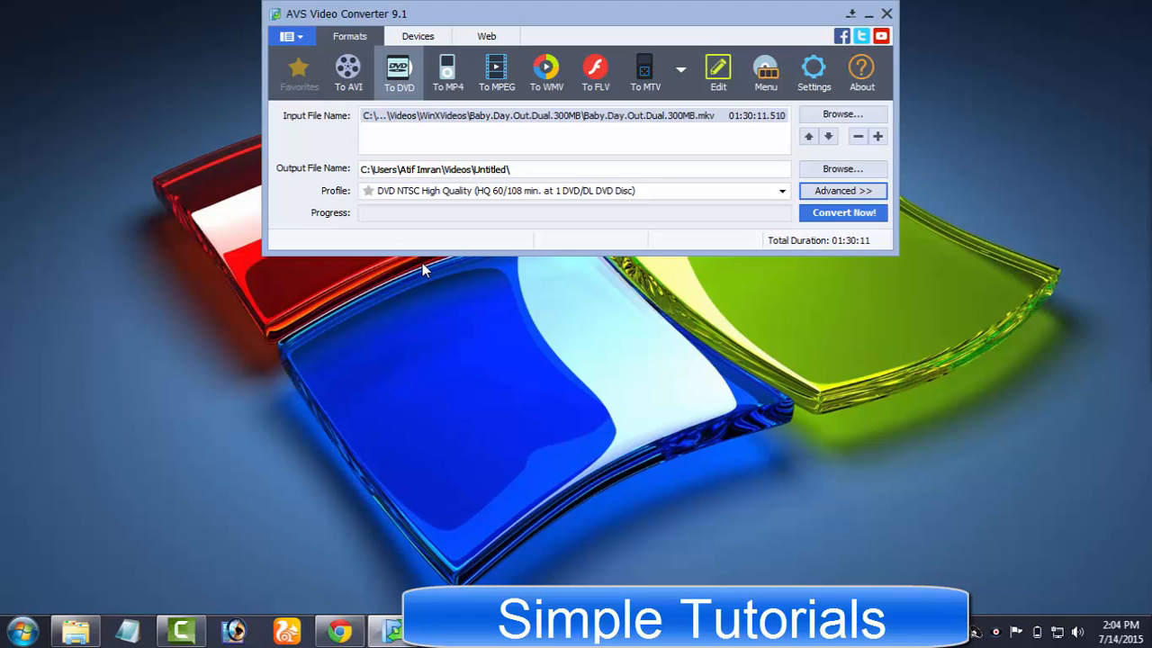
{"action": "mouse_move", "coordinate": [517, 7]}
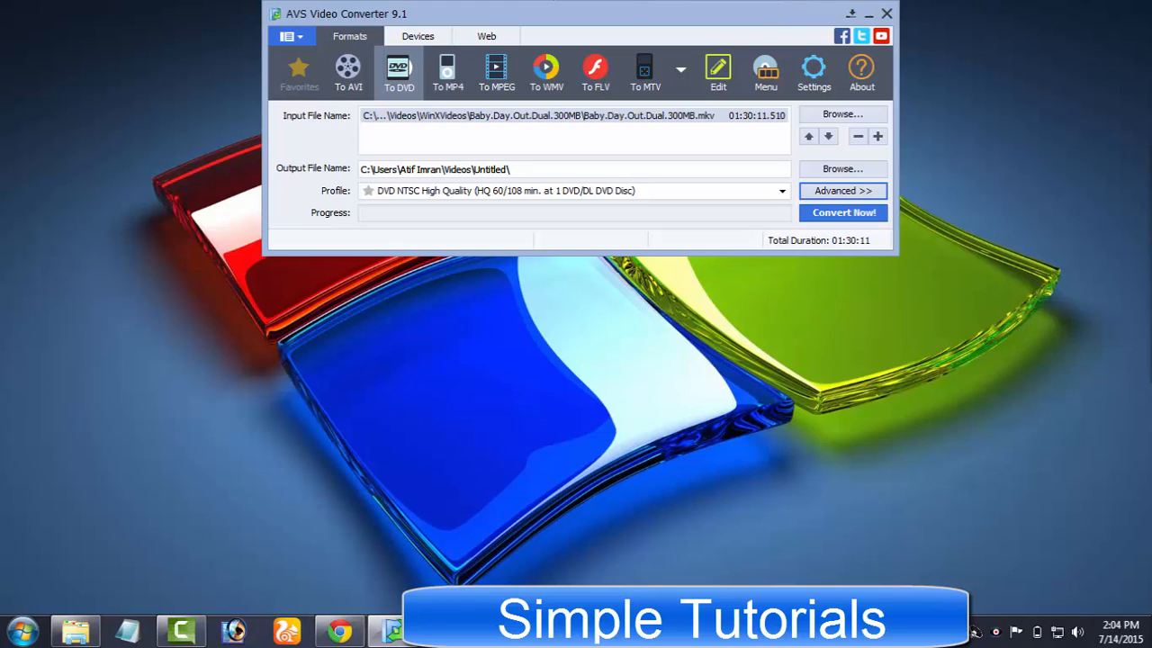
{"action": "mouse_move", "coordinate": [693, 440]}
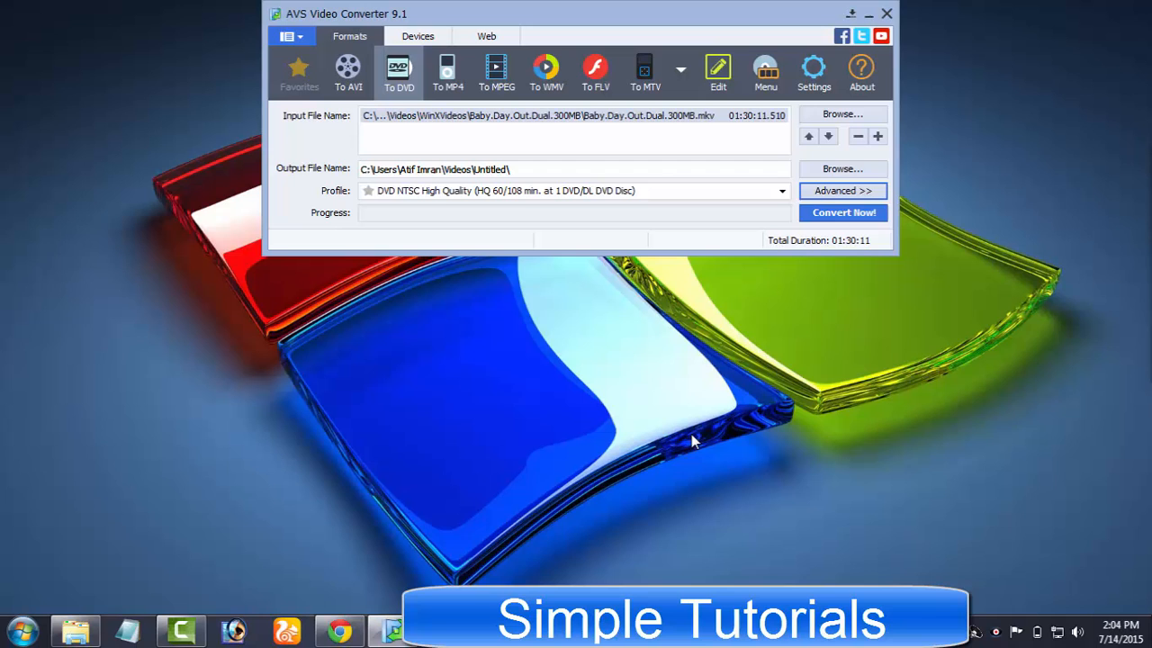
{"action": "mouse_move", "coordinate": [682, 335]}
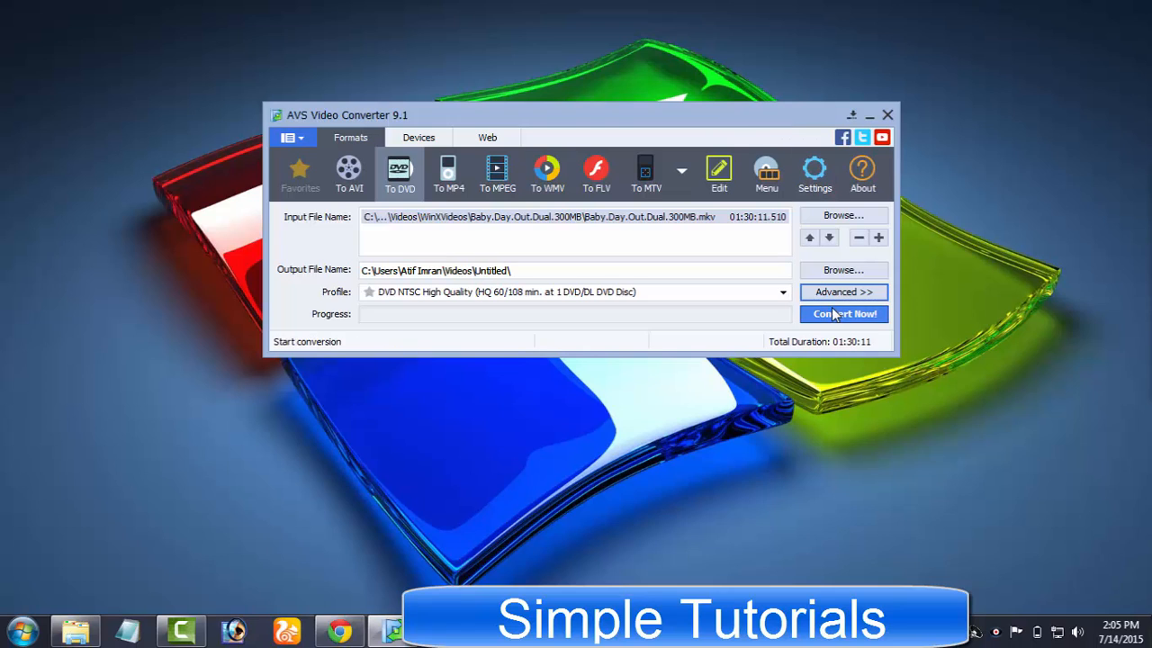
{"action": "mouse_move", "coordinate": [861, 171]}
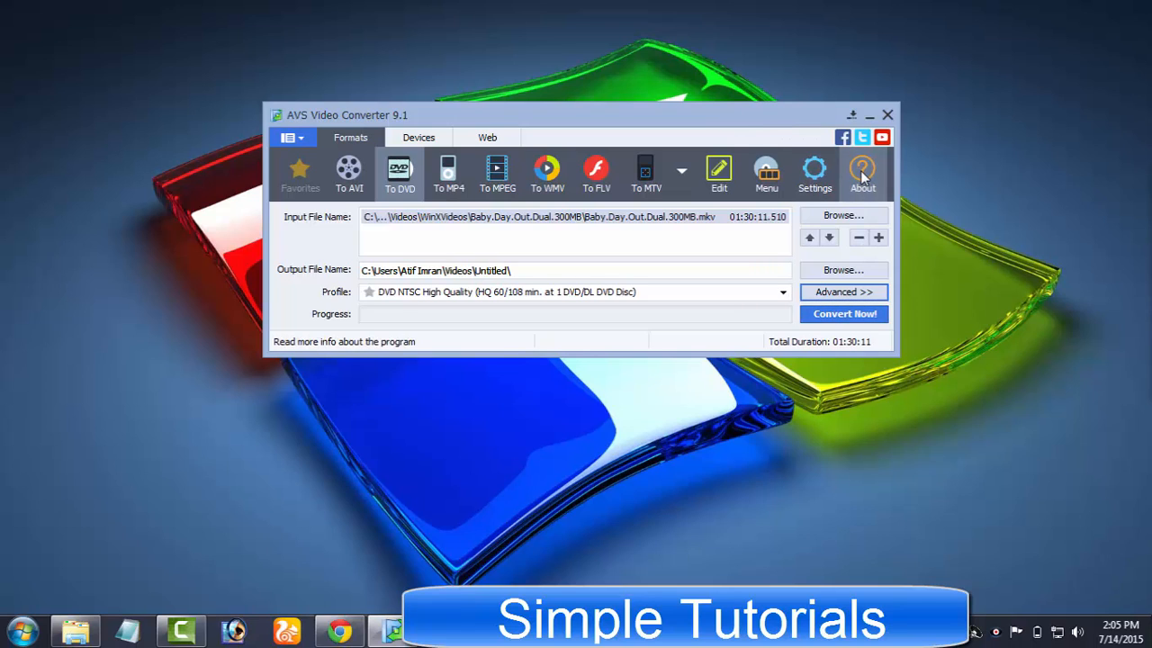
{"action": "left_click", "coordinate": [861, 171]}
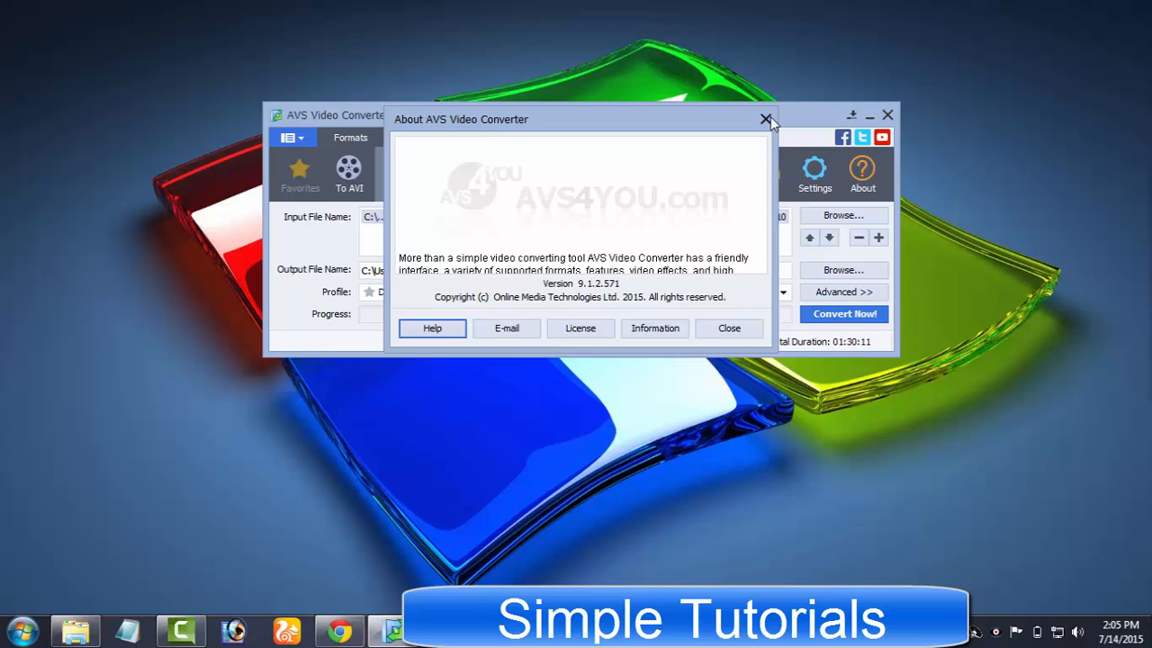
{"action": "left_click", "coordinate": [766, 119]}
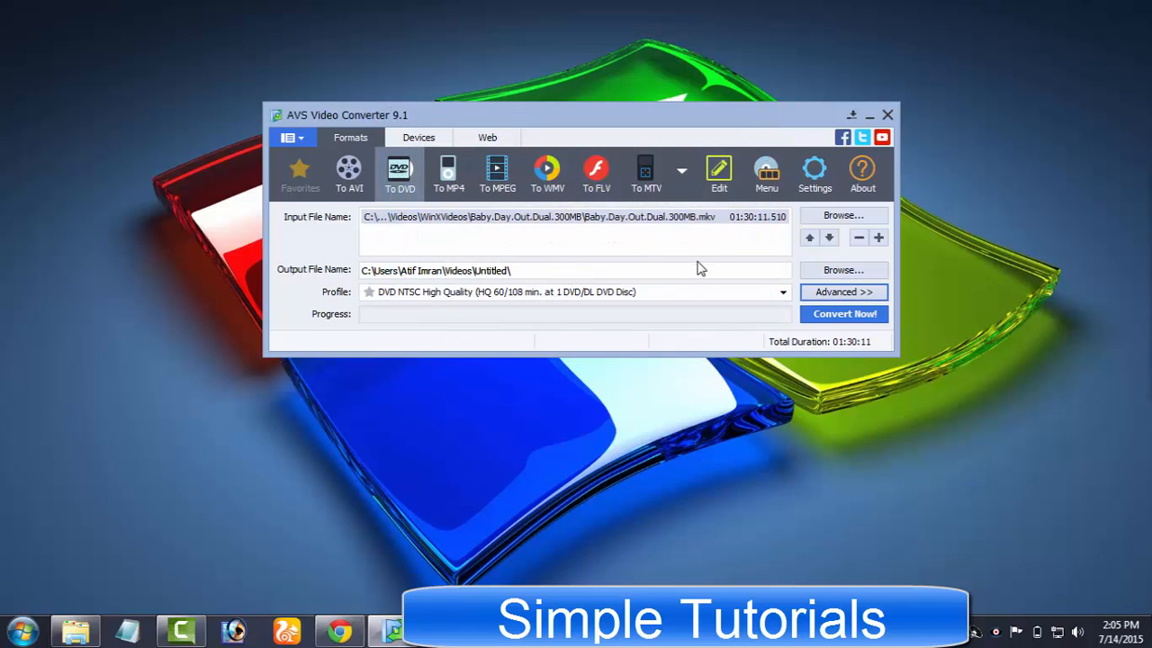
{"action": "mouse_move", "coordinate": [857, 237]}
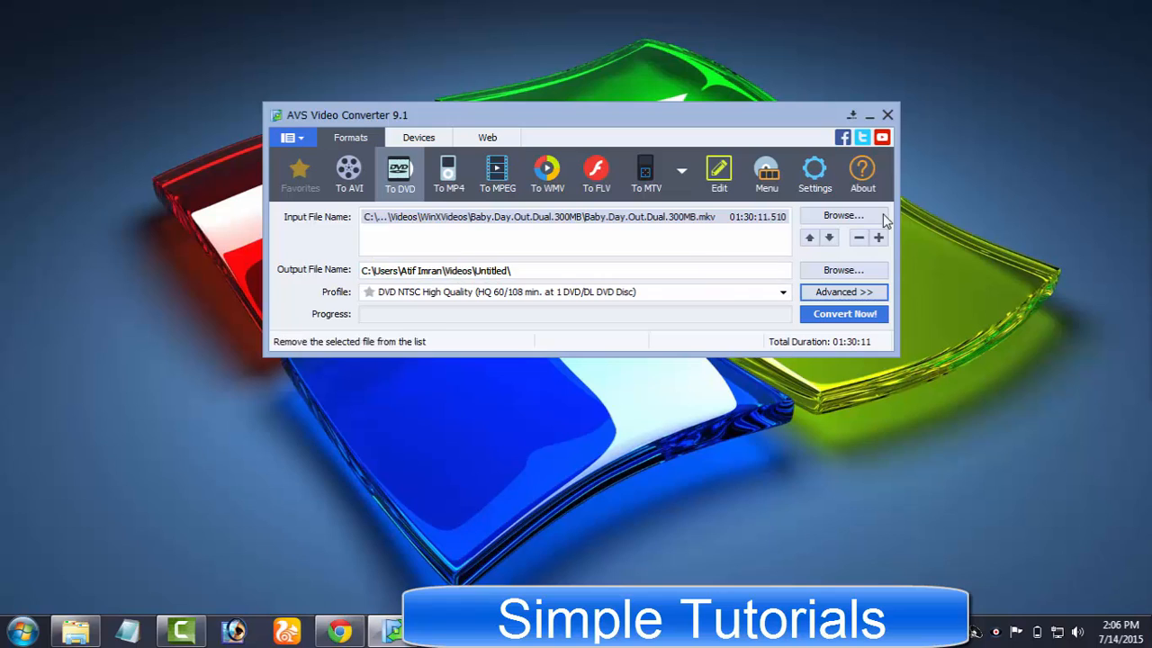
Remove the movie from the input list and browse the Web, Formats and Devices targets, picking Apple.
{"action": "left_click", "coordinate": [857, 237]}
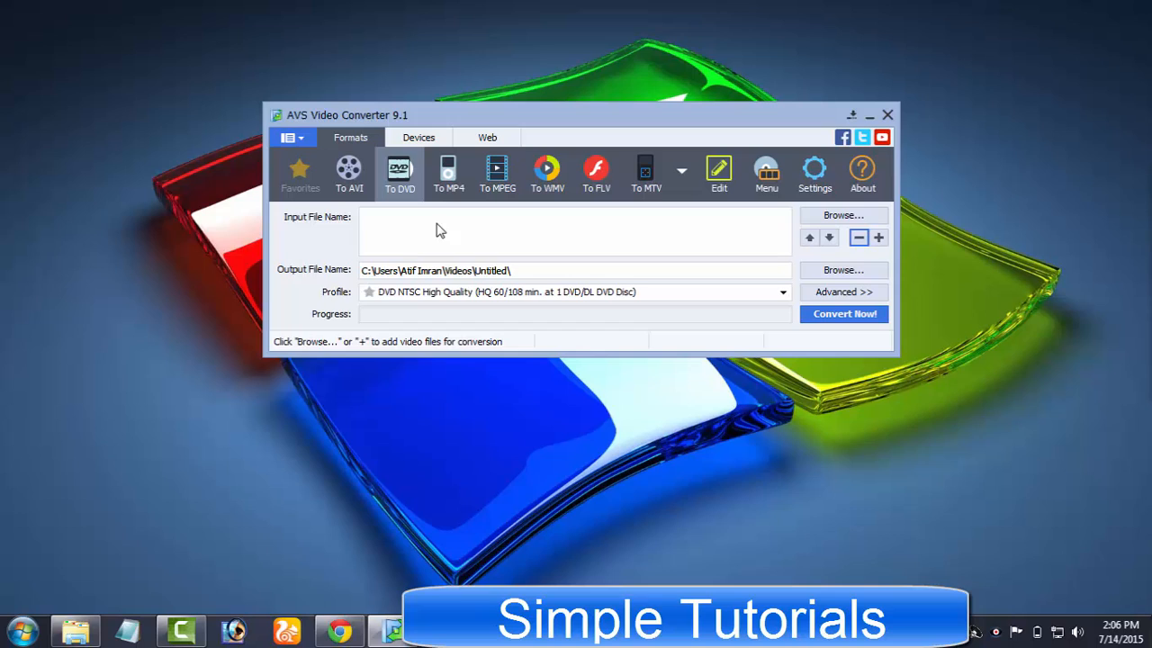
{"action": "mouse_move", "coordinate": [538, 406]}
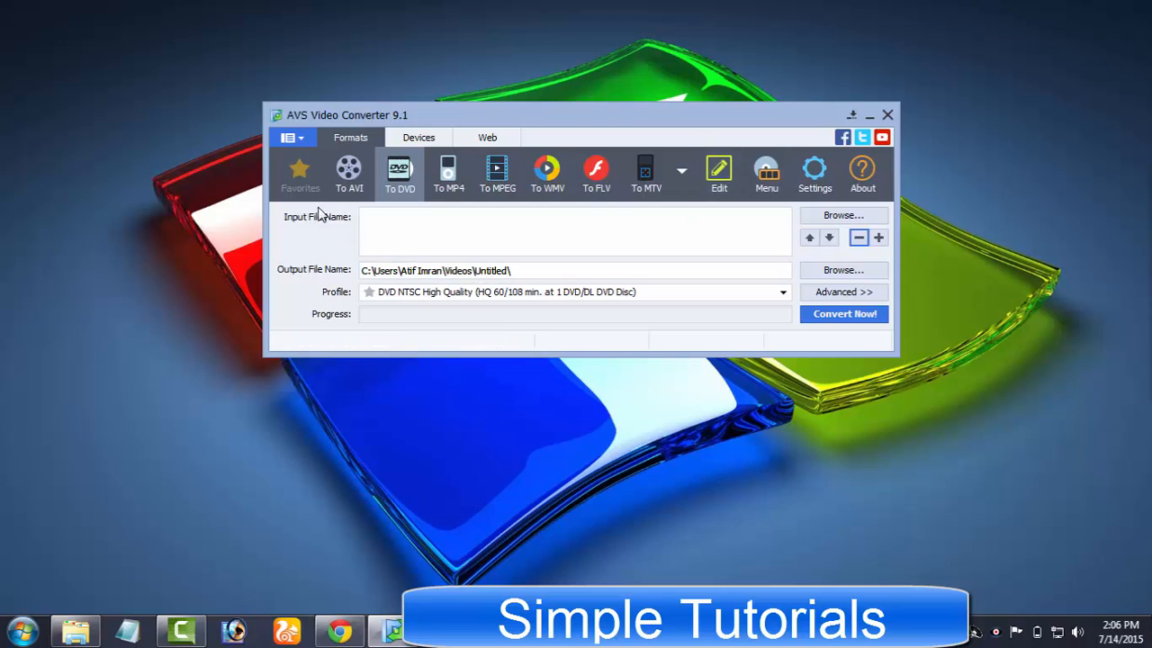
{"action": "left_click", "coordinate": [486, 137]}
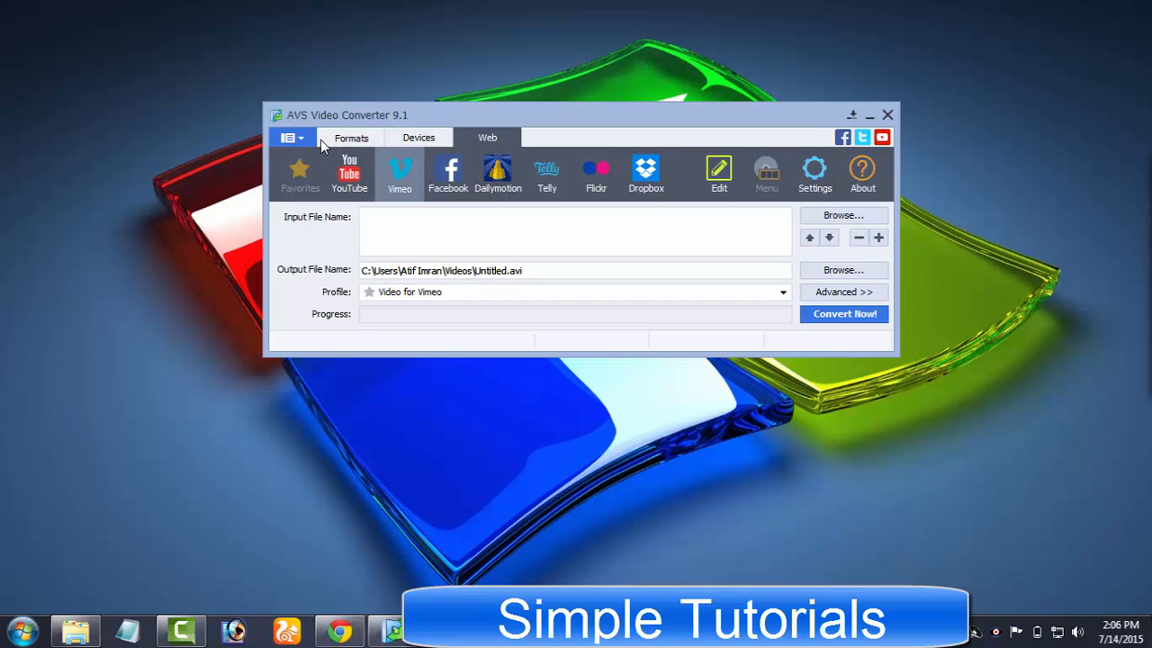
{"action": "left_click", "coordinate": [418, 137]}
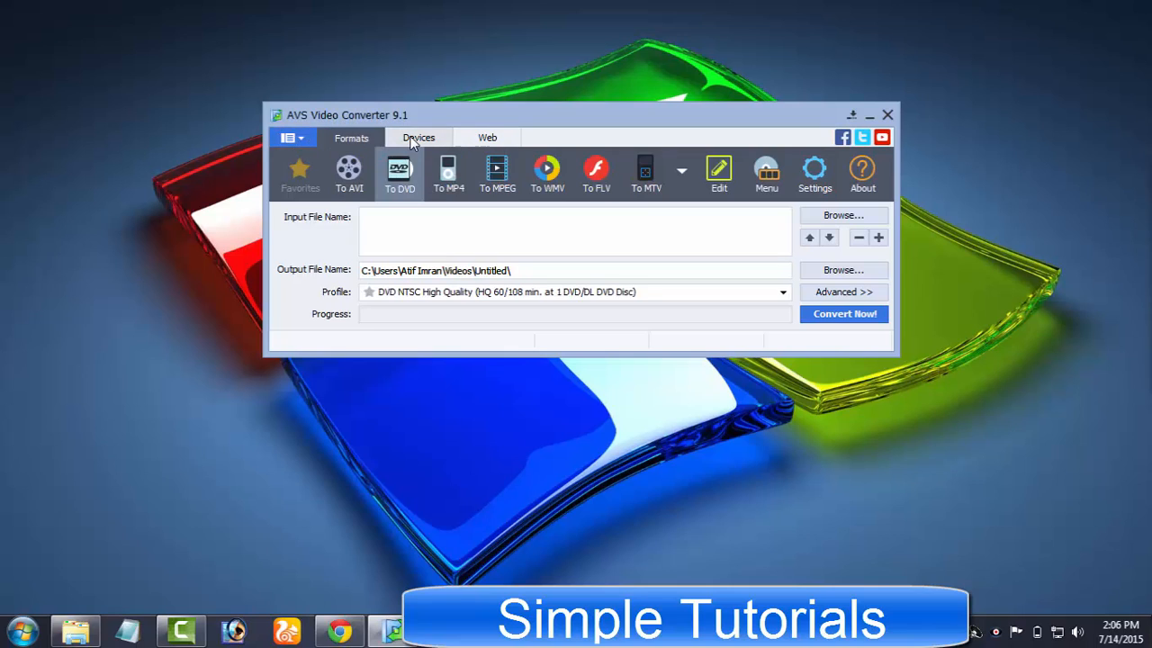
{"action": "left_click", "coordinate": [418, 136]}
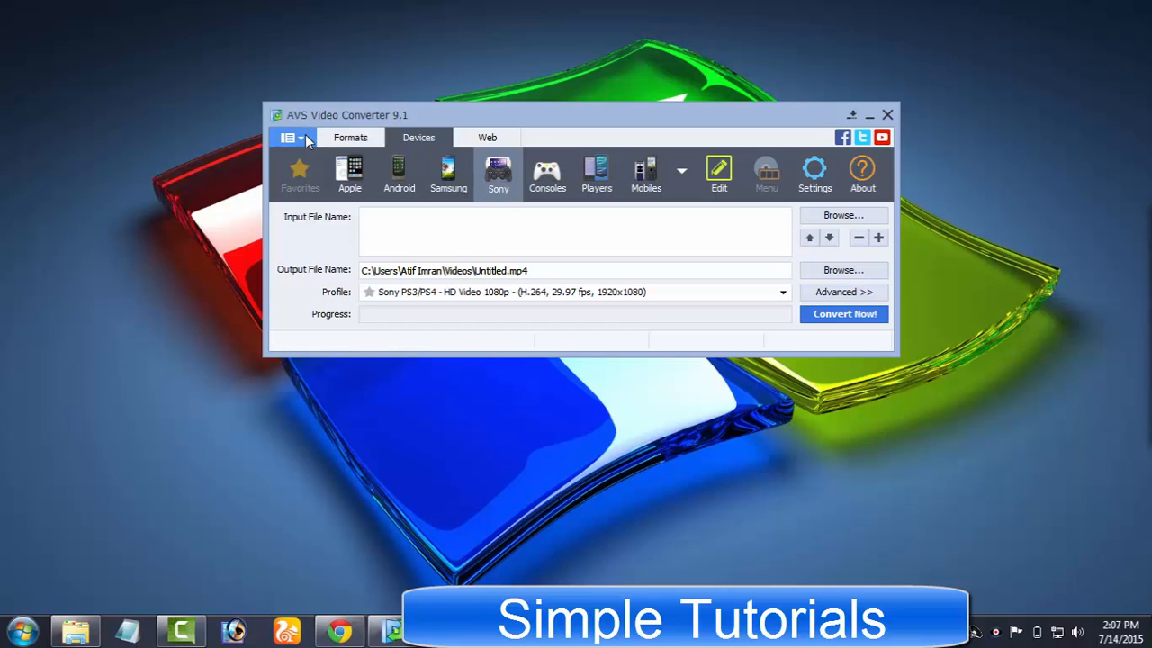
{"action": "left_click", "coordinate": [289, 136]}
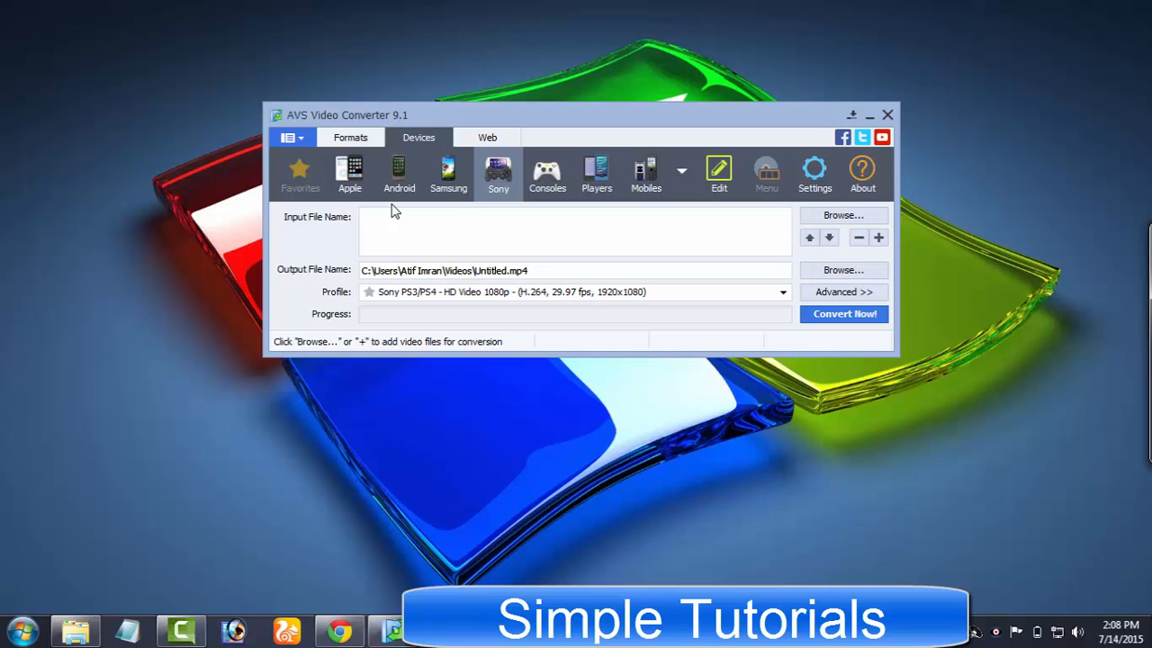
{"action": "left_click", "coordinate": [350, 136]}
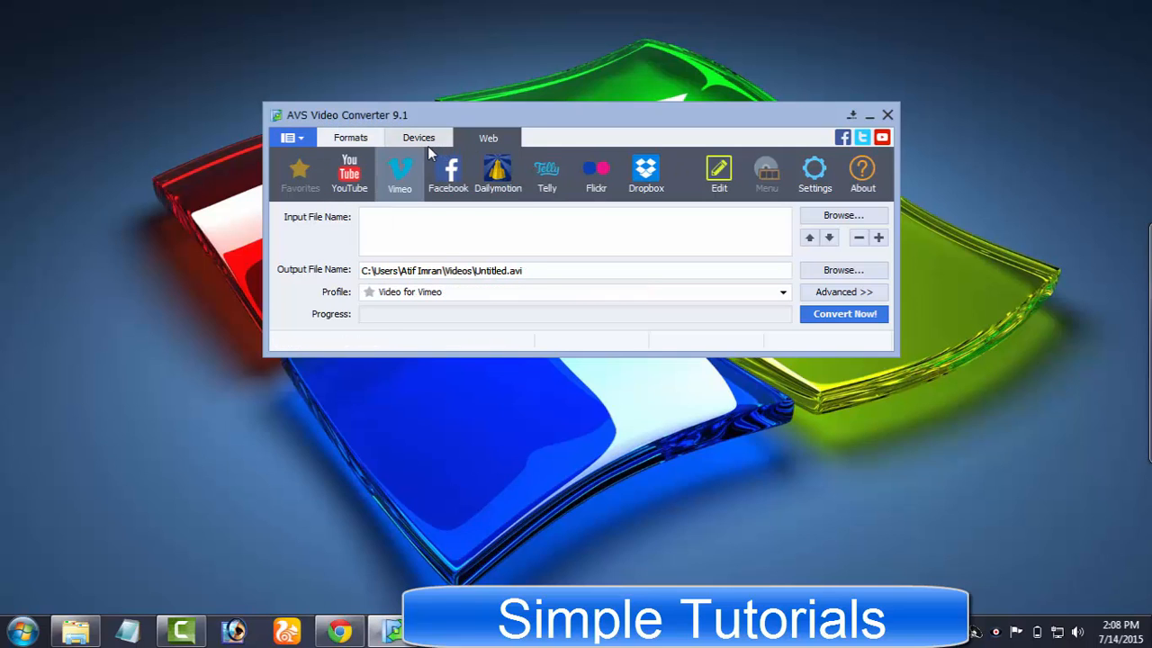
{"action": "left_click", "coordinate": [350, 137]}
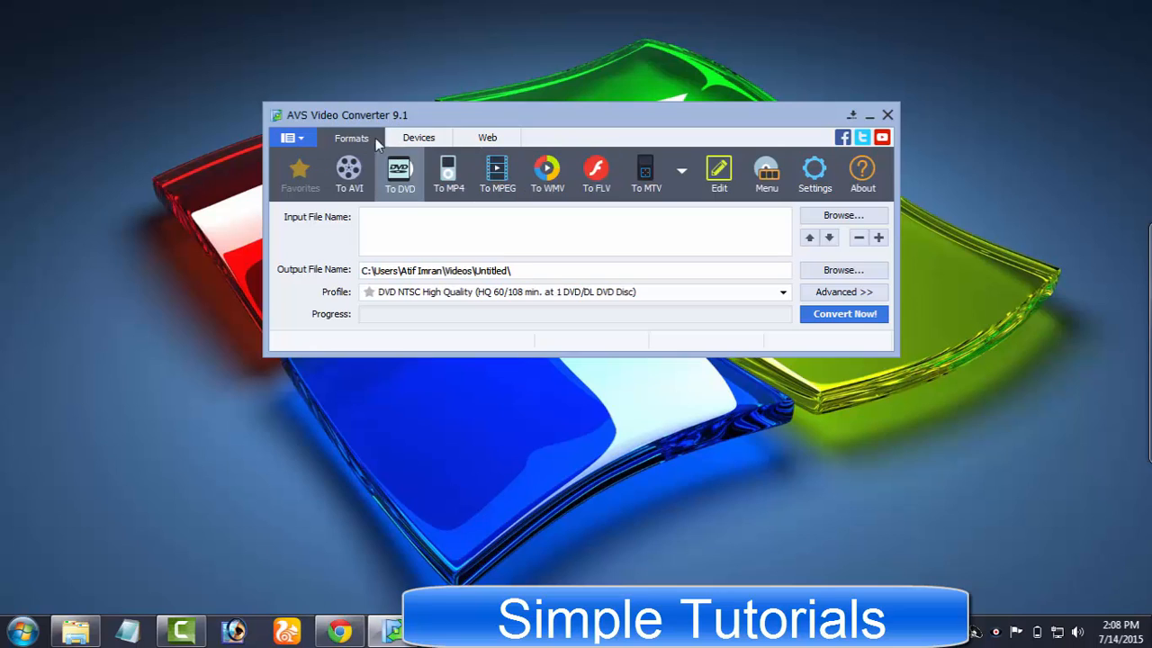
{"action": "left_click", "coordinate": [487, 137]}
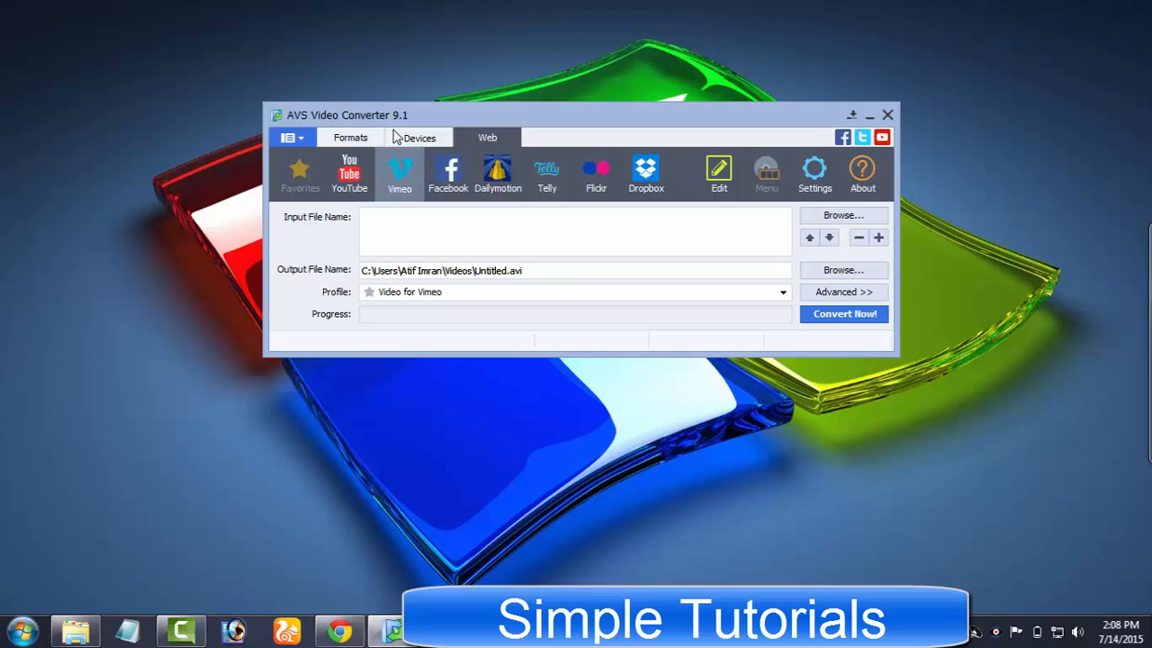
{"action": "left_click", "coordinate": [420, 137]}
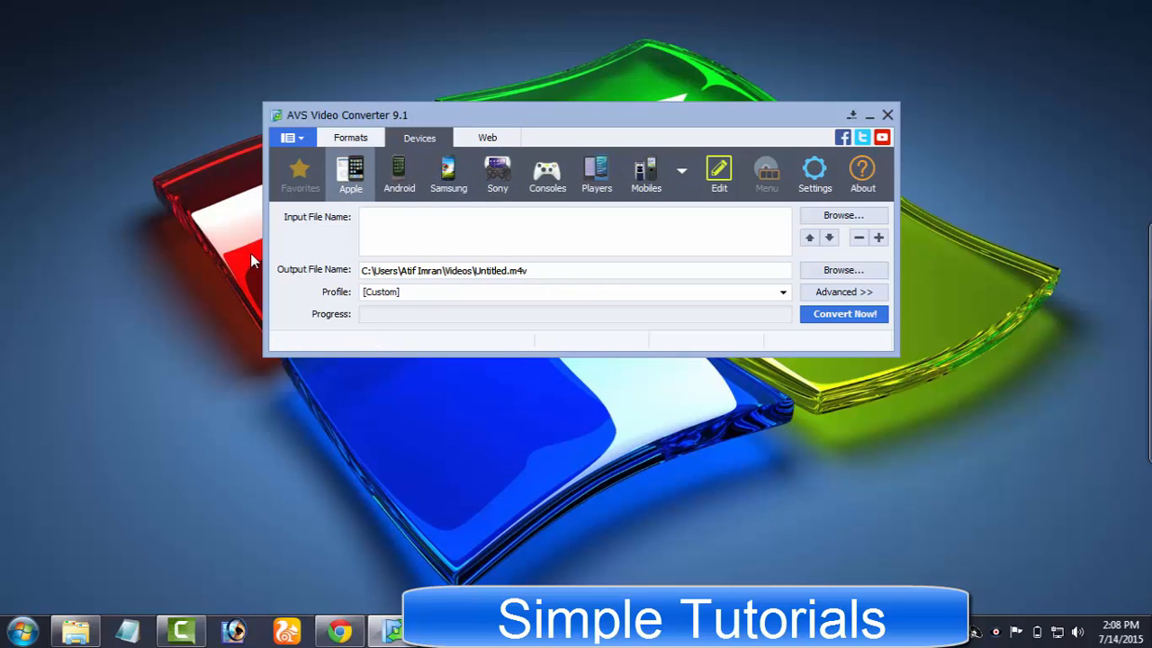
{"action": "mouse_move", "coordinate": [351, 171]}
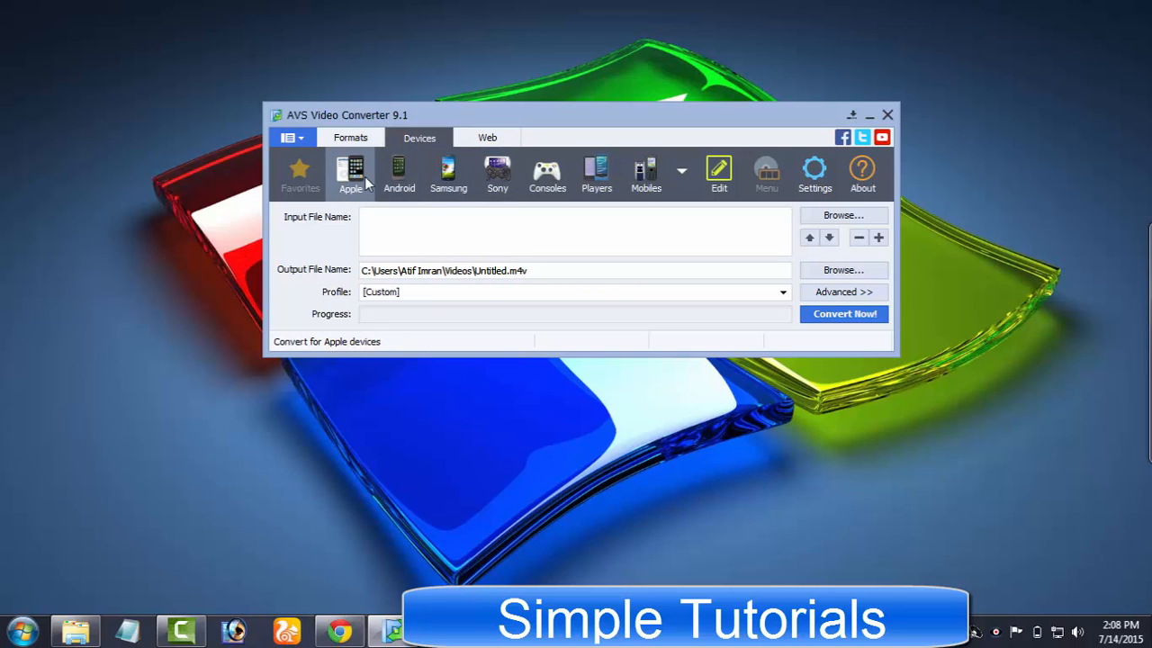
{"action": "mouse_move", "coordinate": [334, 250]}
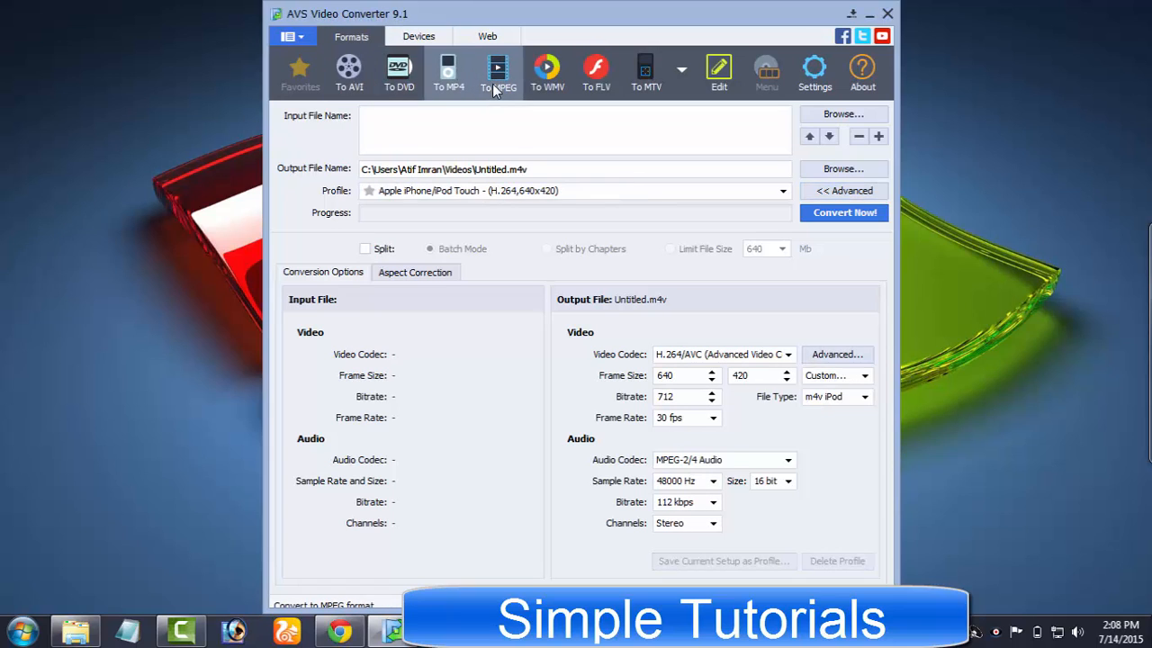
Switch output from MPEG to FLV, then target Flickr from the web services.
{"action": "left_click", "coordinate": [547, 72]}
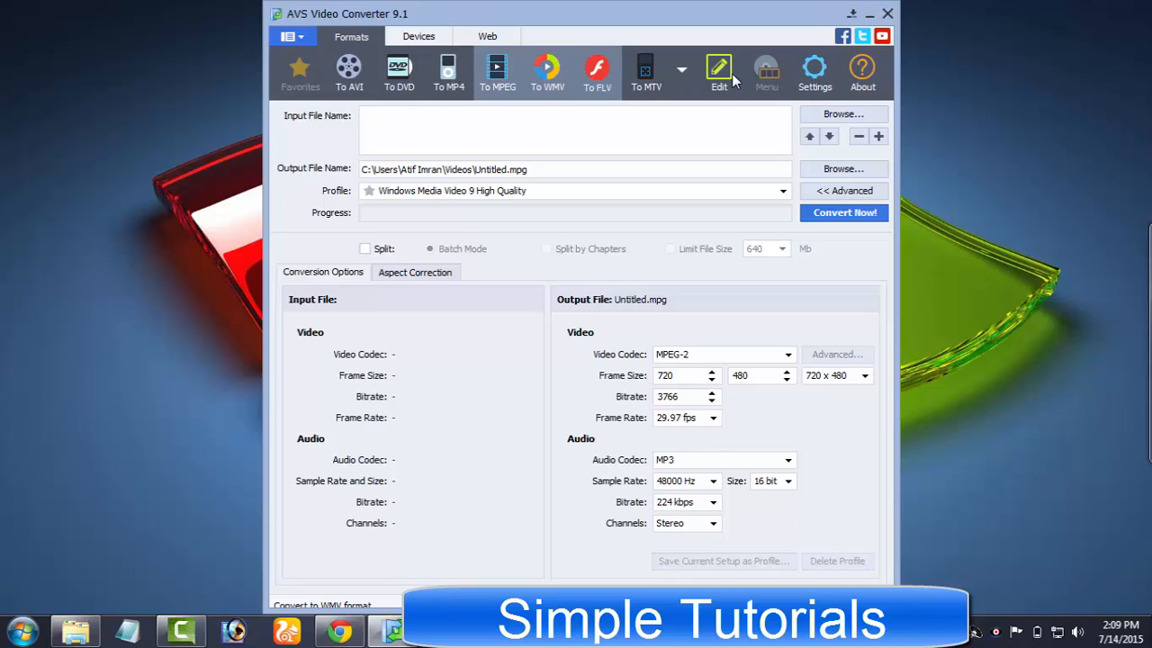
{"action": "left_click", "coordinate": [597, 72]}
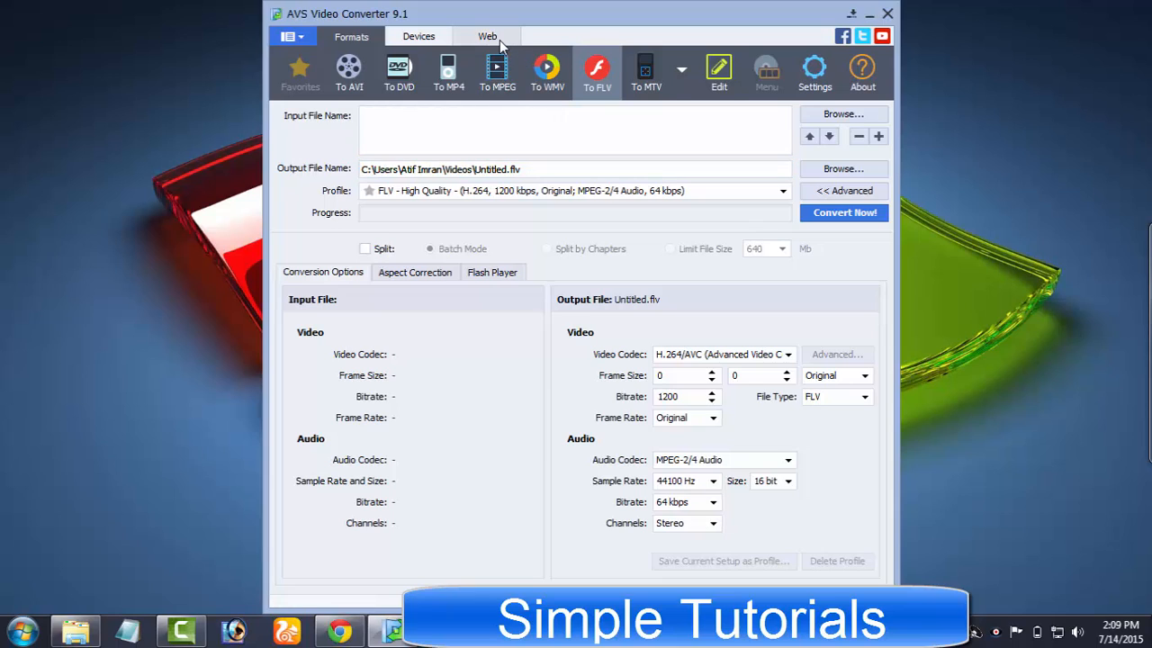
{"action": "left_click", "coordinate": [488, 36]}
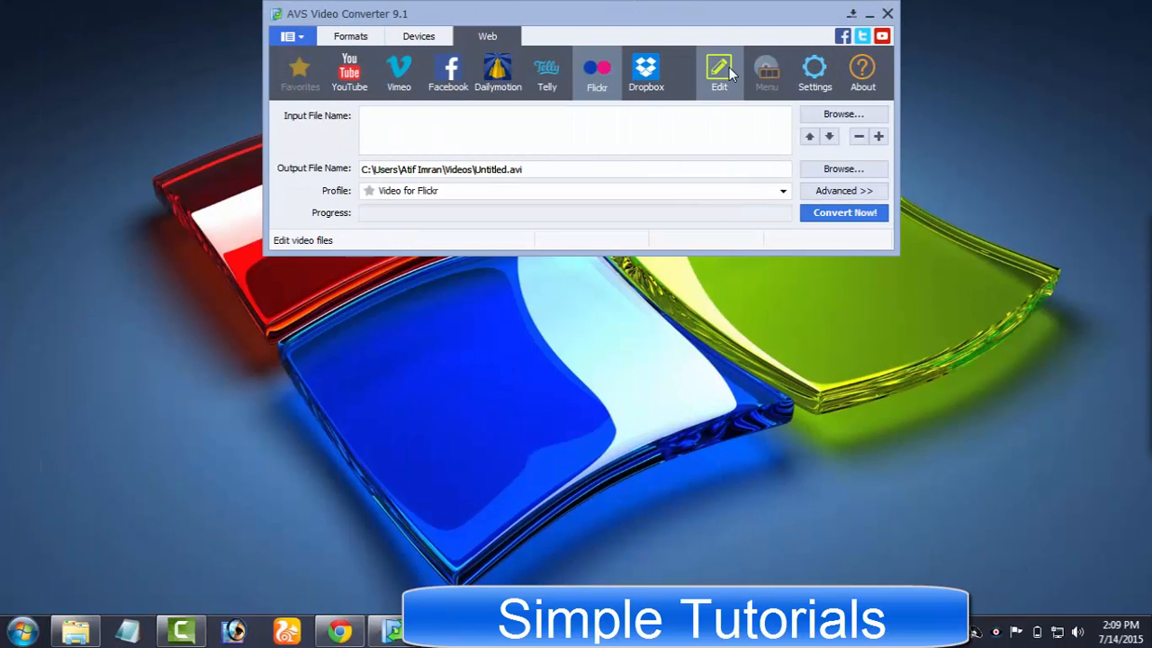
Browse the full Video Effects list, viewing the Effect and Transform categories.
{"action": "left_click", "coordinate": [718, 72]}
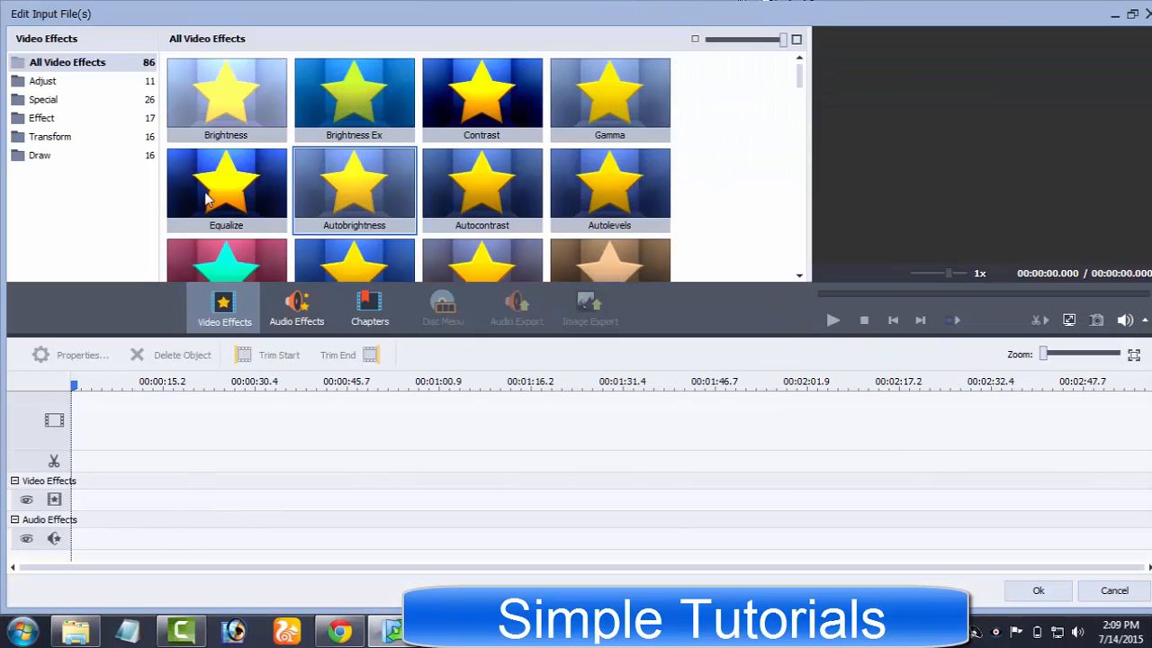
{"action": "left_click", "coordinate": [42, 116]}
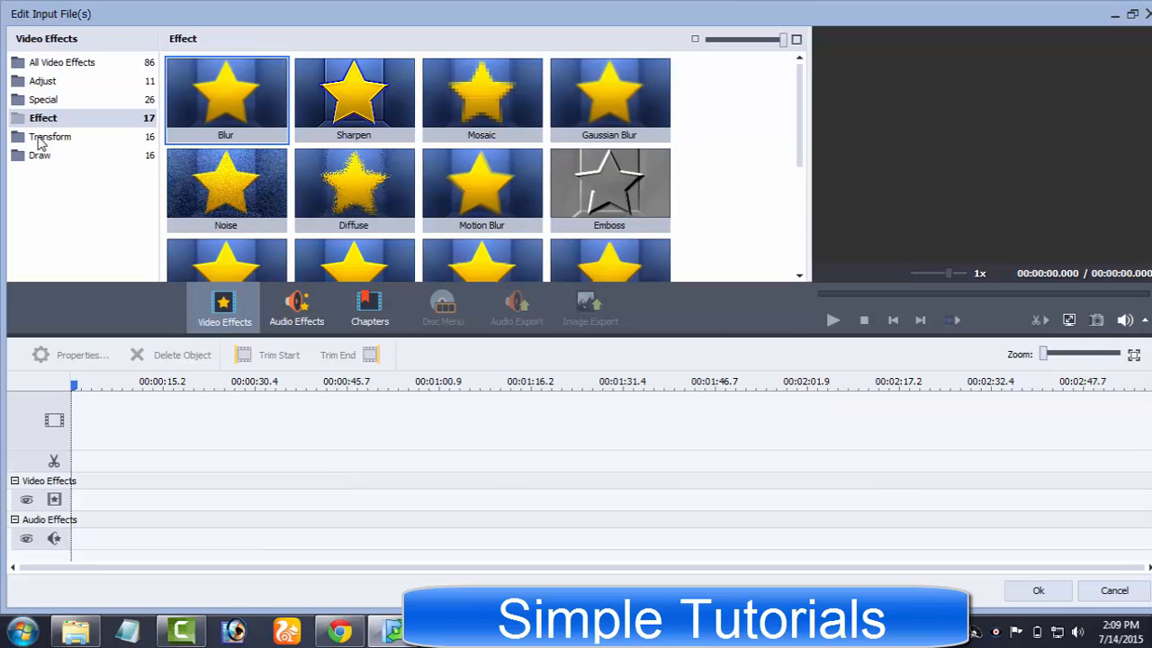
{"action": "left_click", "coordinate": [50, 136]}
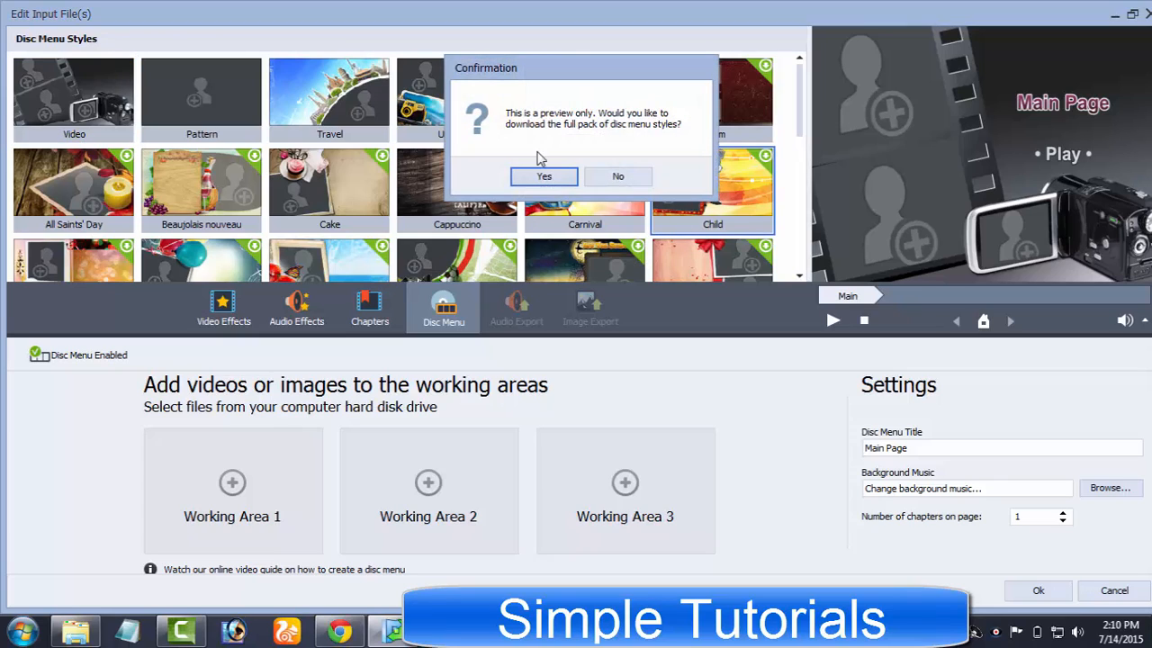
{"action": "mouse_move", "coordinate": [638, 146]}
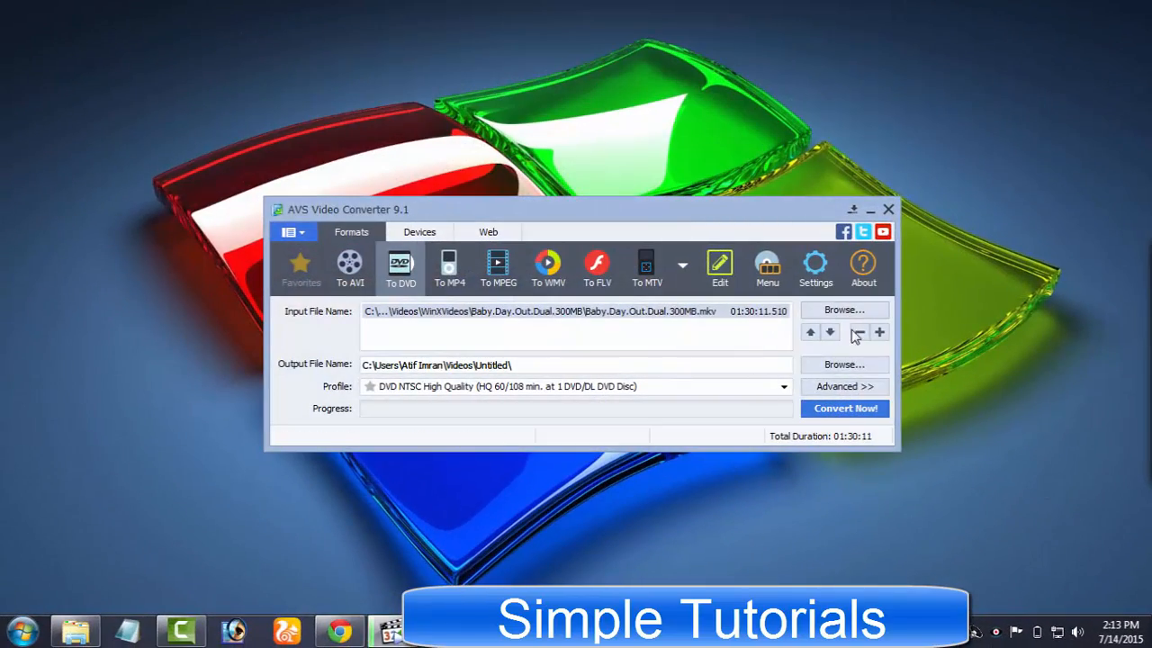
Cancel adding a file, remove the movie, and set the output folder to Baby.Day.Out.Dual in Videos.
{"action": "left_click", "coordinate": [843, 310]}
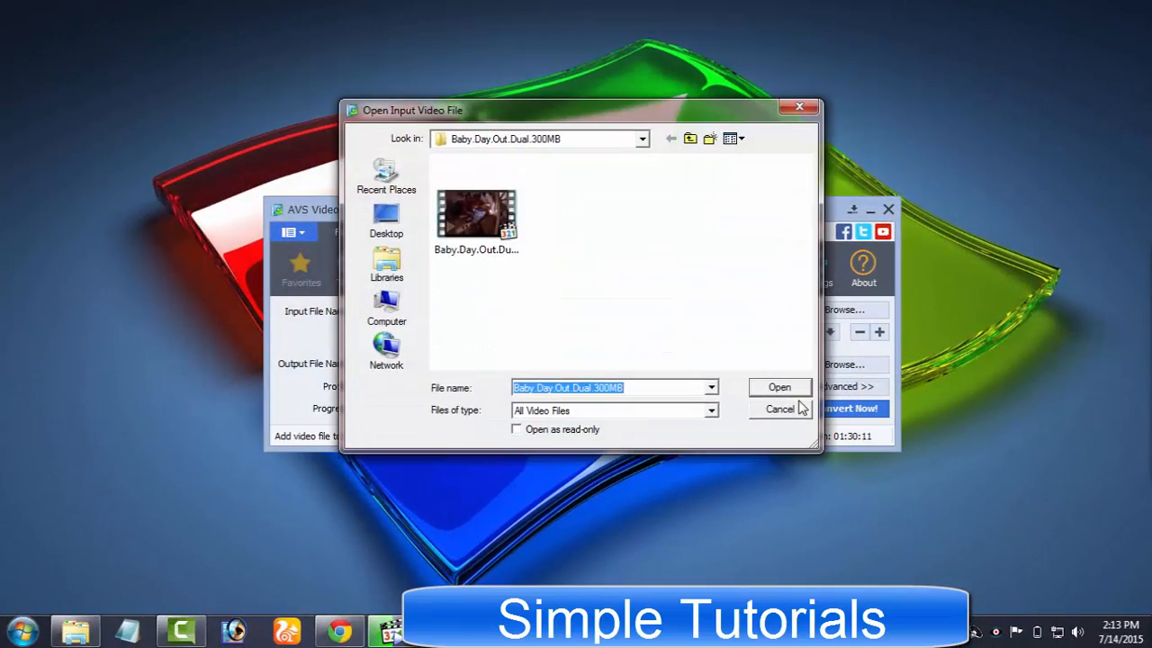
{"action": "left_click", "coordinate": [779, 387]}
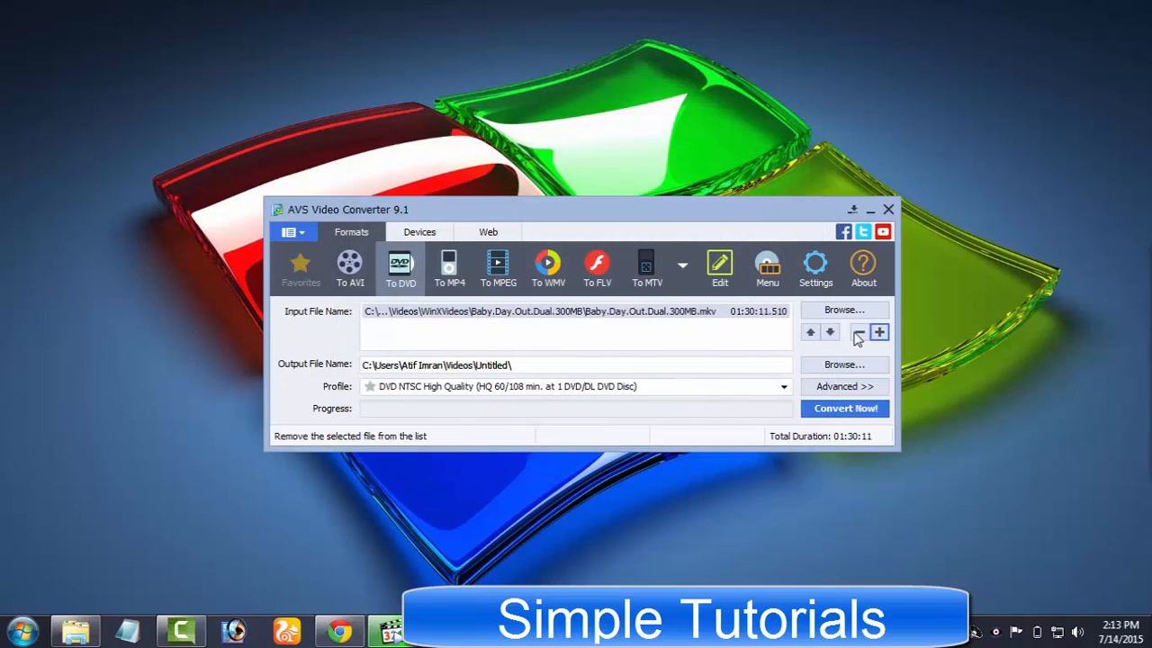
{"action": "left_click", "coordinate": [859, 332]}
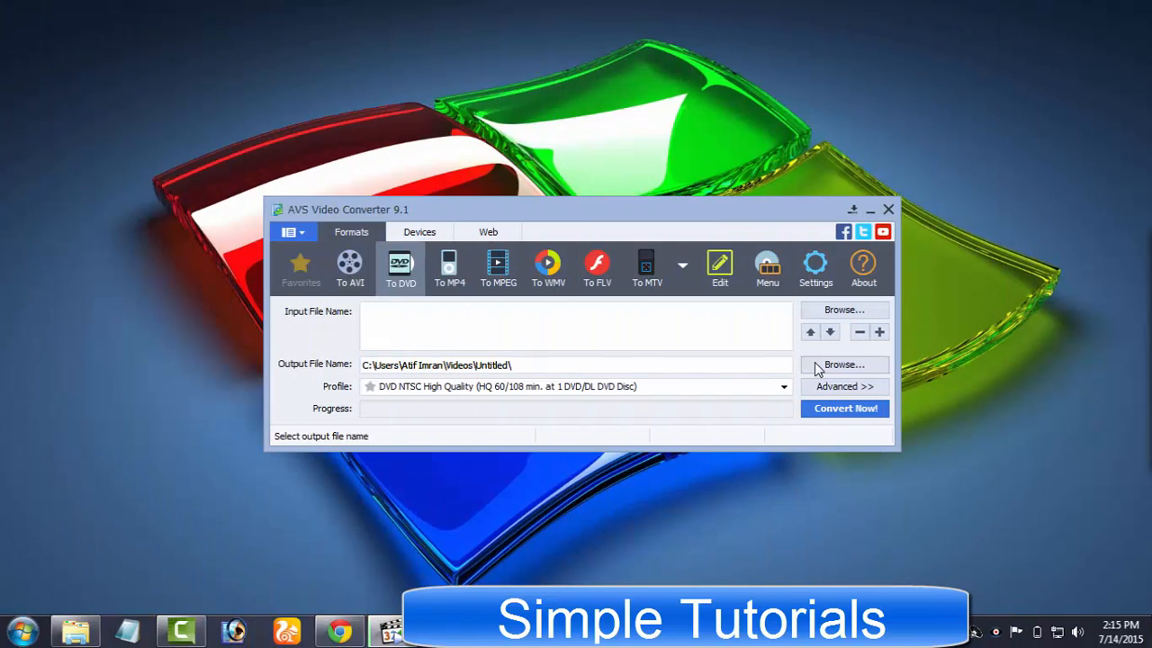
{"action": "left_click", "coordinate": [843, 364]}
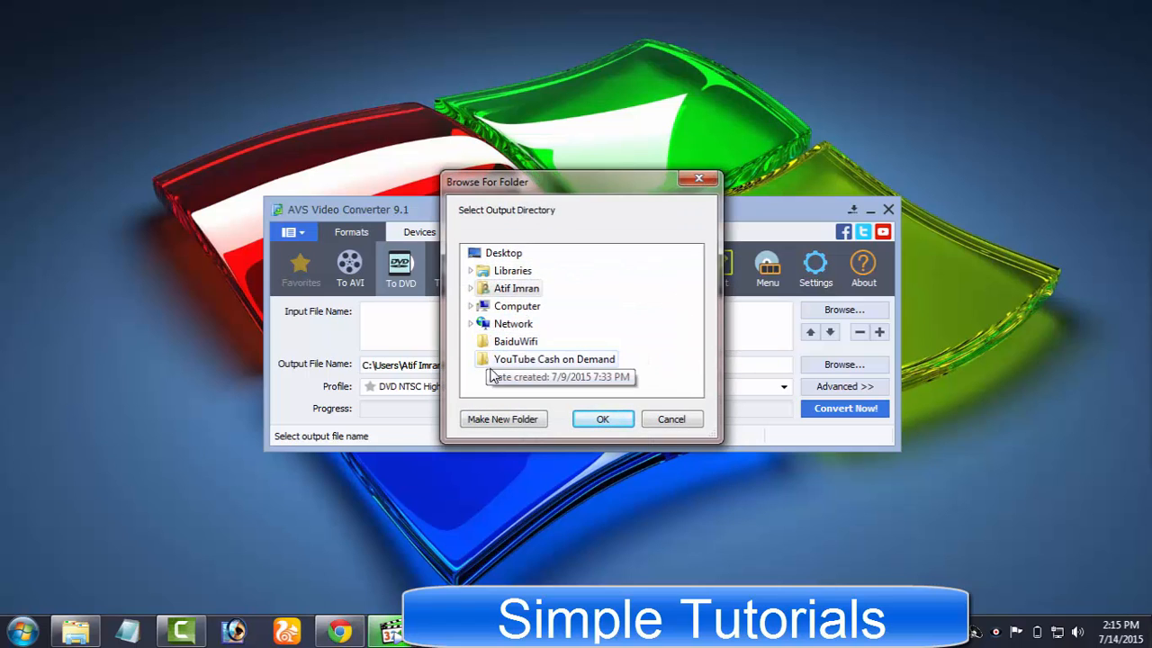
{"action": "left_click", "coordinate": [603, 419]}
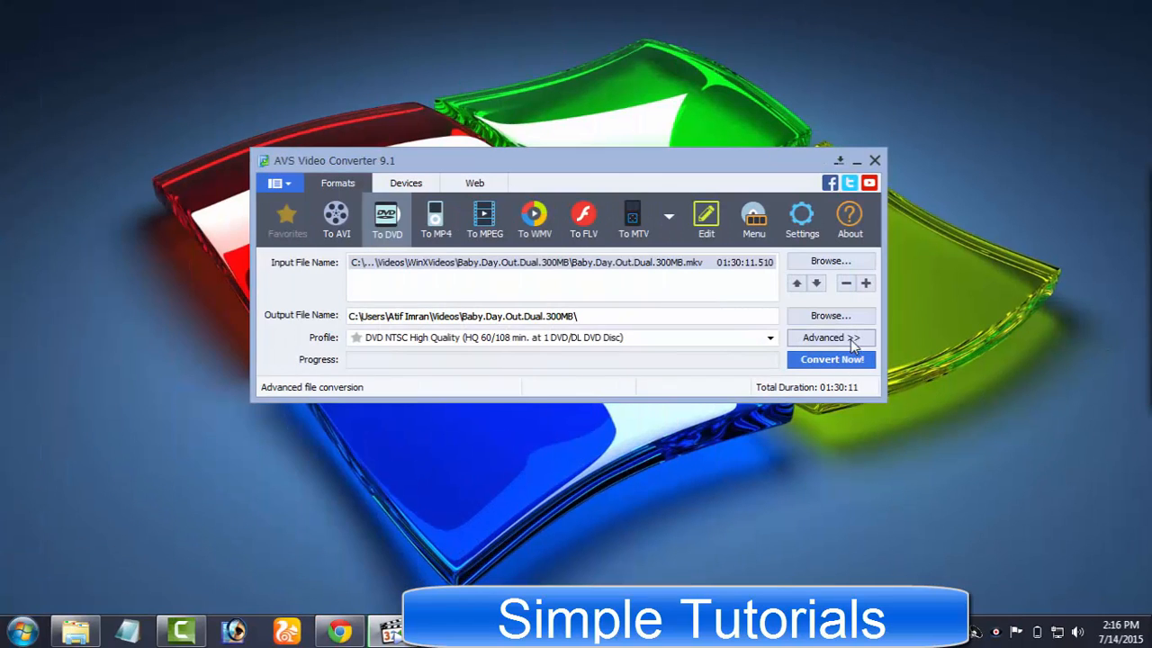
Switch to MP4 at 30 fps keeping the H.264 codec, then remove kalaam.mp4 from the inputs.
{"action": "left_click", "coordinate": [828, 336]}
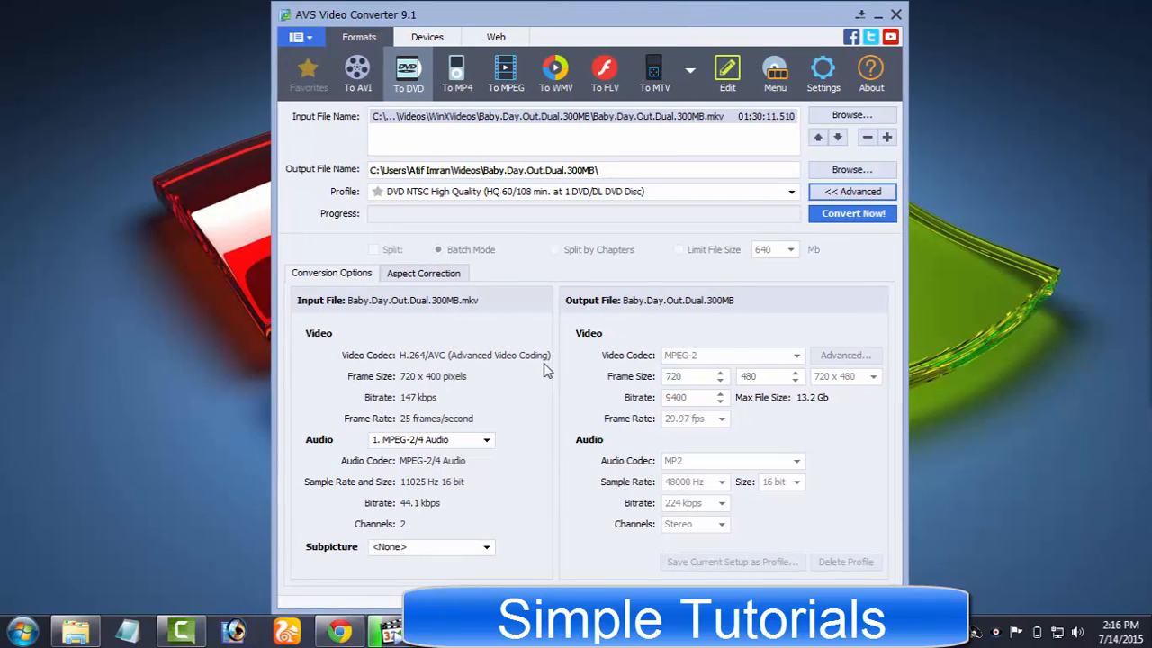
{"action": "left_click", "coordinate": [456, 70]}
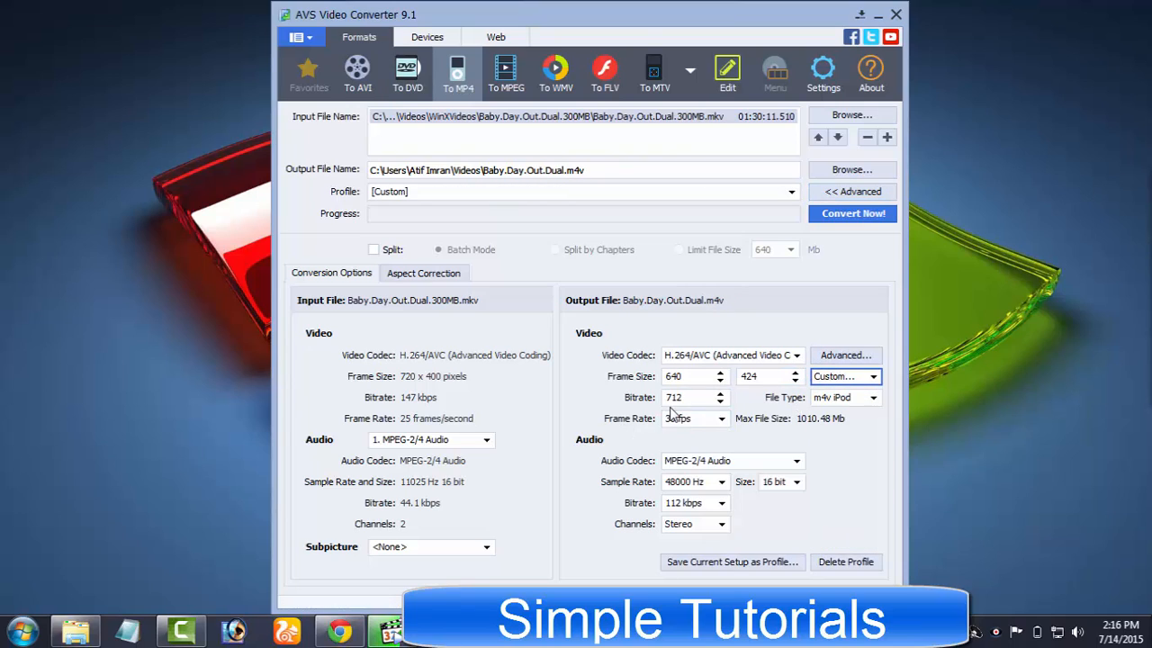
{"action": "left_click", "coordinate": [688, 418]}
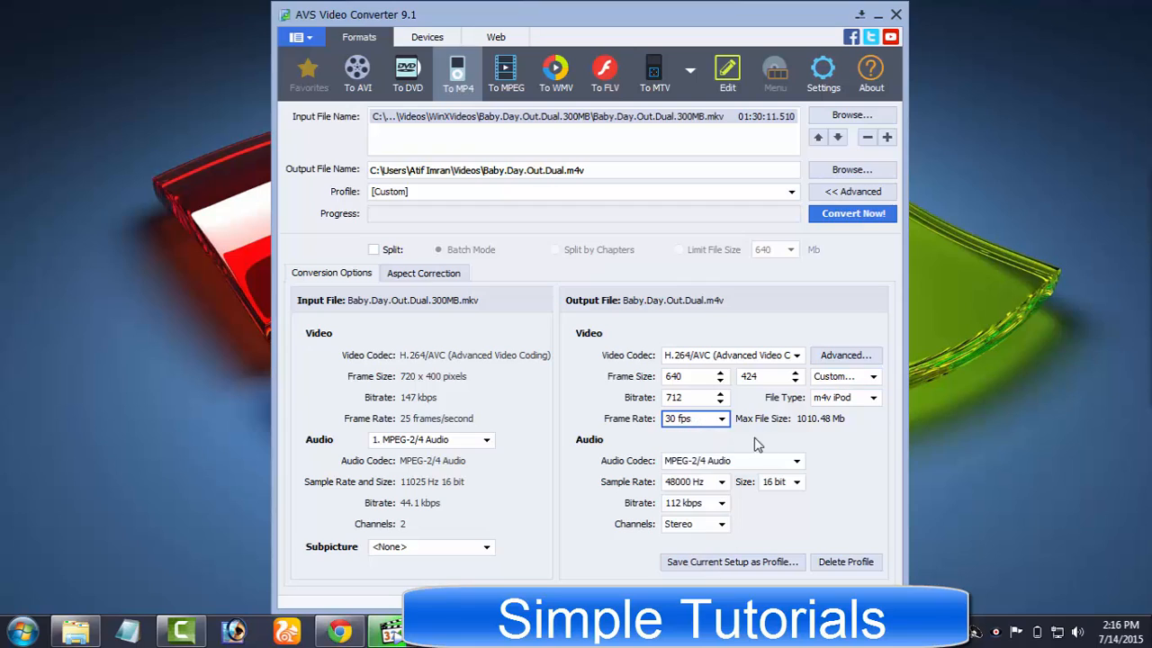
{"action": "left_click", "coordinate": [795, 354]}
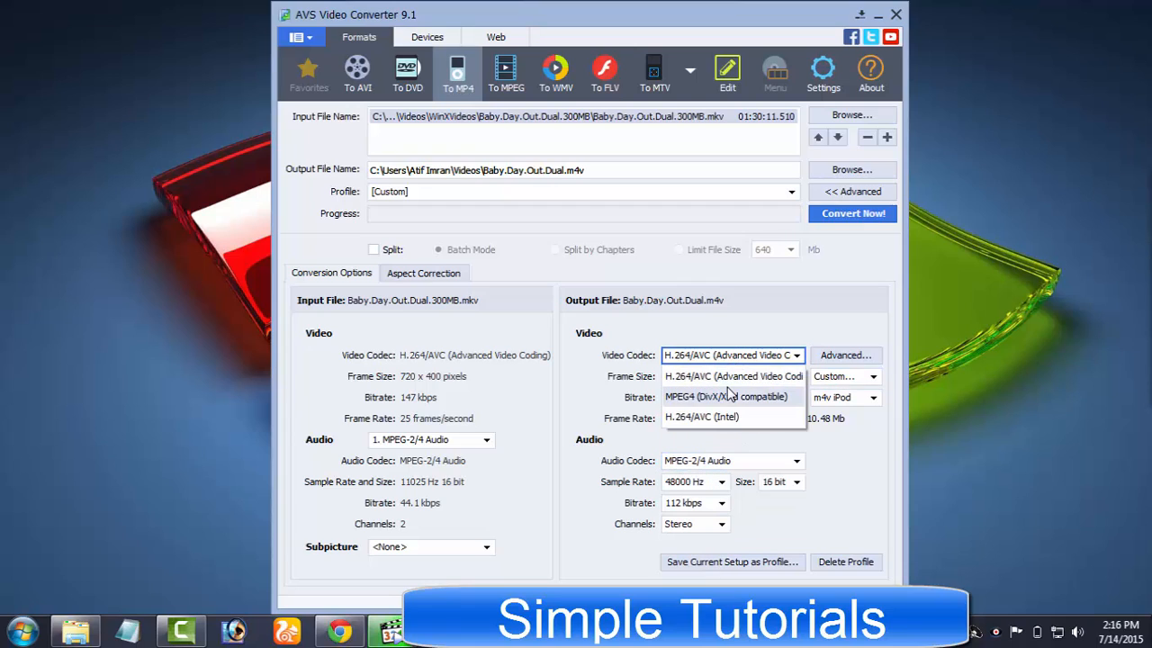
{"action": "left_click", "coordinate": [489, 547]}
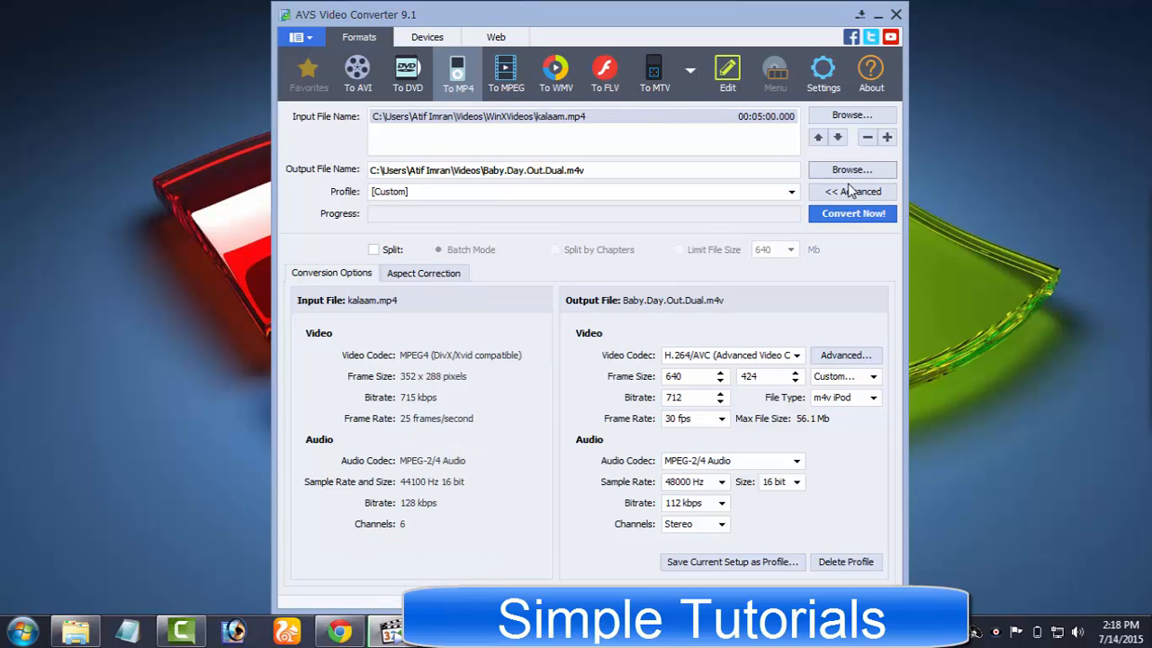
{"action": "left_click", "coordinate": [850, 191]}
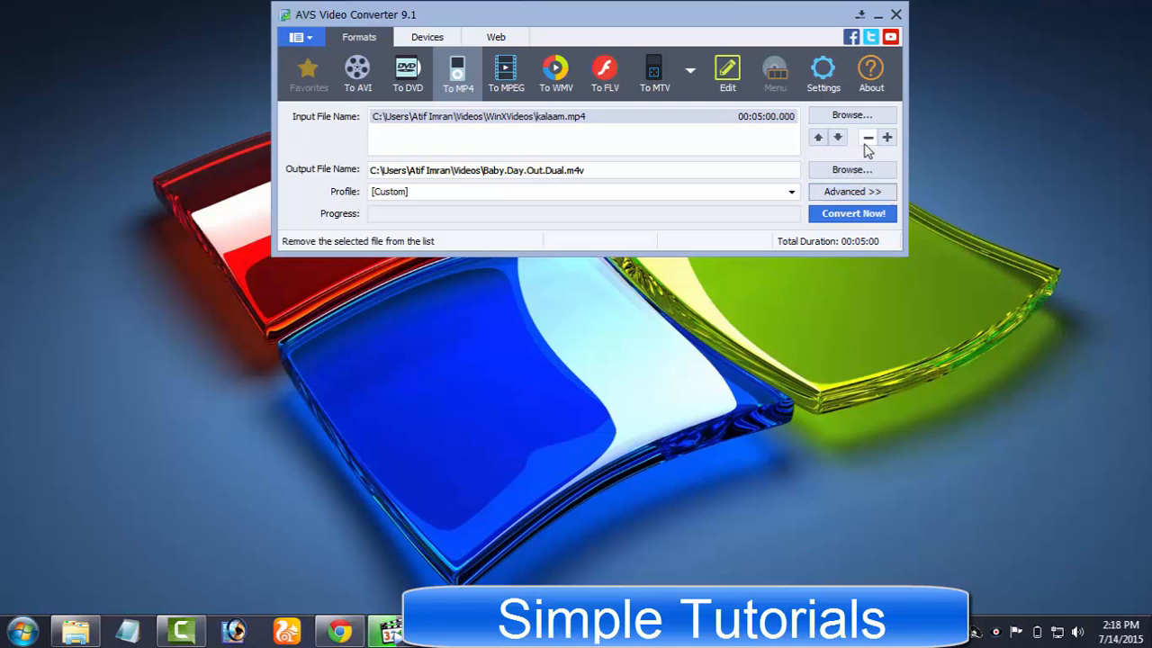
{"action": "left_click", "coordinate": [867, 137]}
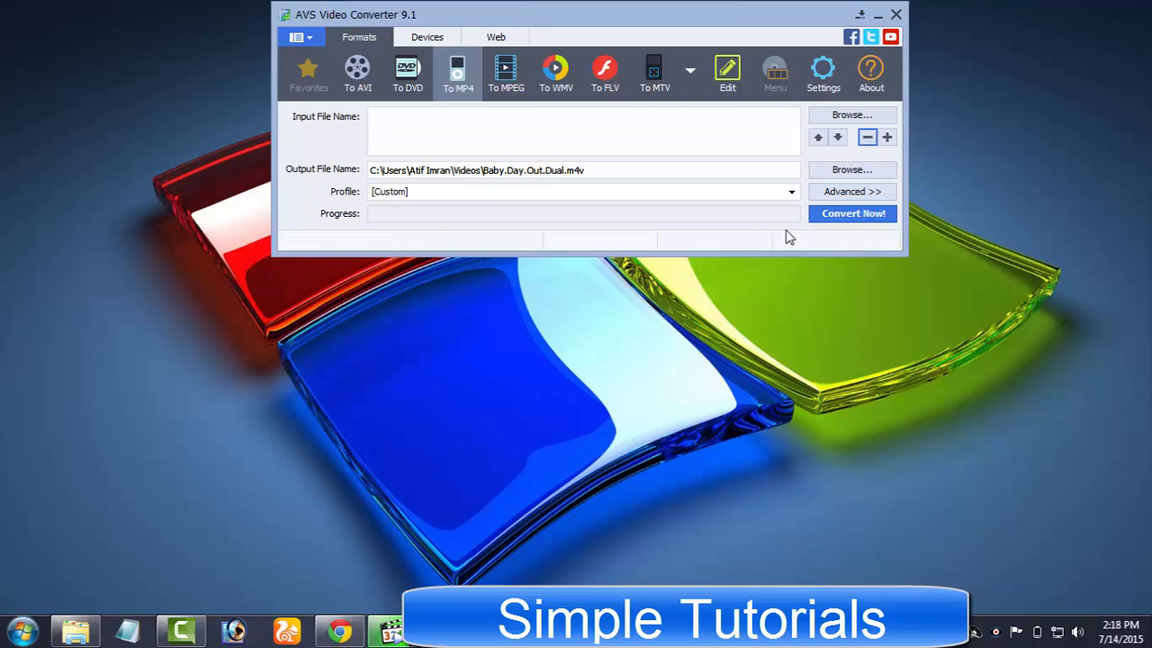
{"action": "mouse_move", "coordinate": [886, 137]}
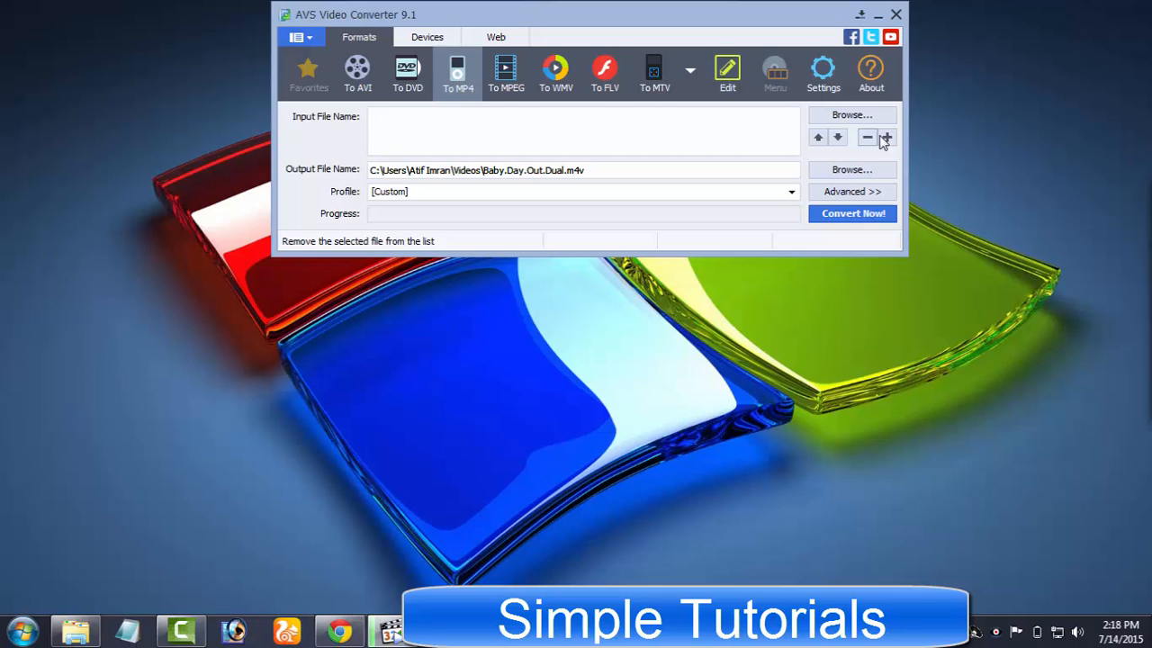
Add kalaam.mp4 and target Android with the HD Video for Android profile.
{"action": "left_click", "coordinate": [850, 114]}
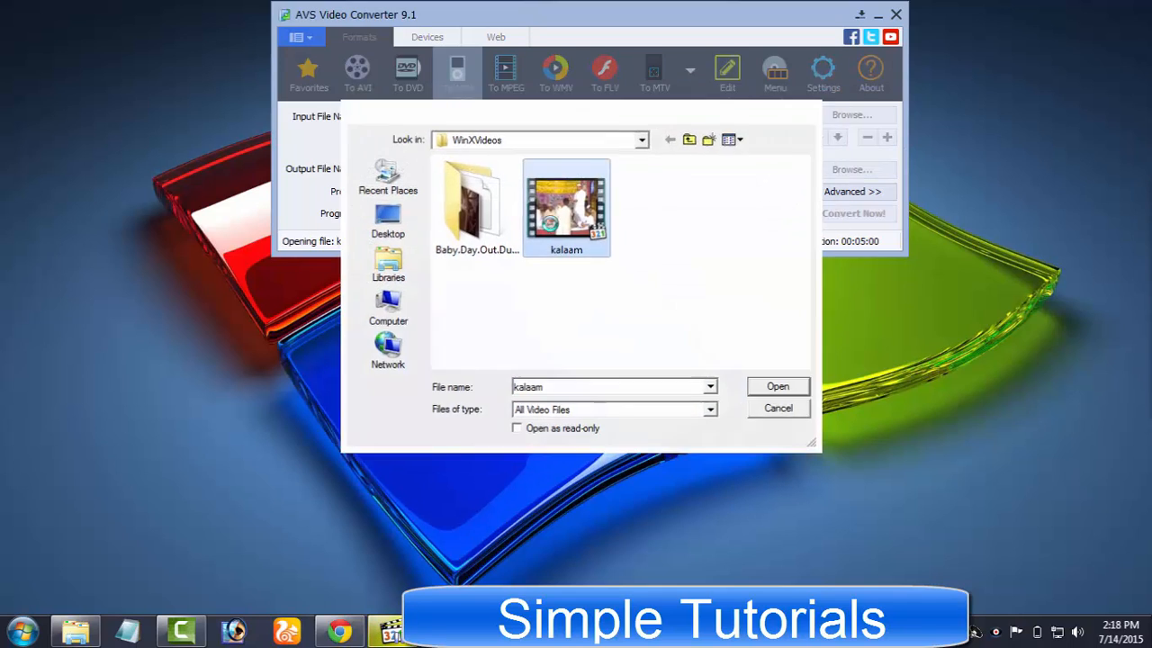
{"action": "left_click", "coordinate": [777, 386]}
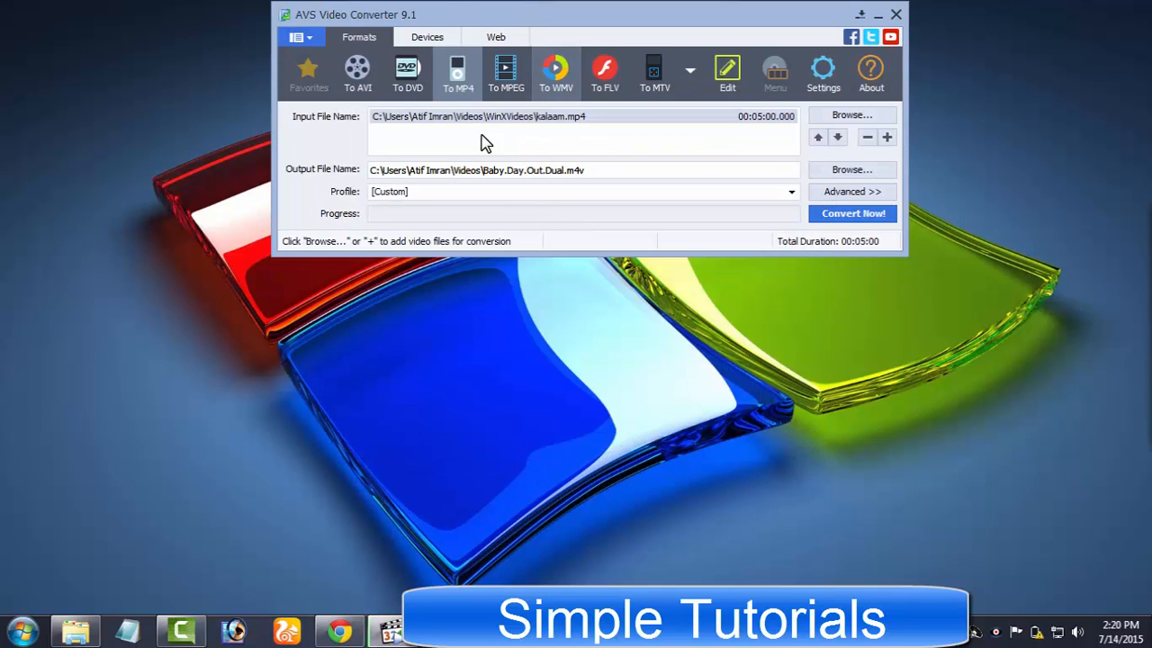
{"action": "left_click", "coordinate": [427, 37]}
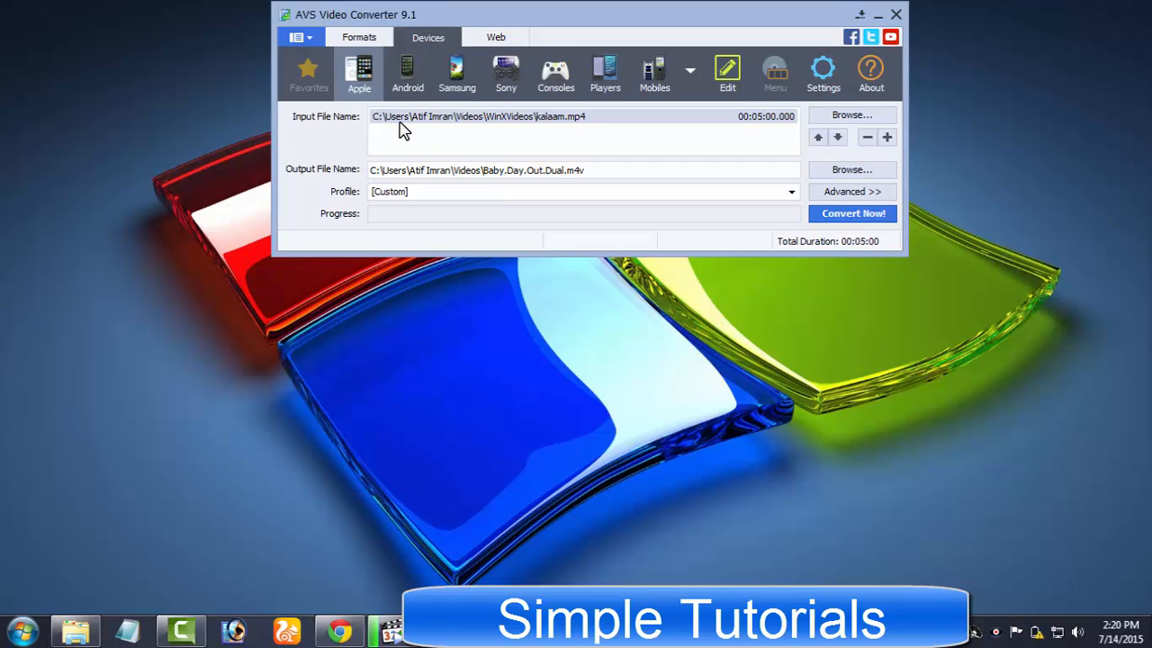
{"action": "left_click", "coordinate": [408, 74]}
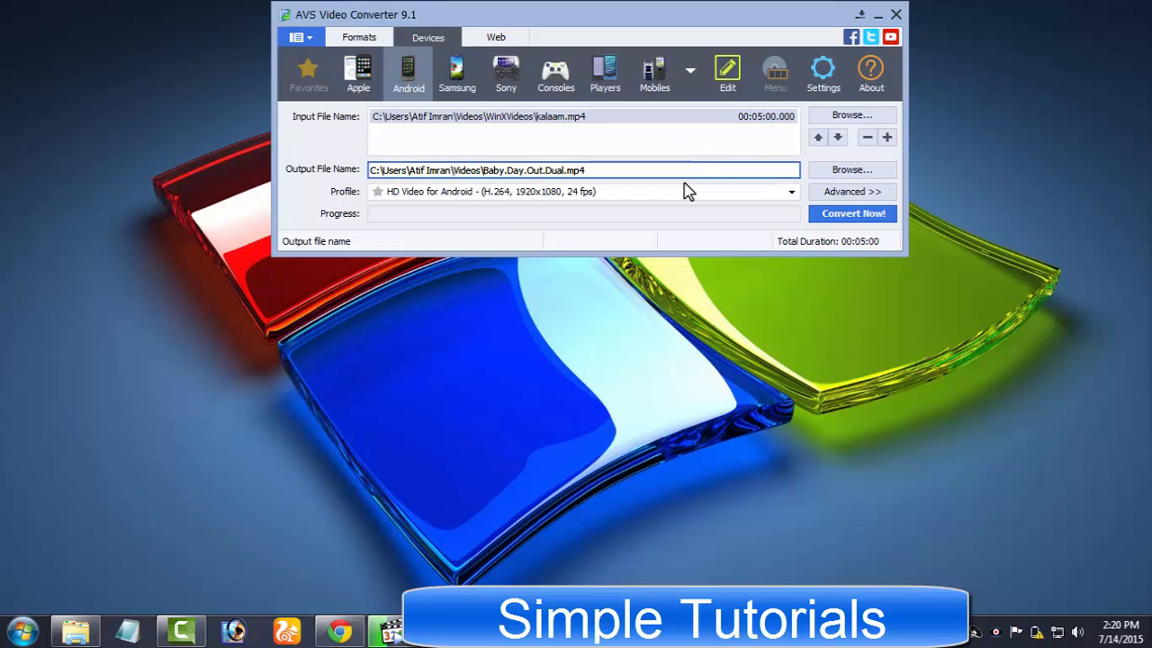
{"action": "left_click", "coordinate": [851, 191]}
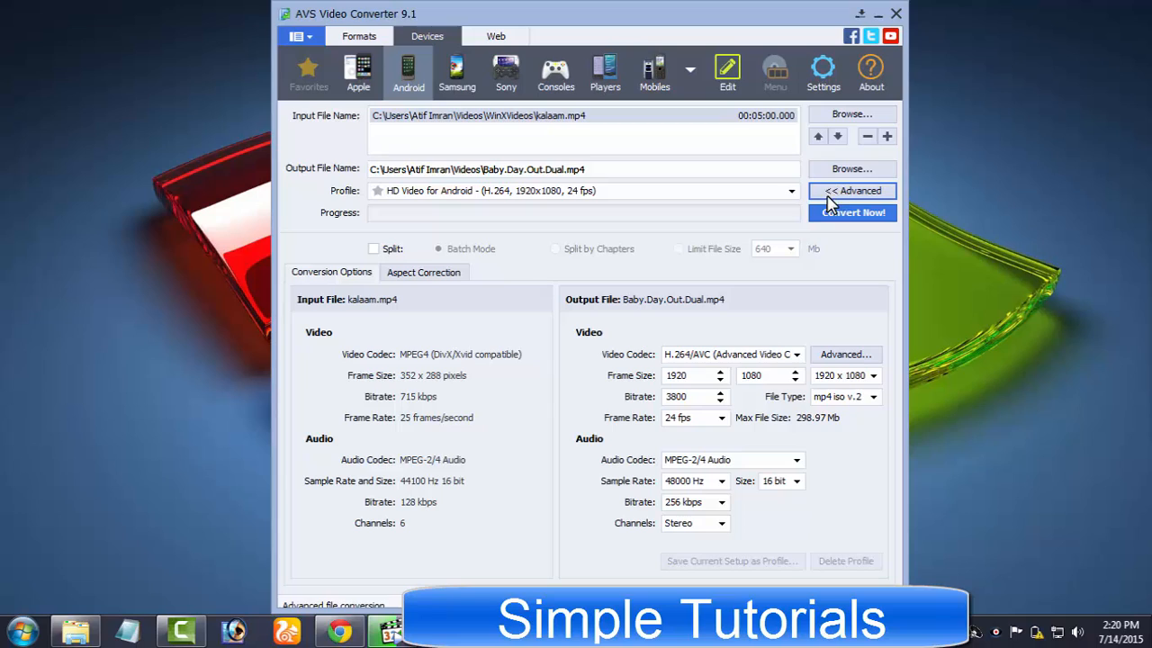
Set the Android output to 640 x 360 at 15 fps, keep the codec, and convert.
{"action": "left_click", "coordinate": [871, 375]}
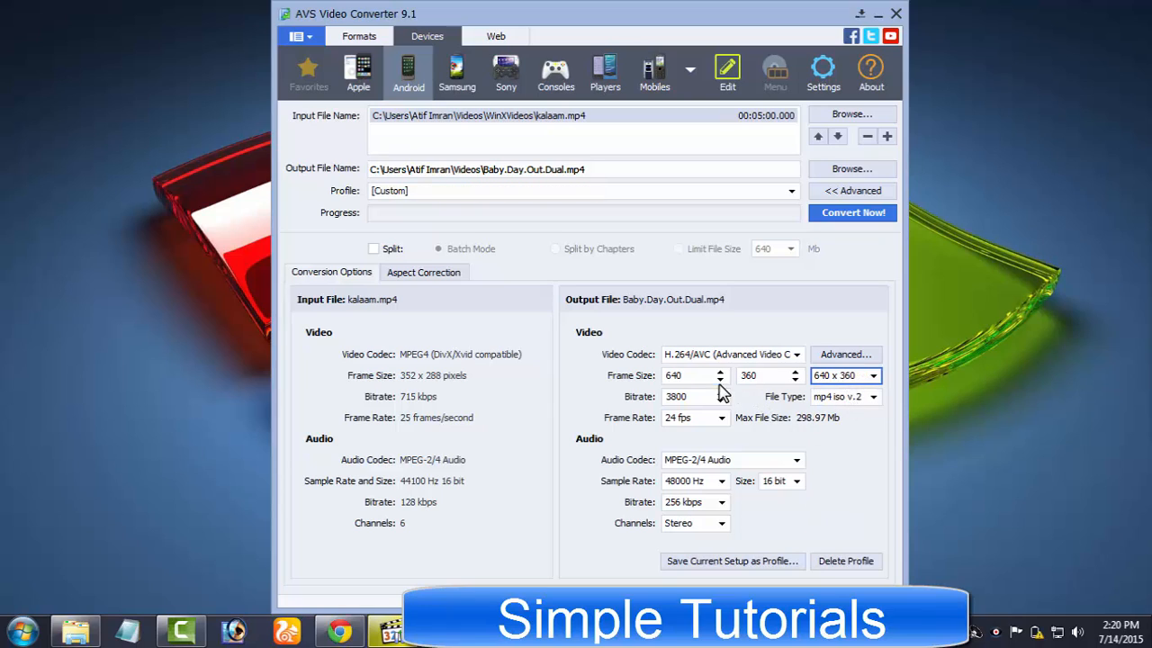
{"action": "left_click", "coordinate": [720, 418]}
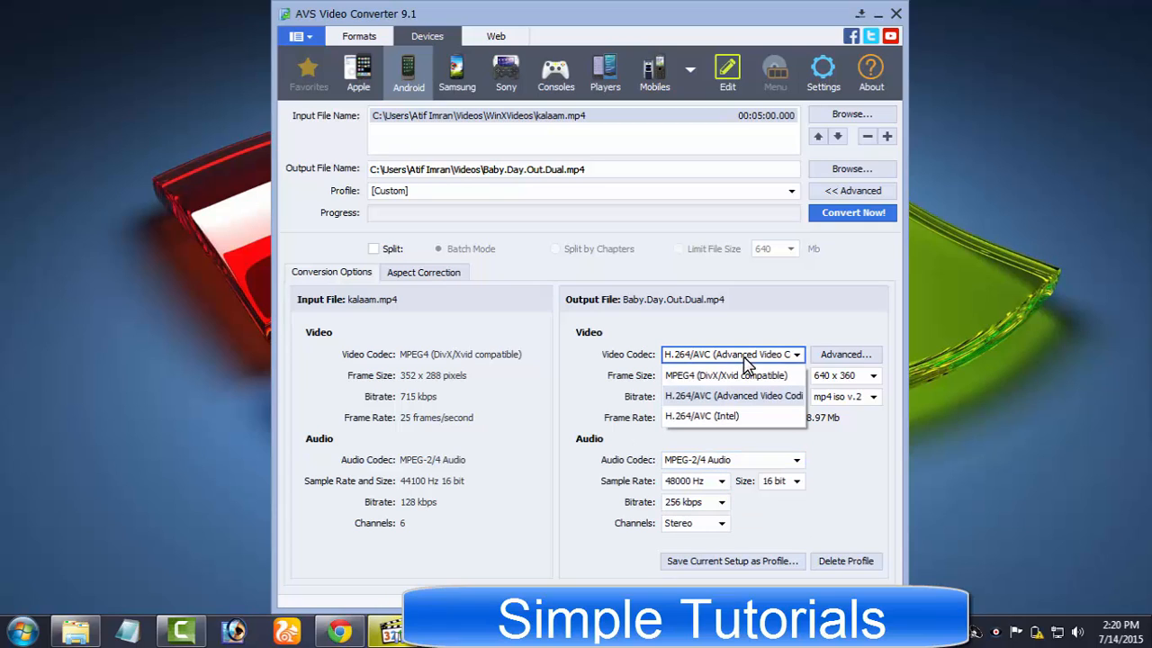
{"action": "left_click", "coordinate": [732, 396]}
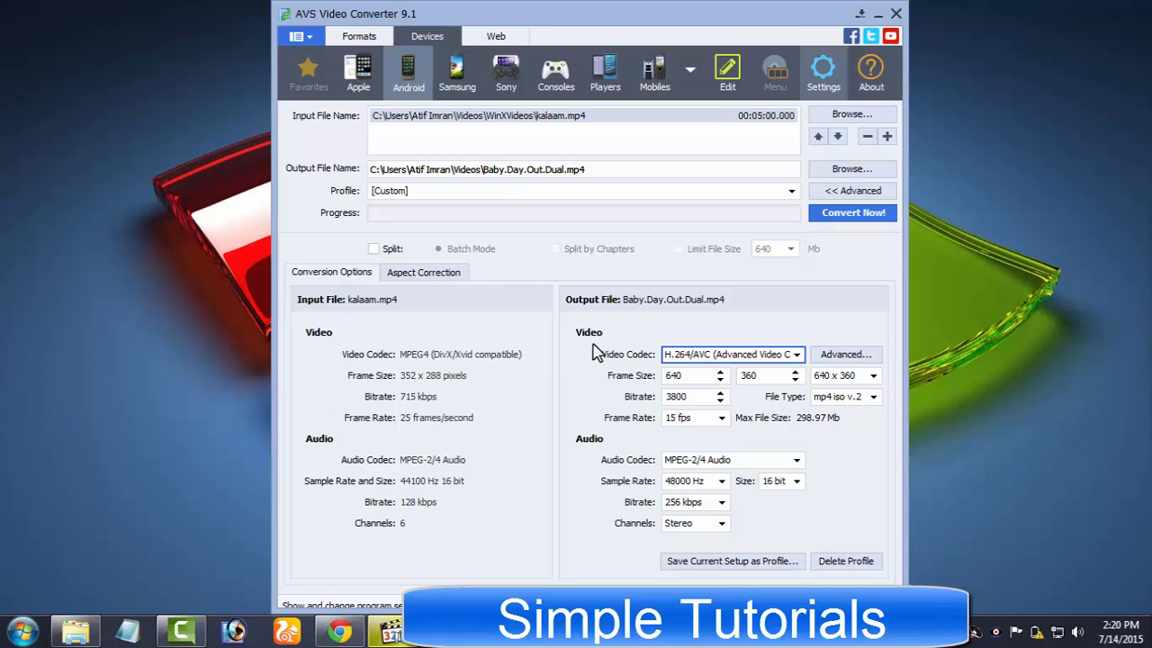
{"action": "left_click", "coordinate": [851, 212]}
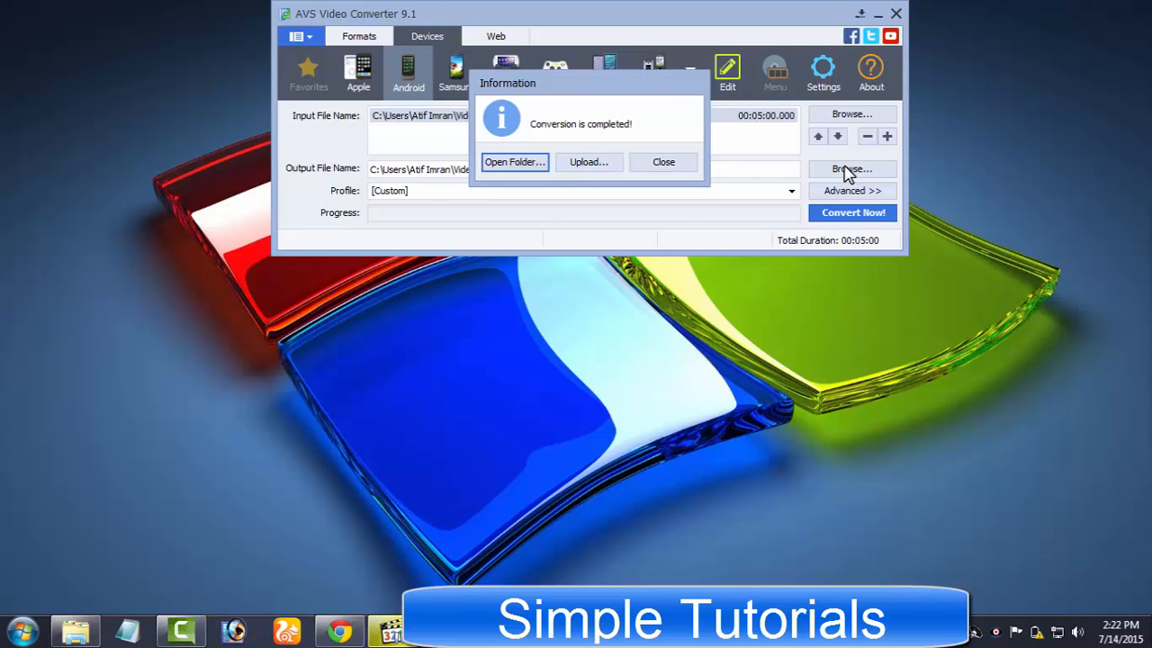
Open the converted video's folder and enable subtitle track 1 for the MKV movie.
{"action": "left_click", "coordinate": [851, 190]}
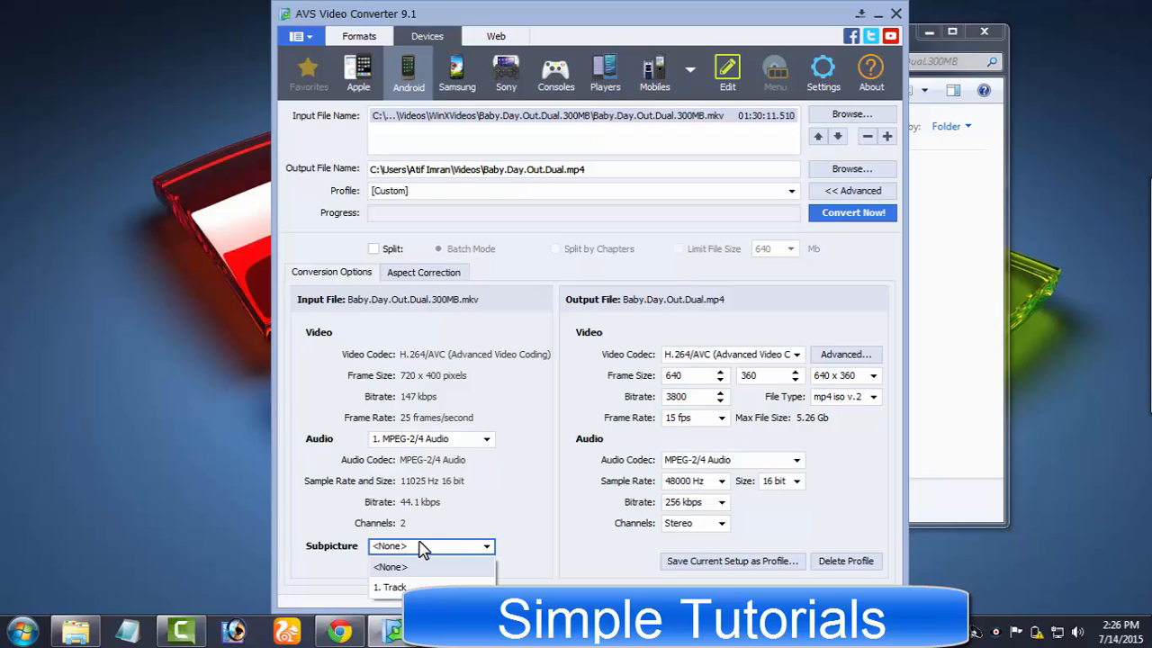
{"action": "left_click", "coordinate": [389, 587]}
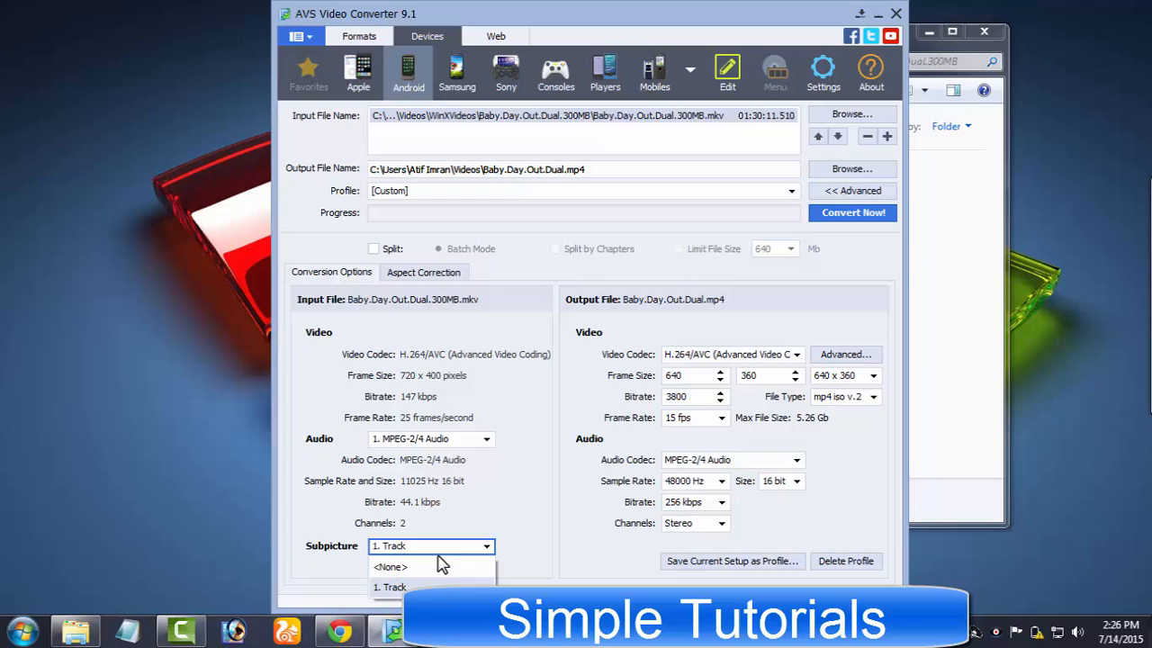
{"action": "mouse_move", "coordinate": [930, 241]}
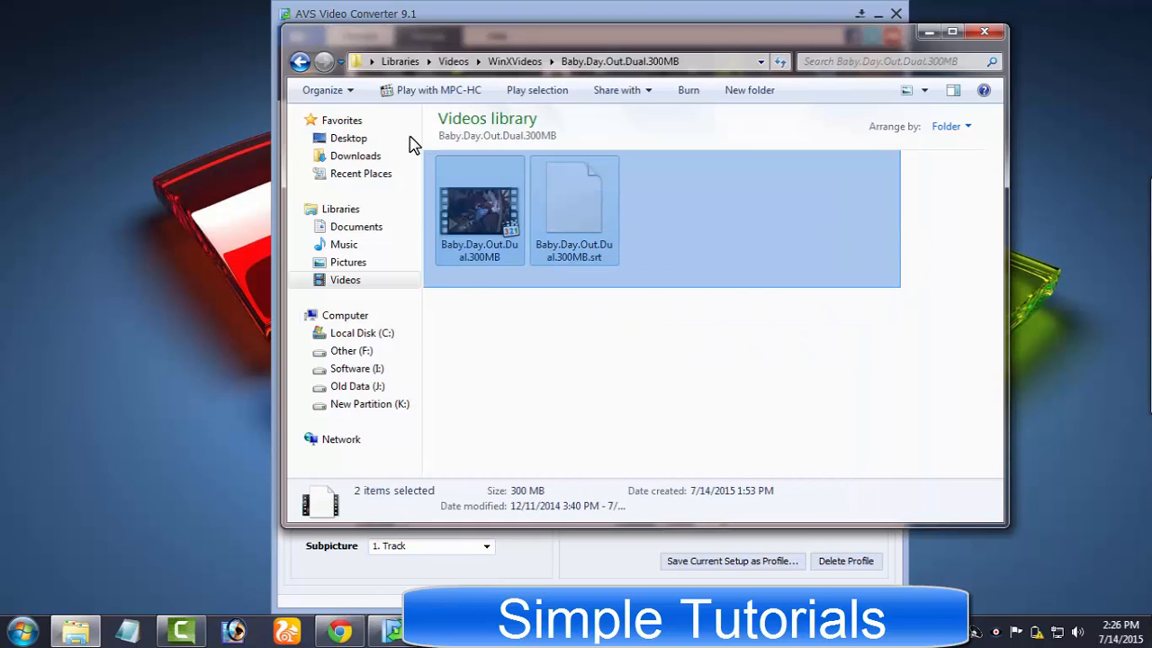
Close the Explorer window showing the movie and its SRT file.
{"action": "left_click", "coordinate": [574, 211]}
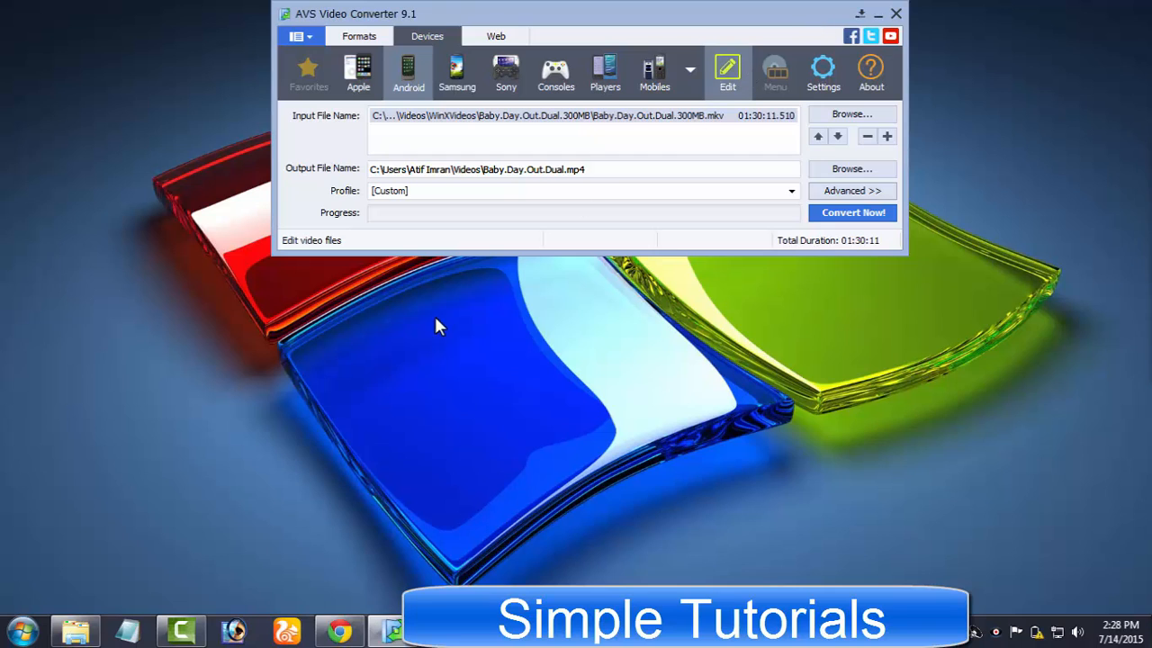
In the editor, apply the Transform category's Ripple effect to the Video Effects track.
{"action": "left_click", "coordinate": [727, 72]}
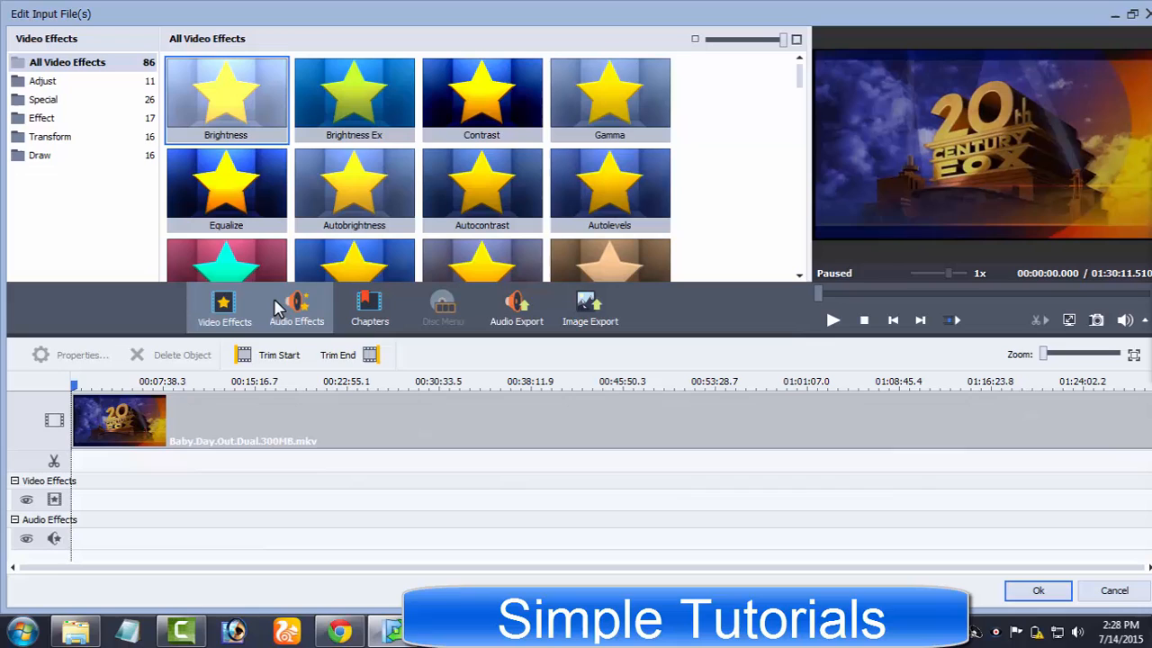
{"action": "mouse_move", "coordinate": [54, 121]}
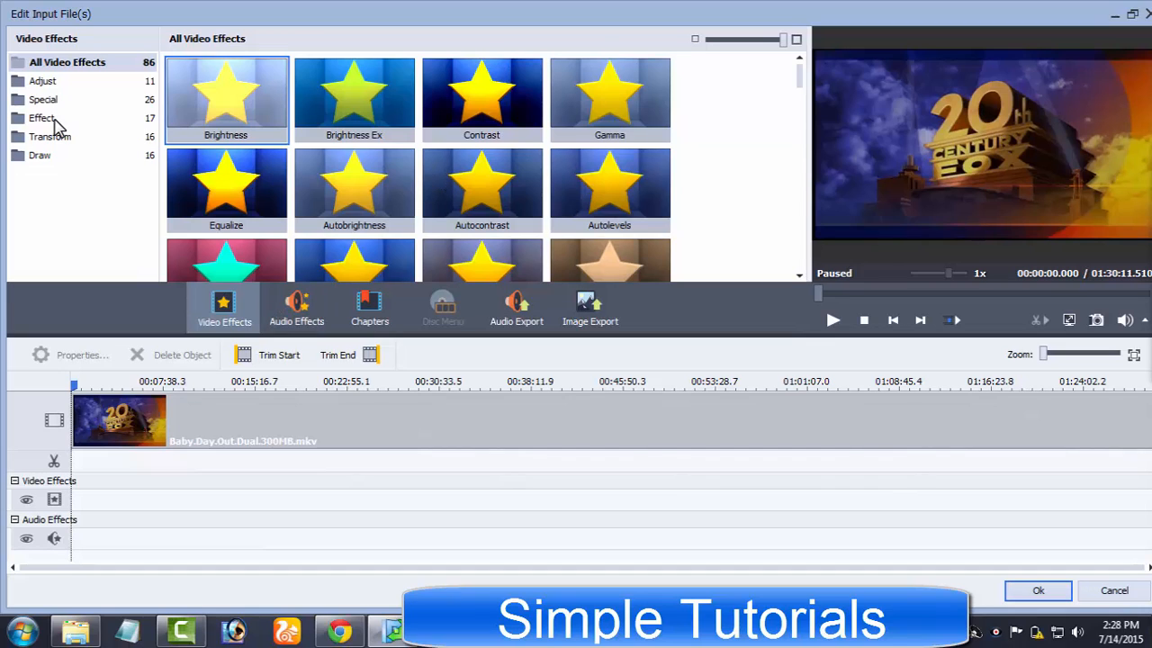
{"action": "left_click", "coordinate": [50, 135]}
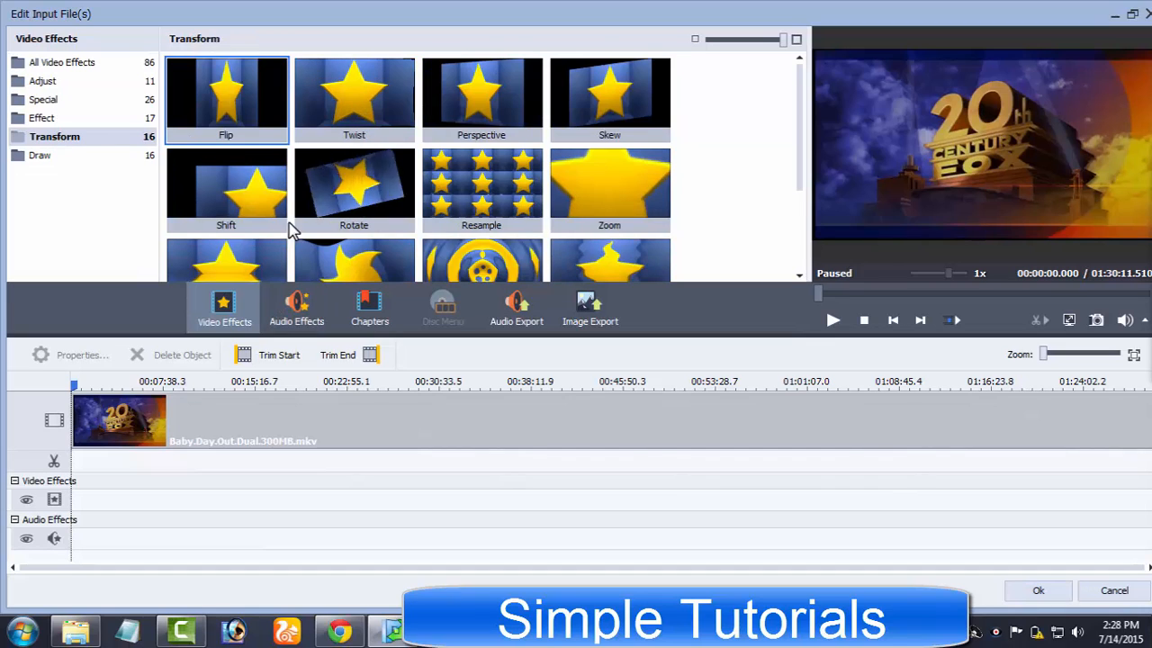
{"action": "scroll", "scroll_direction": "down", "scroll_amount": 3}
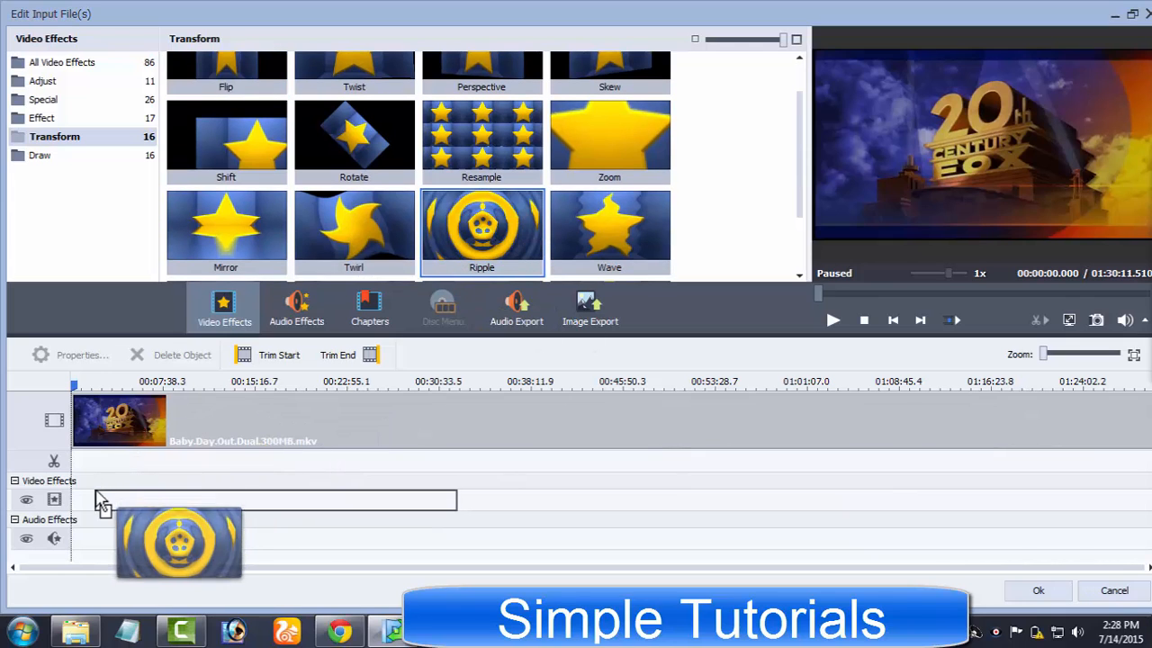
{"action": "left_click_drag", "start_coordinate": [481, 229], "coordinate": [270, 501]}
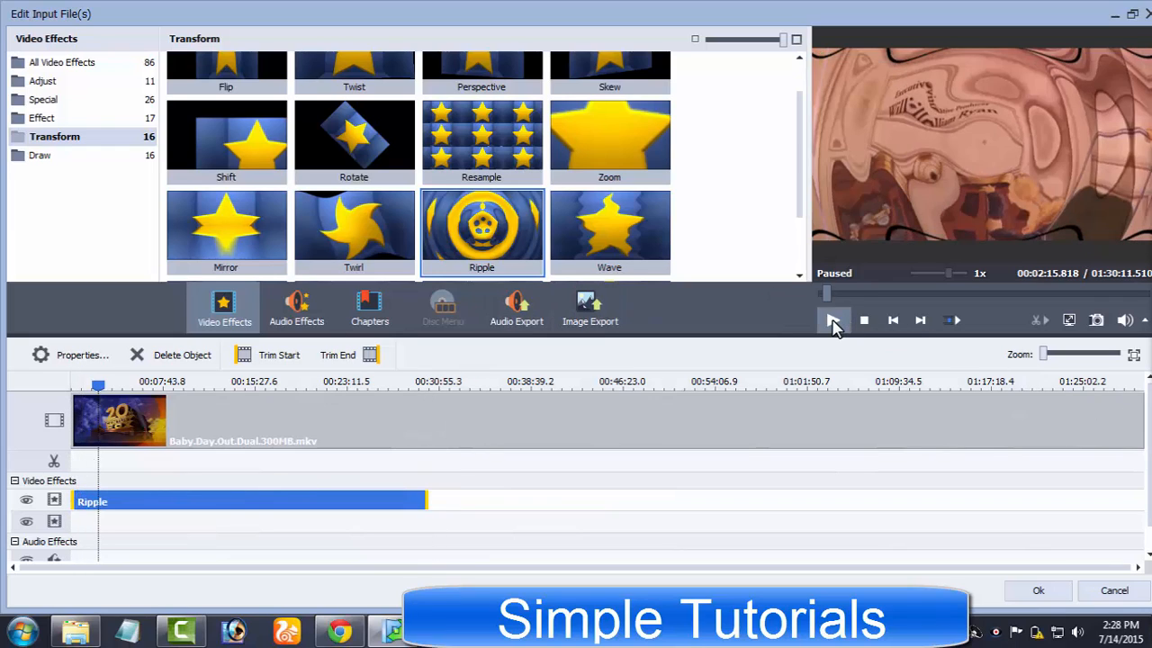
Preview the clip with Ripple, then with the Diffuse effect, and pause playback.
{"action": "left_click", "coordinate": [832, 319]}
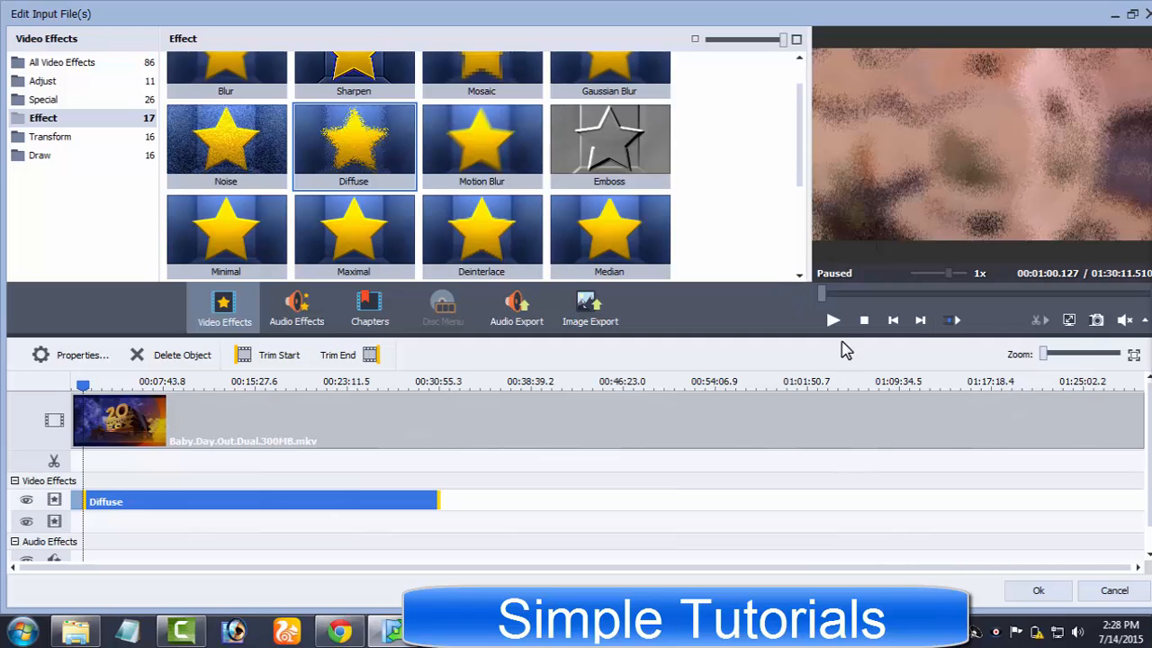
{"action": "left_click", "coordinate": [831, 319]}
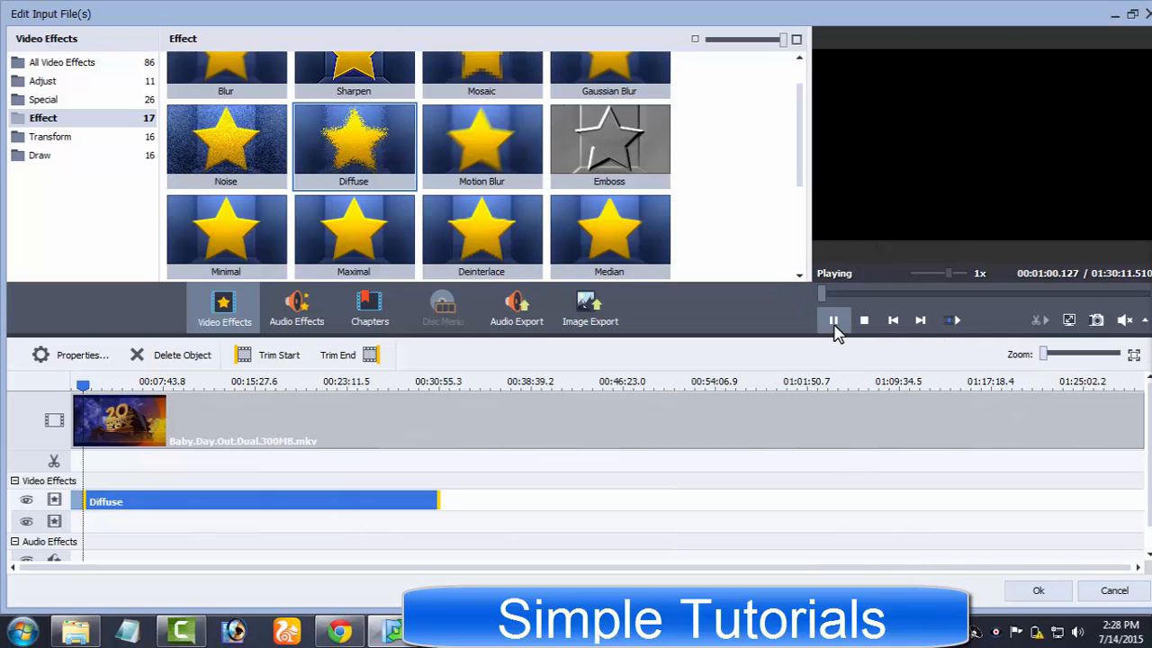
{"action": "left_click", "coordinate": [832, 319]}
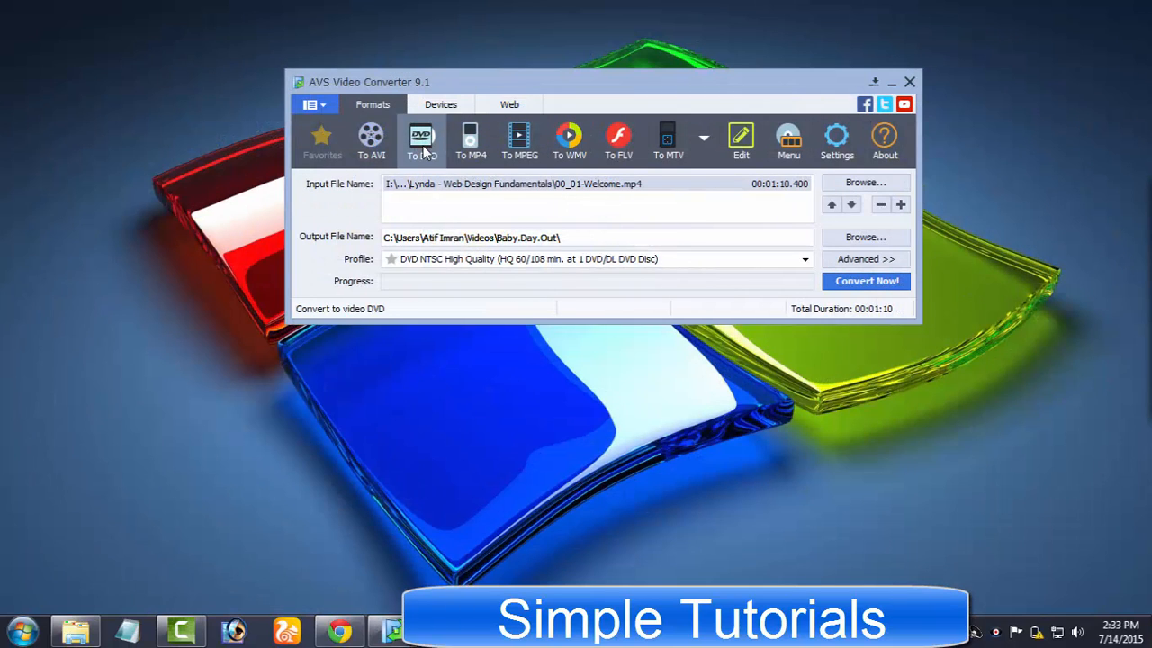
{"action": "mouse_move", "coordinate": [414, 151]}
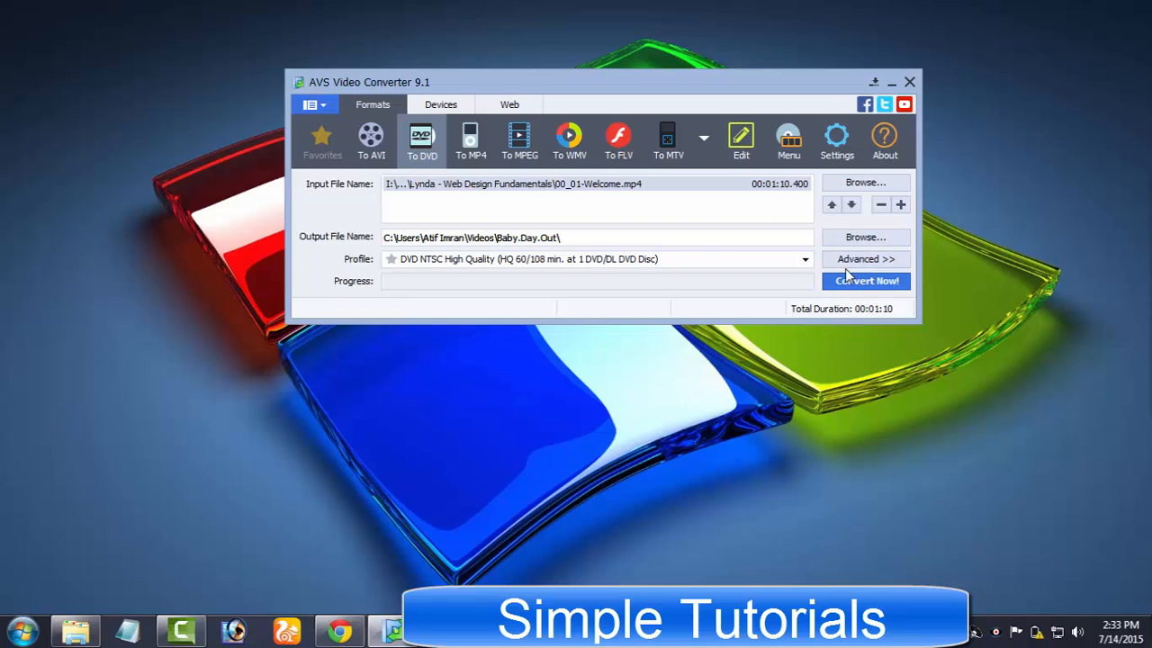
Target the Welcome video at DVD using the DVD NTSC High Quality profile.
{"action": "left_click", "coordinate": [865, 281]}
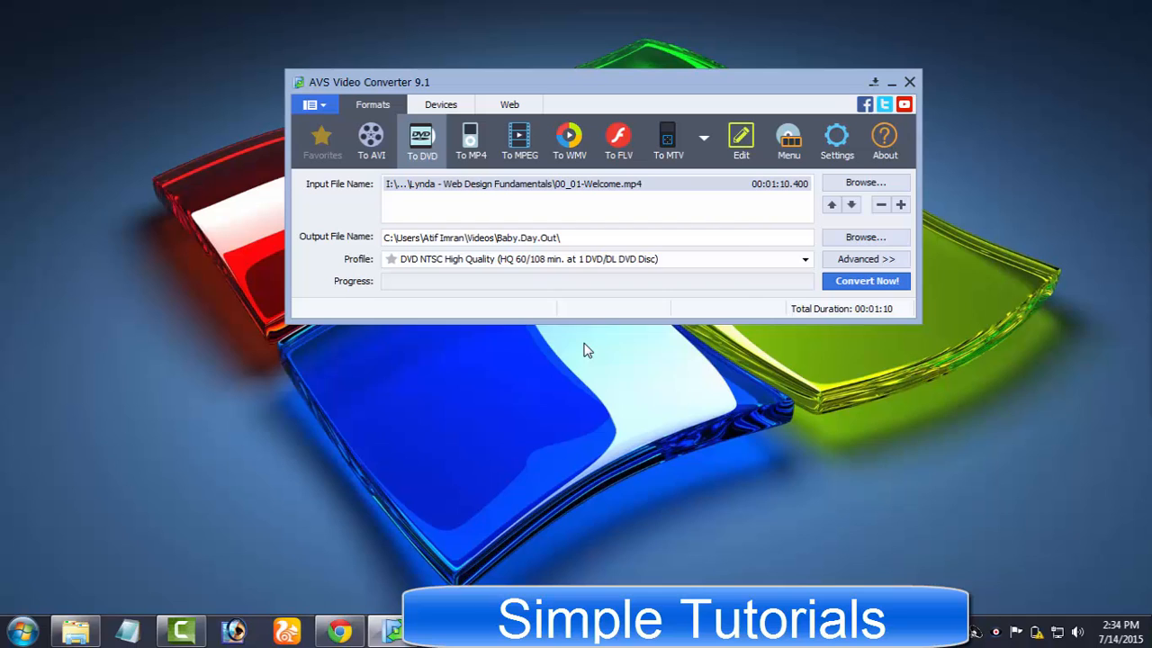
{"action": "left_click", "coordinate": [864, 281]}
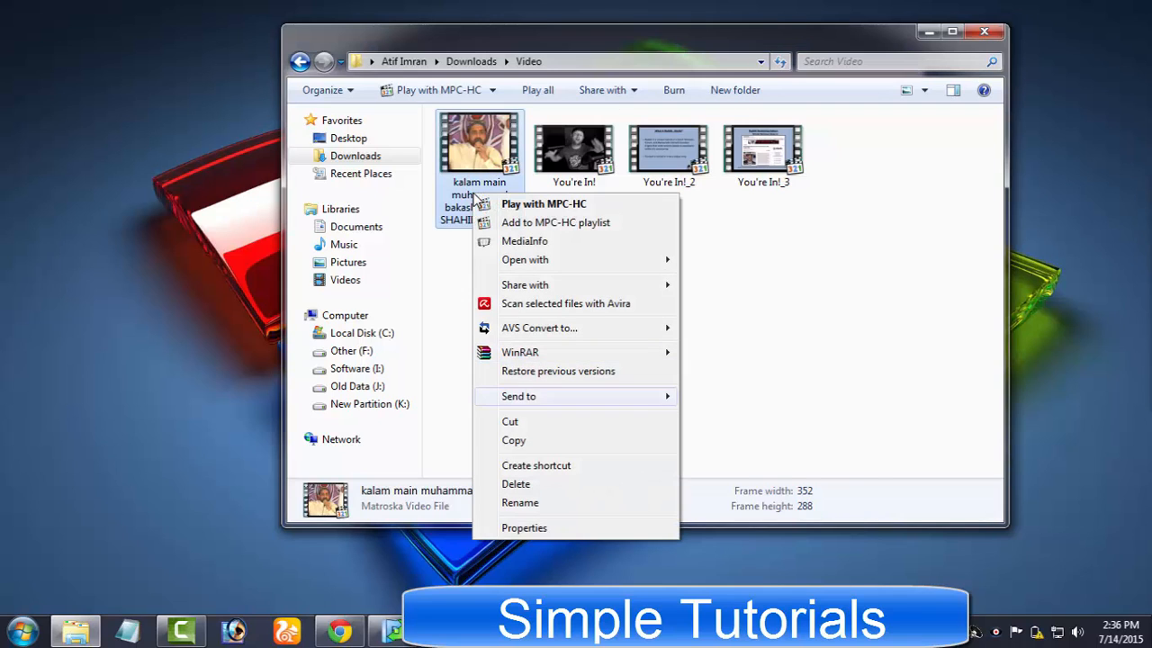
{"action": "mouse_move", "coordinate": [519, 396]}
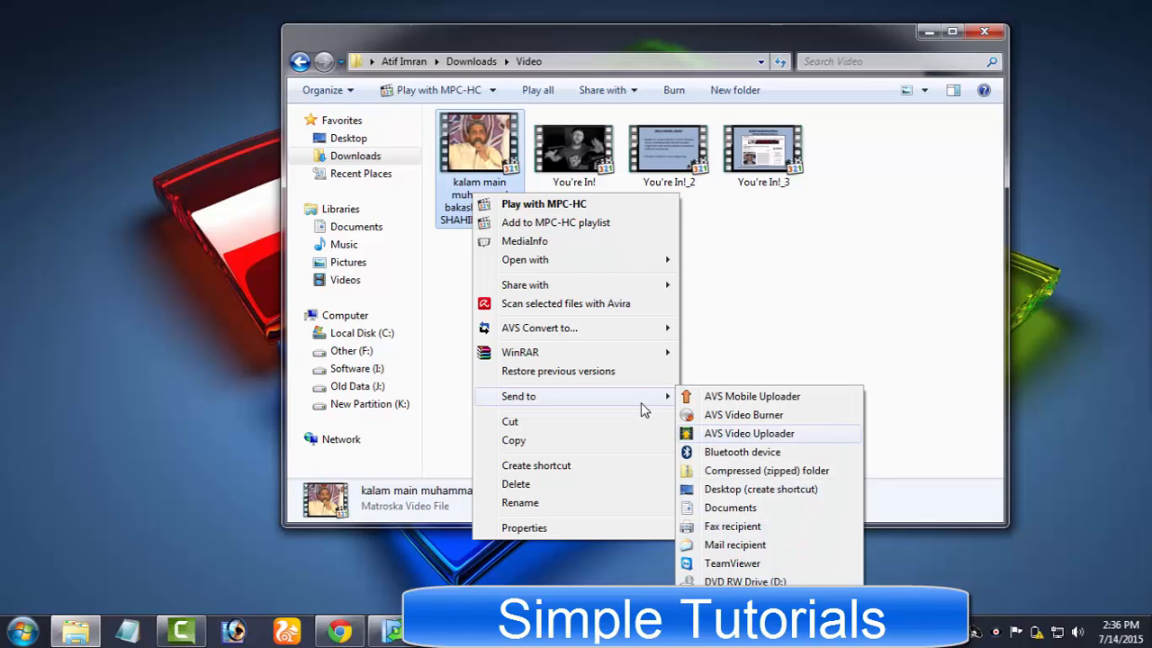
{"action": "mouse_move", "coordinate": [743, 415]}
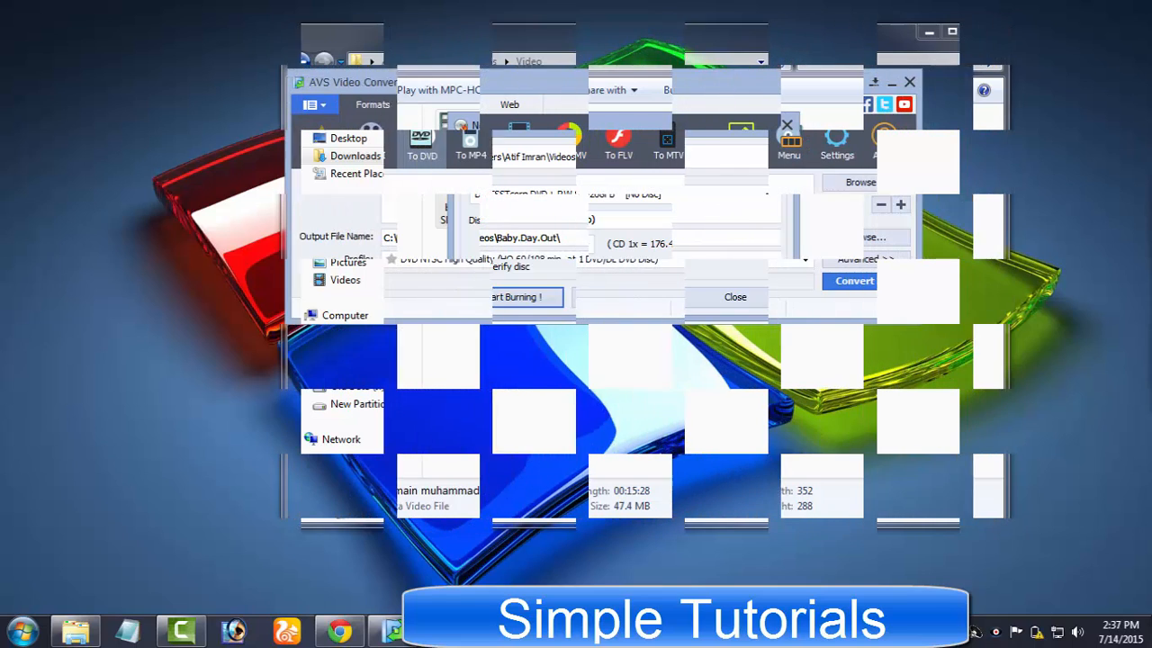
Remove the current video from the input list.
{"action": "left_click", "coordinate": [735, 297]}
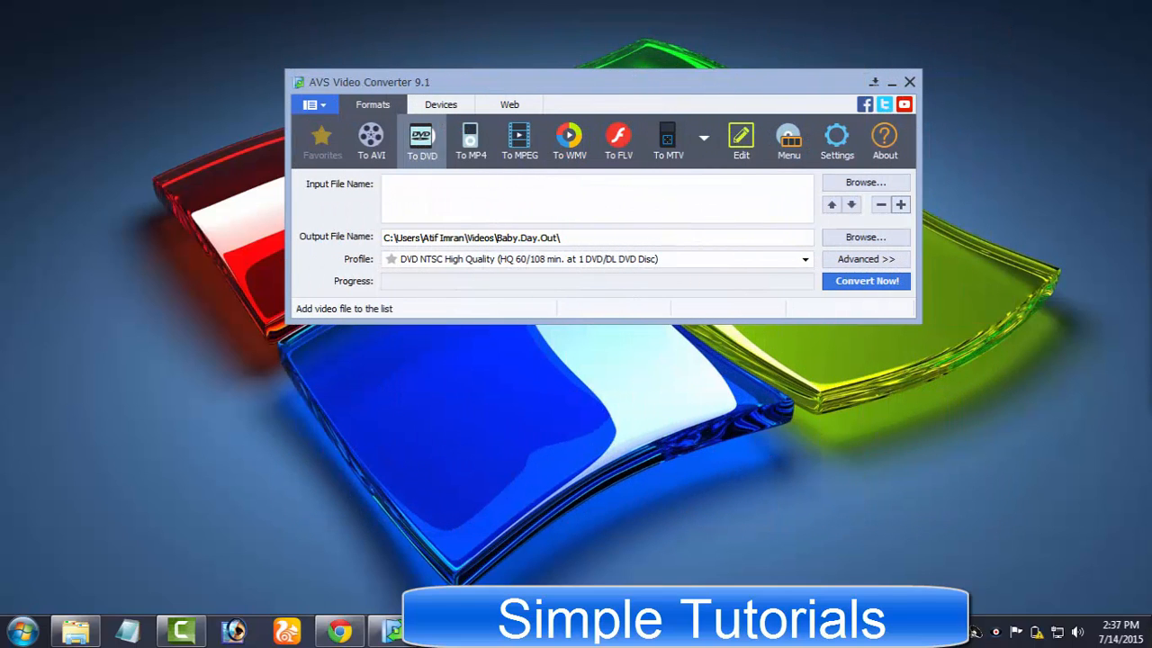
Add 00_01-Welcome.mp4 back to the input list from the Open dialog.
{"action": "left_click", "coordinate": [864, 181]}
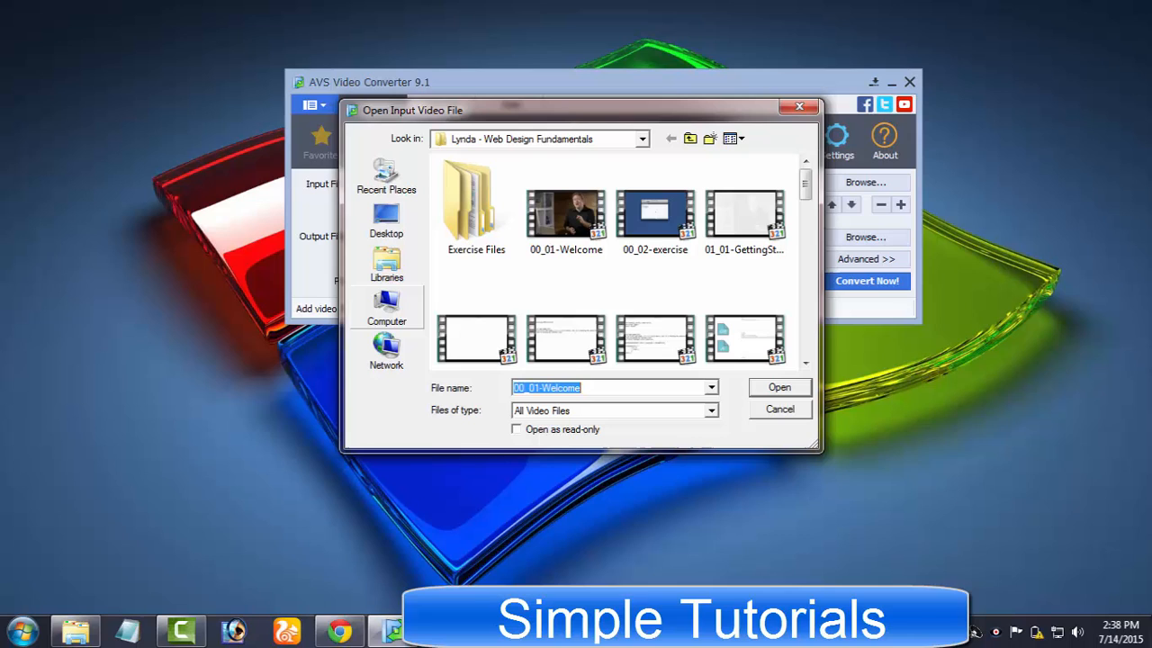
{"action": "left_click", "coordinate": [655, 211]}
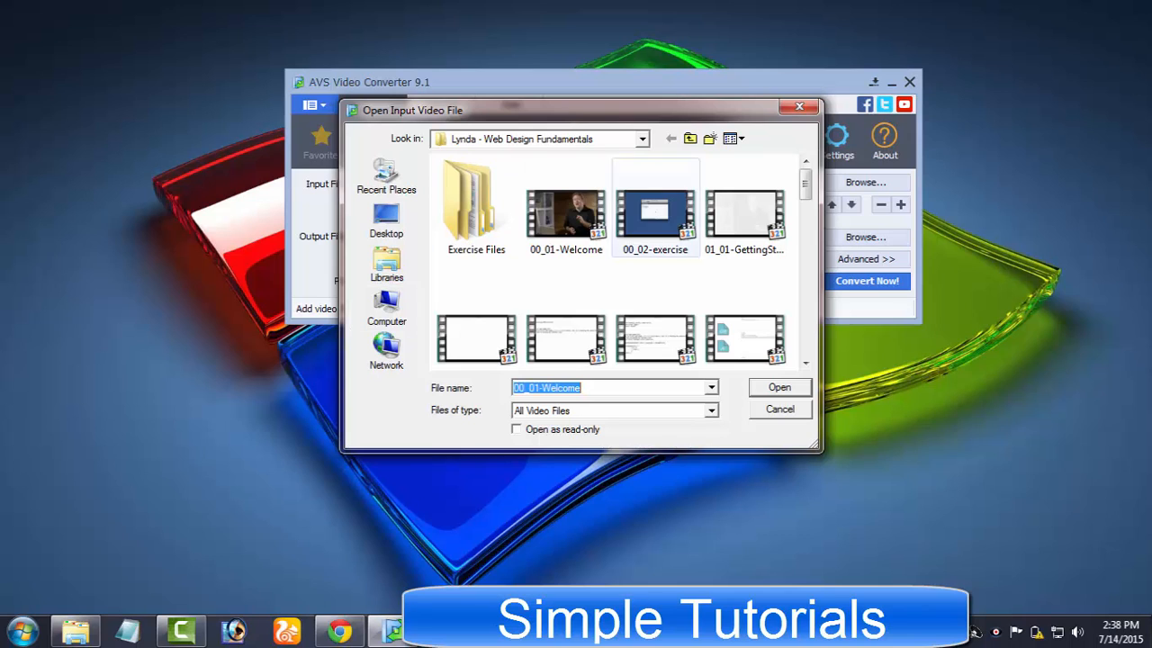
{"action": "left_click", "coordinate": [778, 387]}
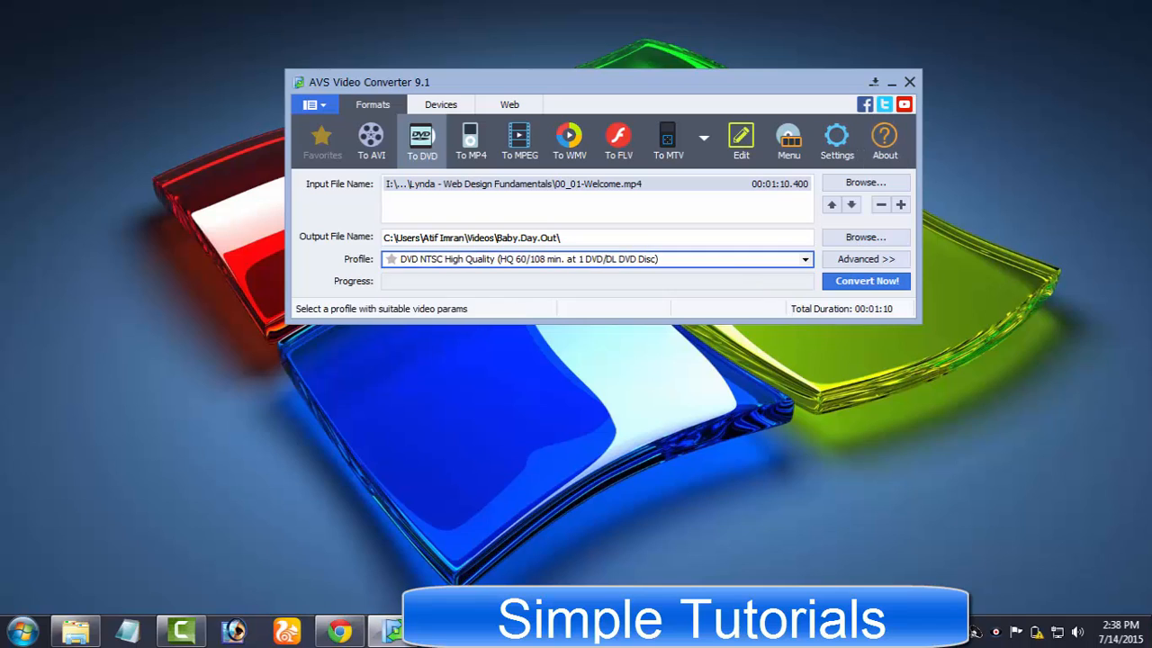
{"action": "left_click", "coordinate": [596, 237]}
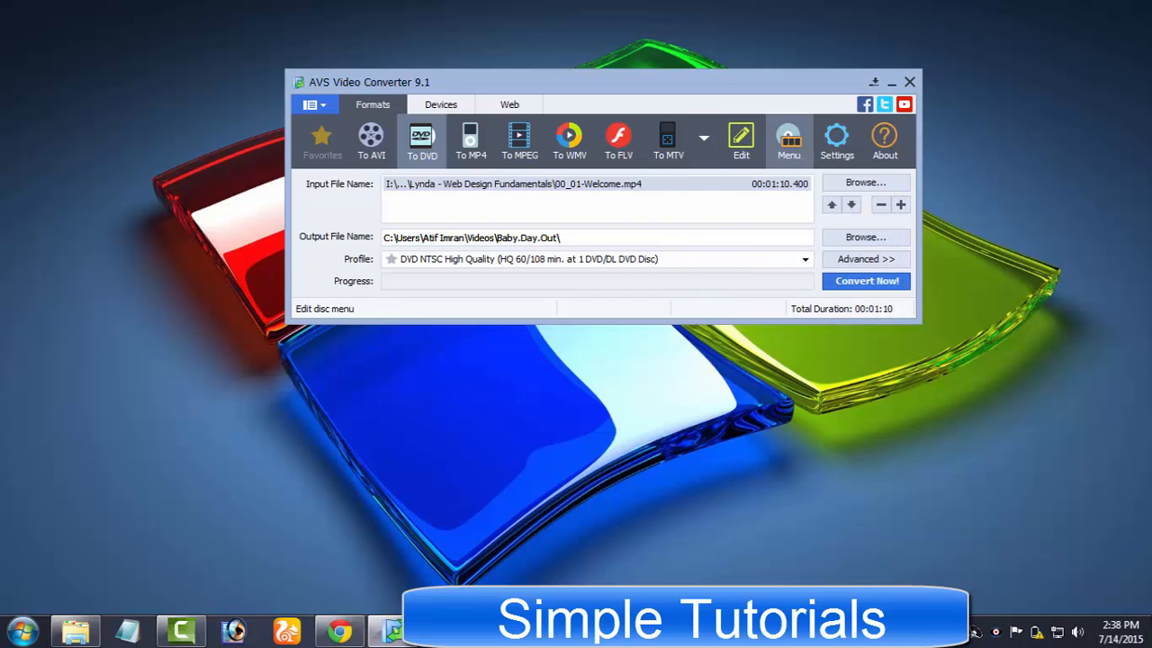
{"action": "mouse_move", "coordinate": [740, 139]}
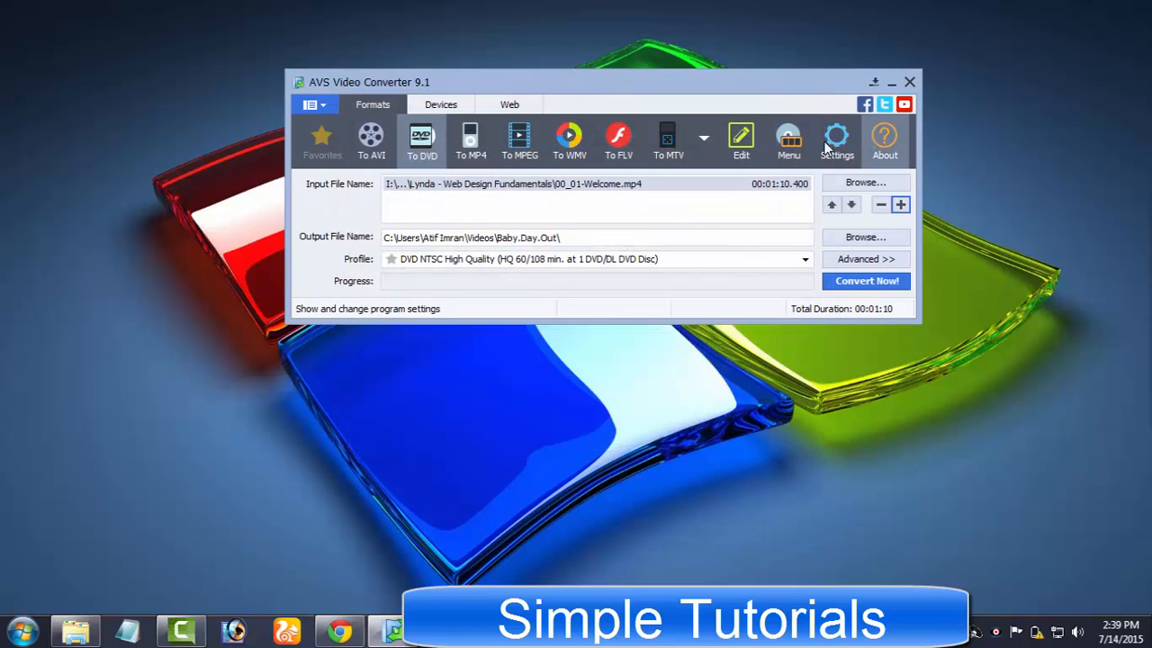
Export the Welcome clip's audio as MP3 to My Music, then close the folder.
{"action": "left_click", "coordinate": [741, 140]}
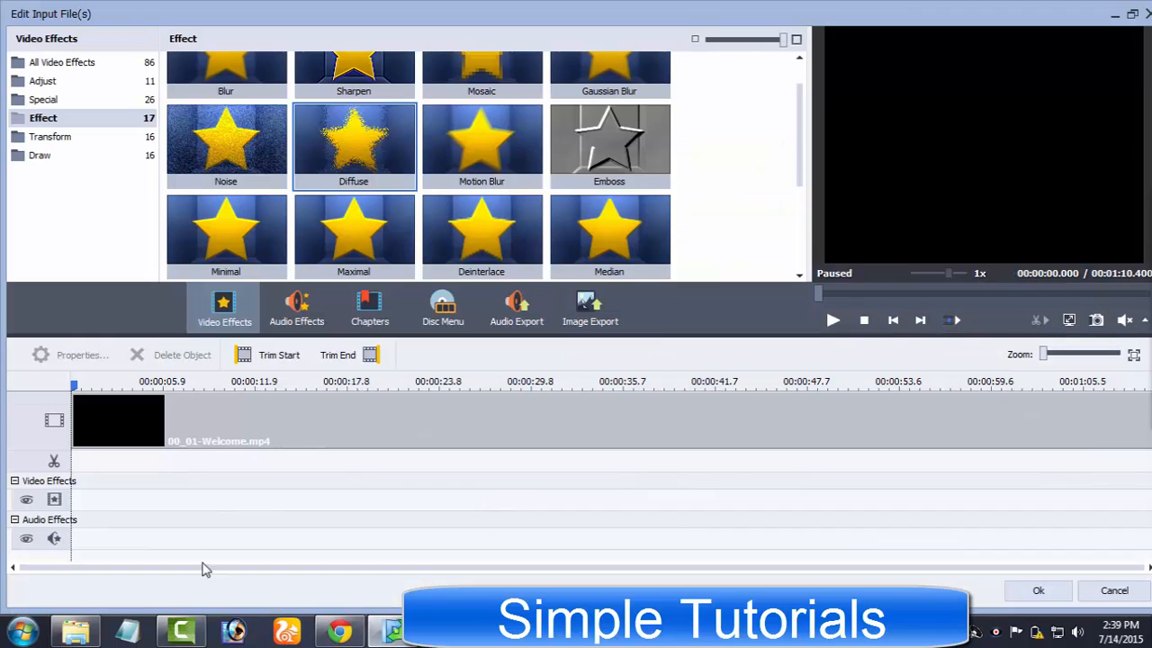
{"action": "left_click_drag", "start_coordinate": [1043, 353], "coordinate": [1084, 353]}
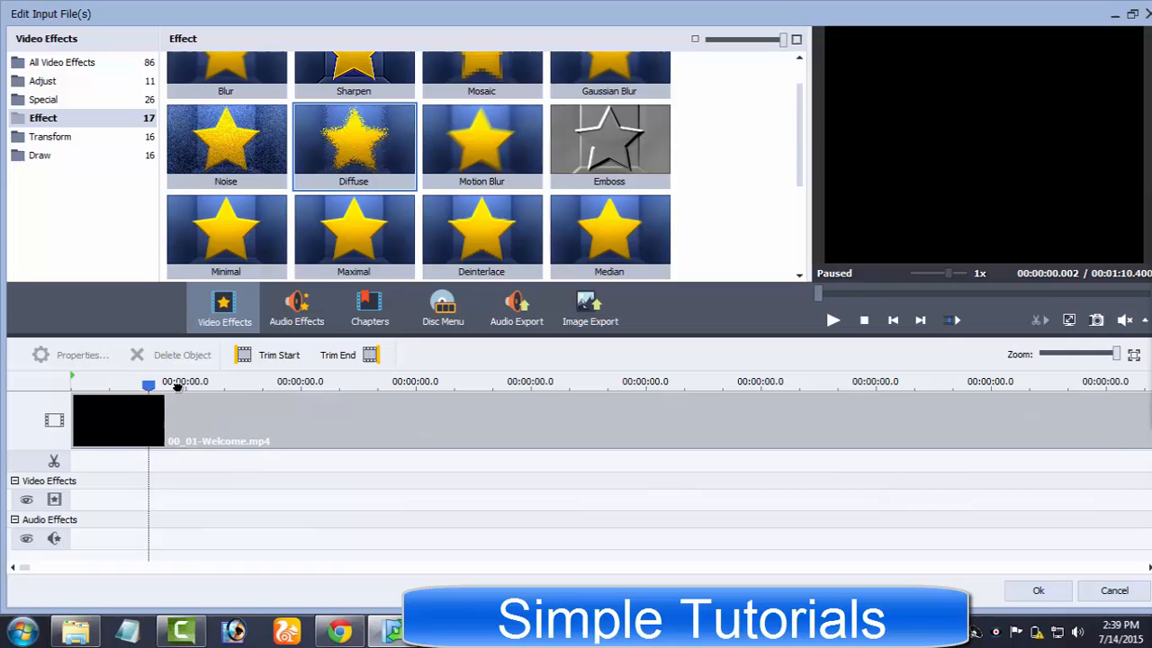
{"action": "left_click", "coordinate": [338, 353]}
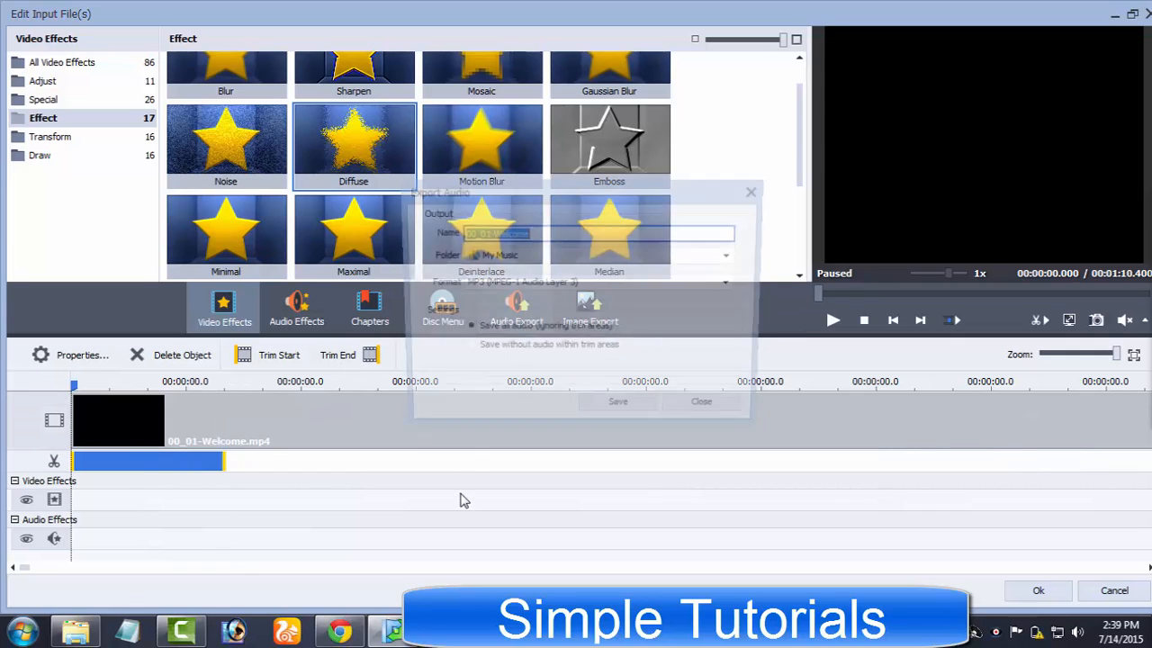
{"action": "left_click", "coordinate": [618, 401]}
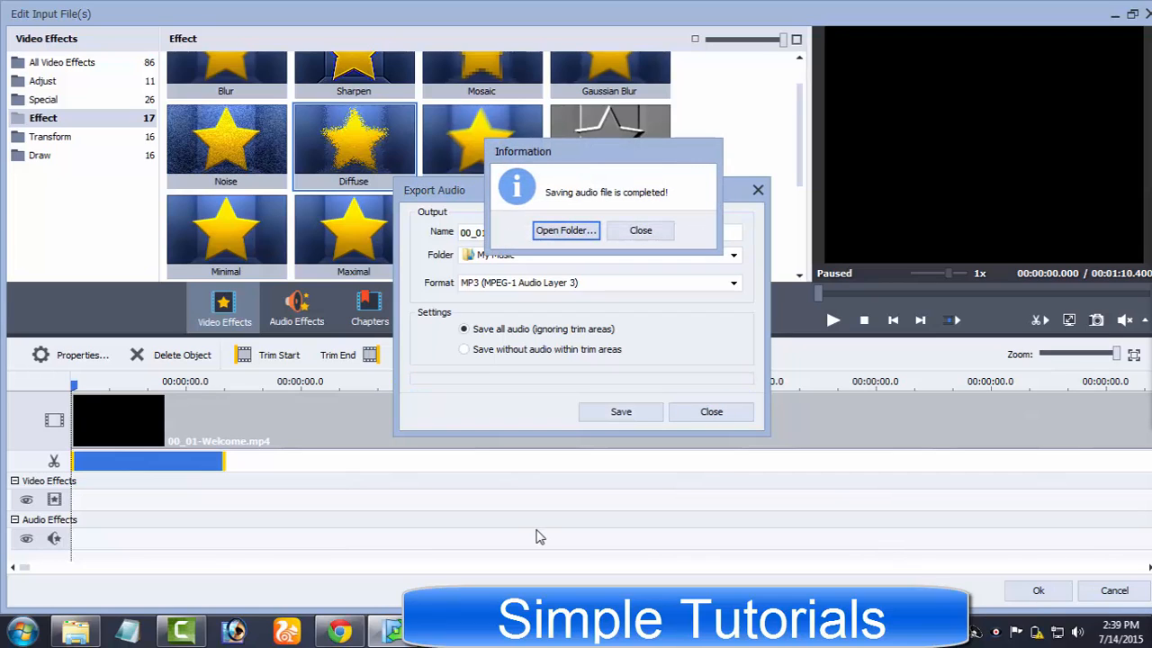
{"action": "mouse_move", "coordinate": [619, 254]}
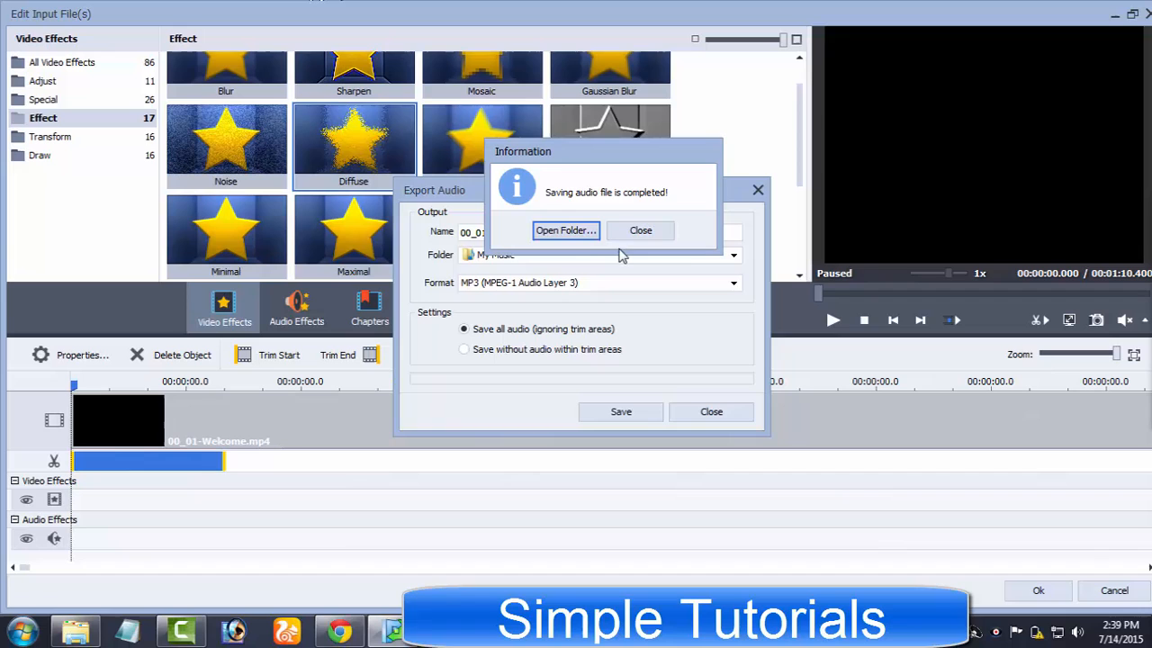
{"action": "left_click", "coordinate": [565, 230]}
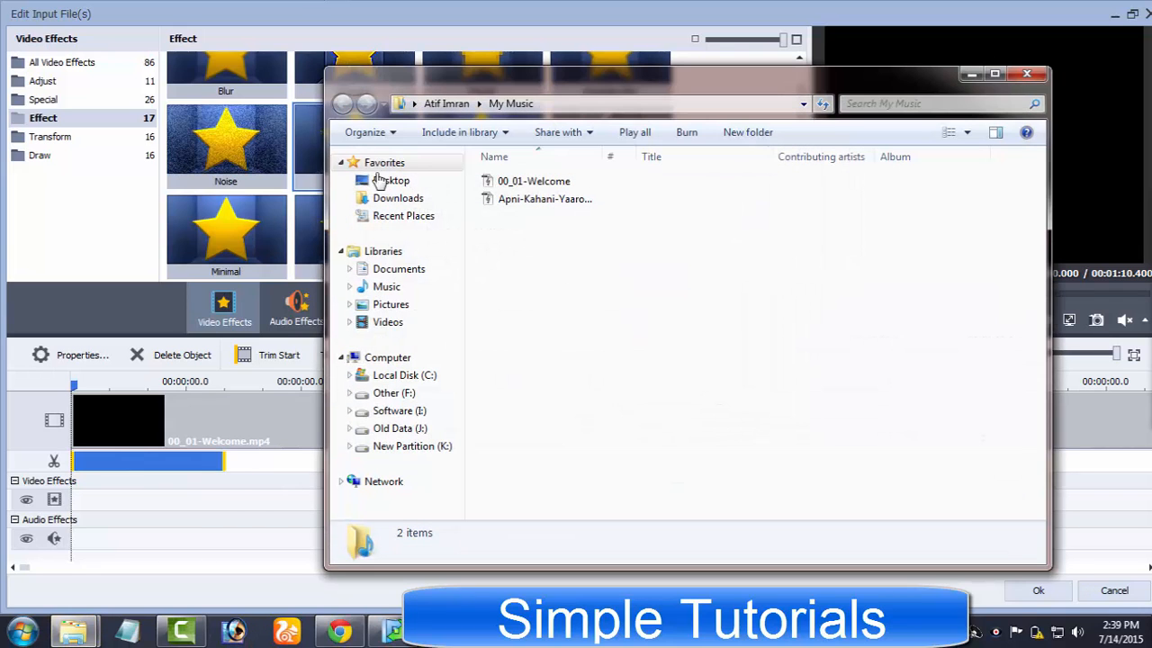
{"action": "left_click", "coordinate": [533, 181]}
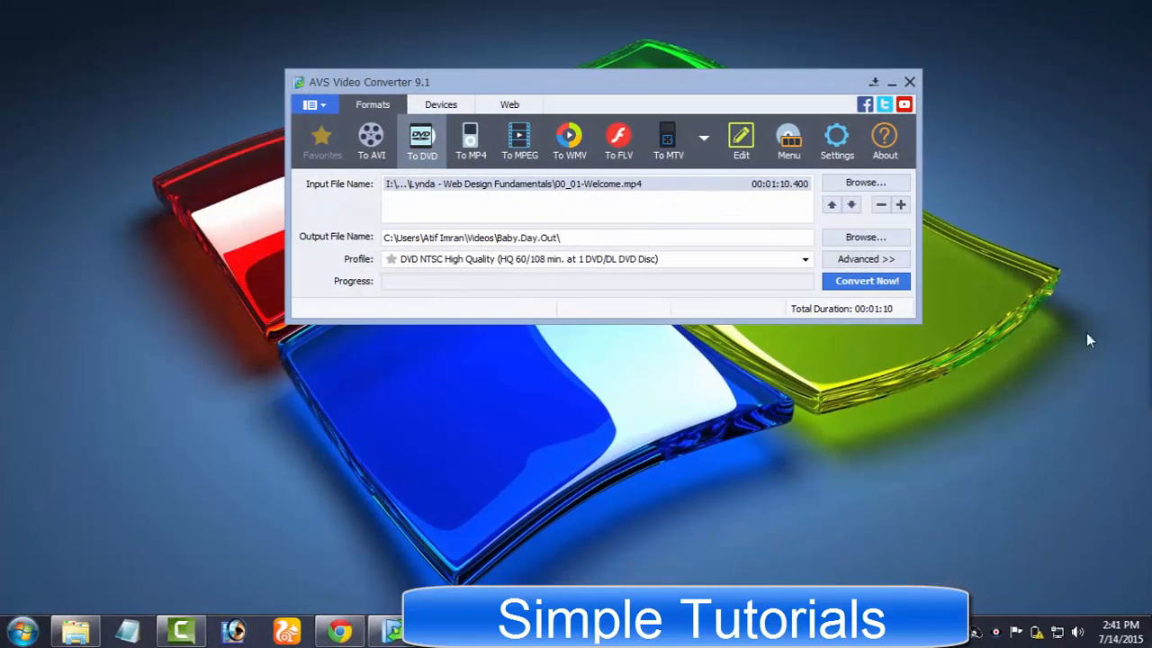
{"action": "mouse_move", "coordinate": [1041, 350]}
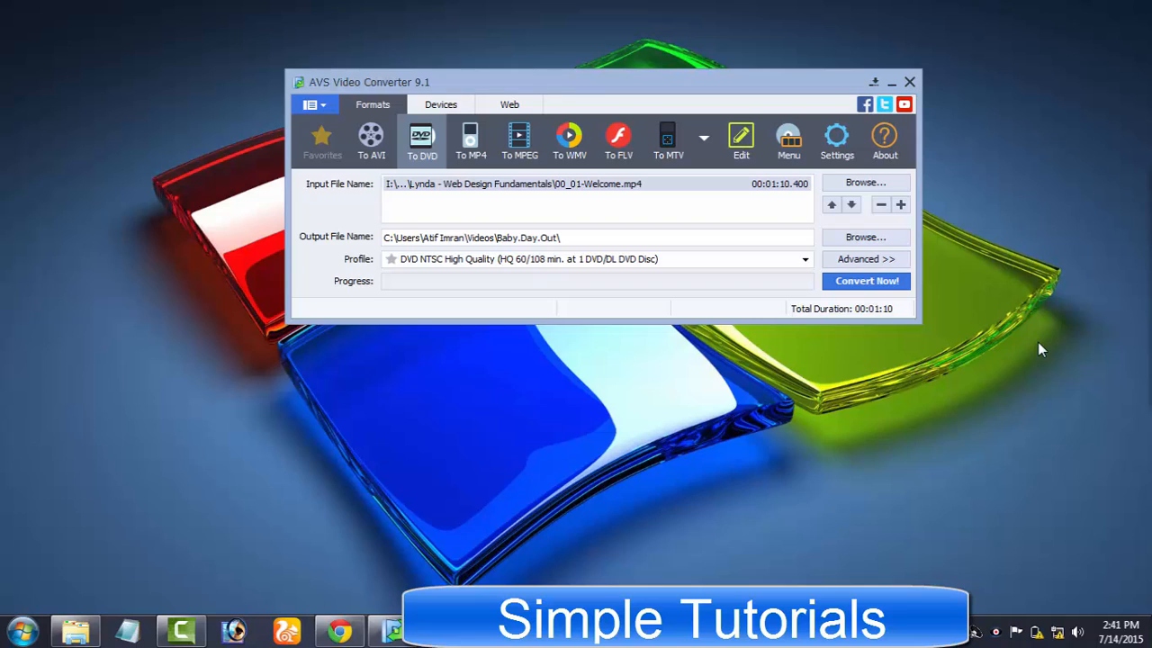
{"action": "mouse_move", "coordinate": [1081, 54]}
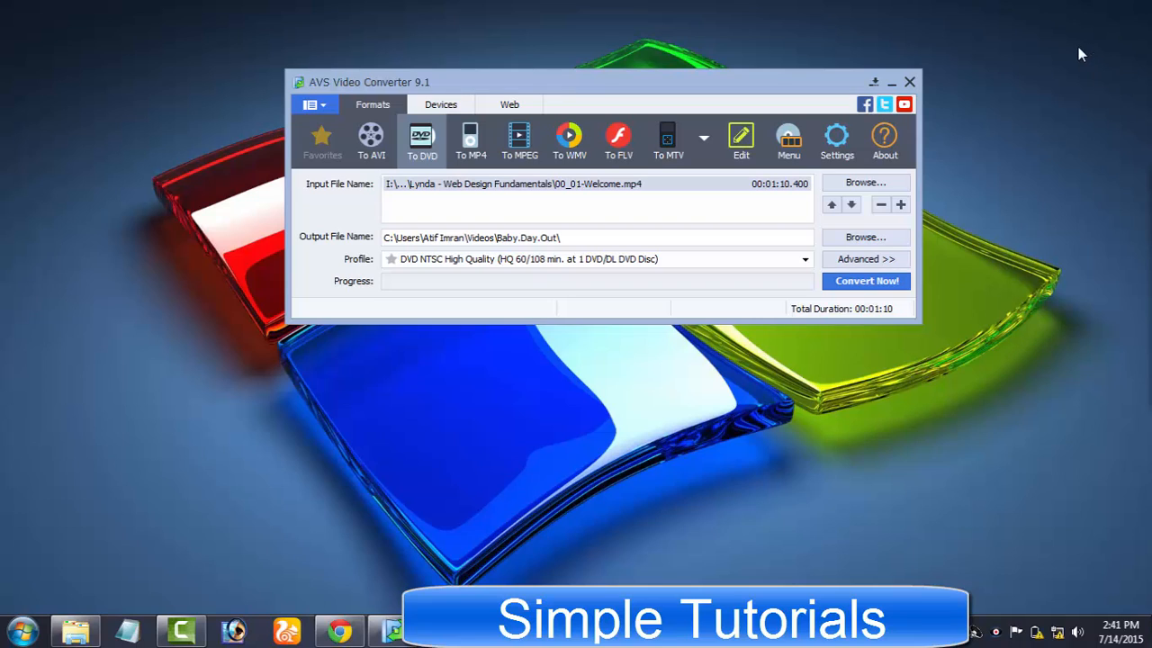
{"action": "mouse_move", "coordinate": [1033, 246]}
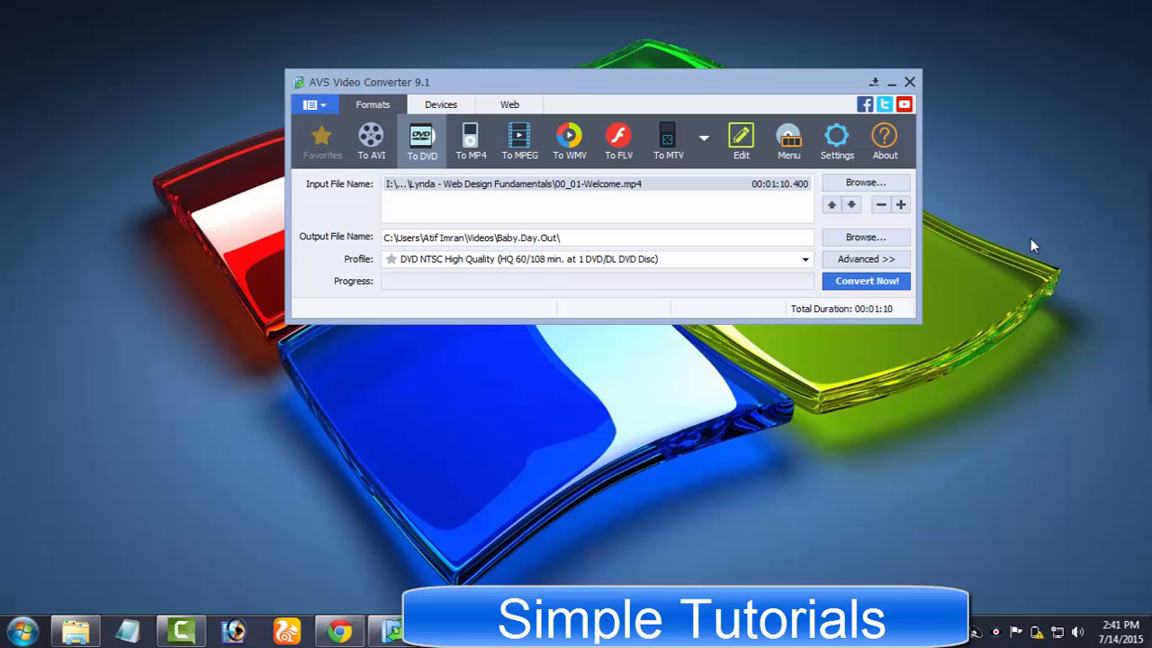
{"action": "mouse_move", "coordinate": [1046, 164]}
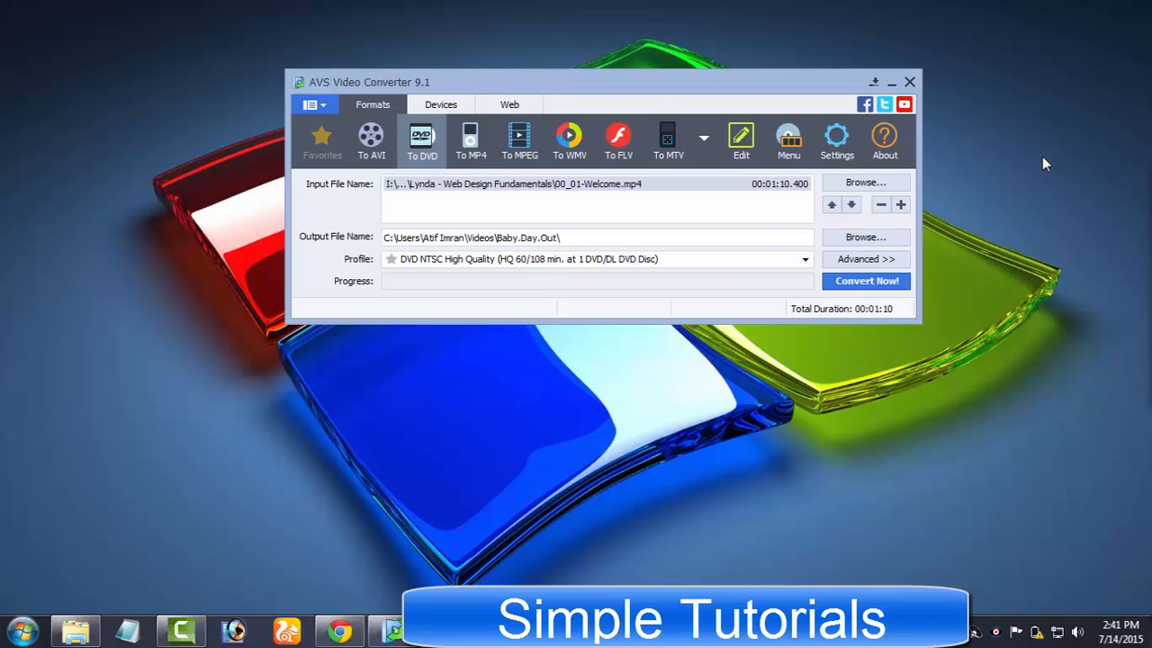